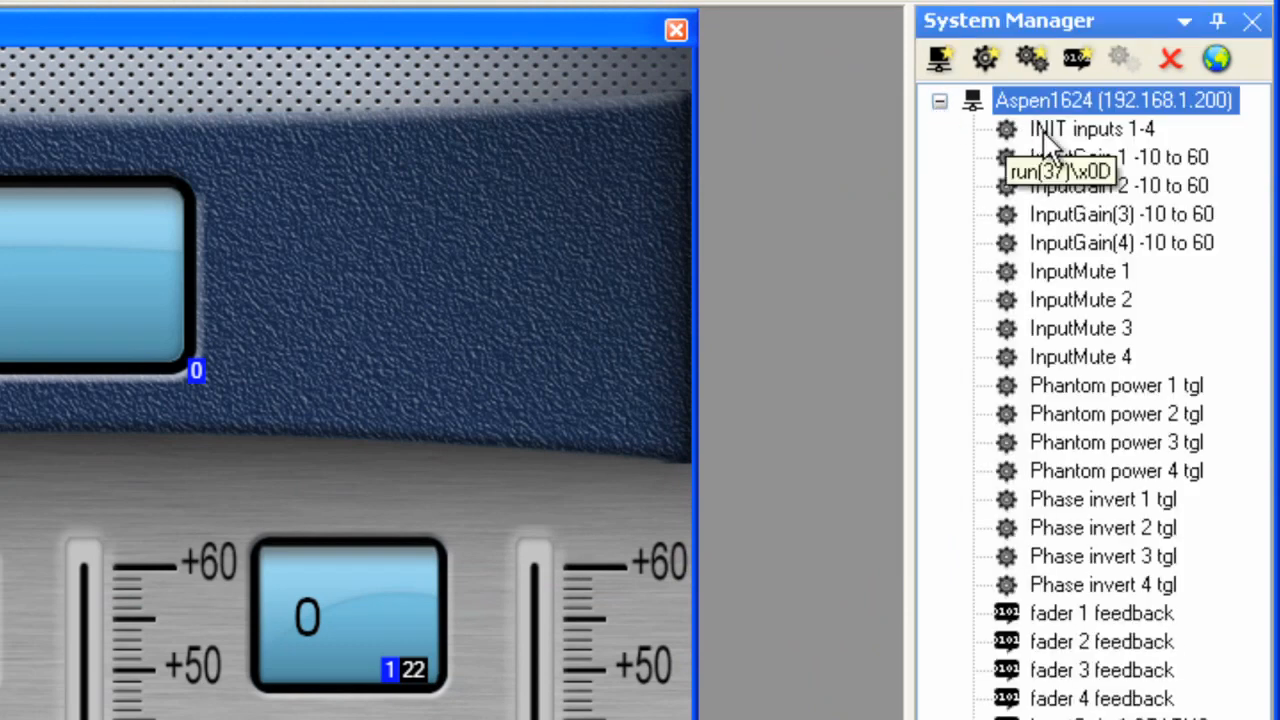
{"action": "mouse_move", "coordinate": [978, 118]}
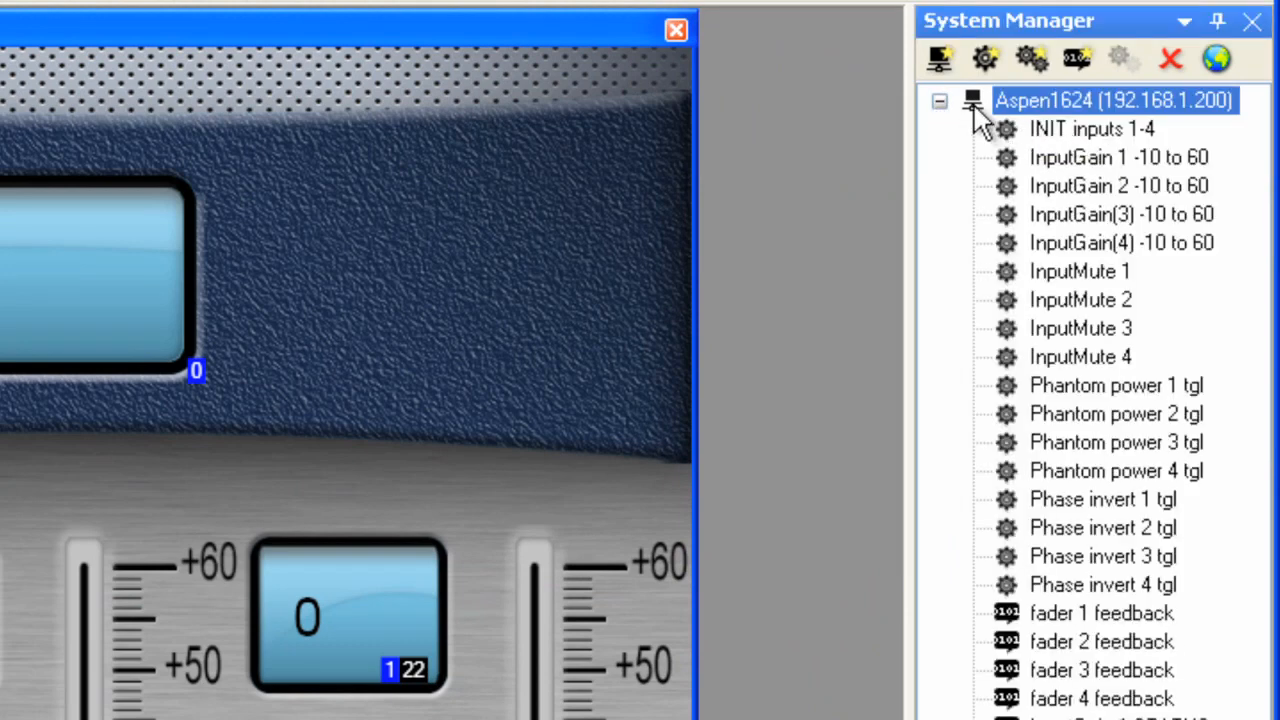
{"action": "mouse_move", "coordinate": [1144, 140]}
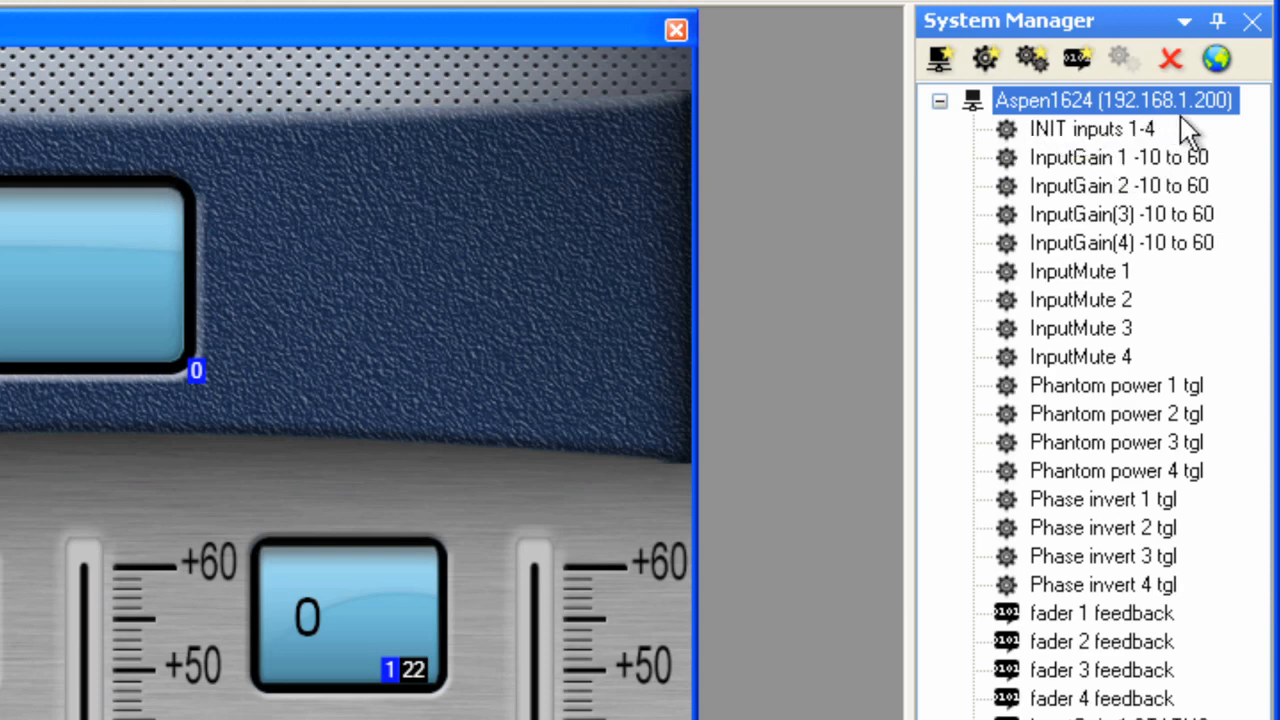
{"action": "mouse_move", "coordinate": [1024, 150]}
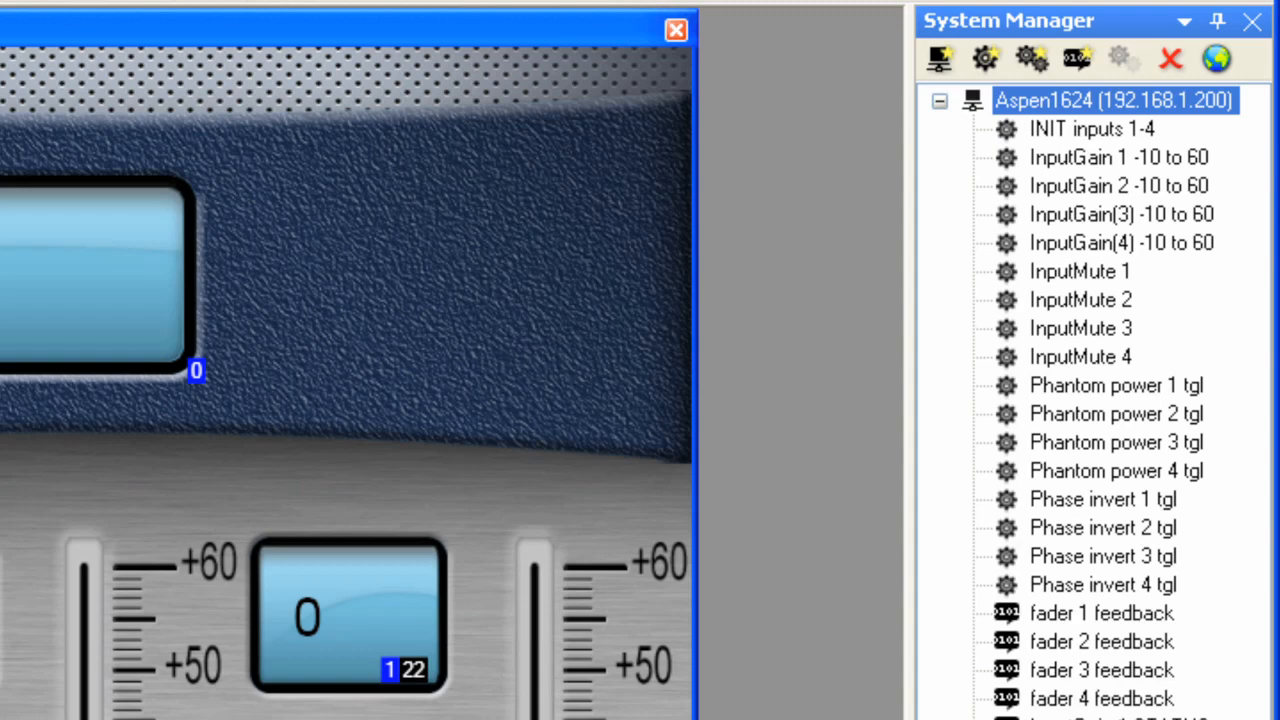
{"action": "mouse_move", "coordinate": [1010, 676]}
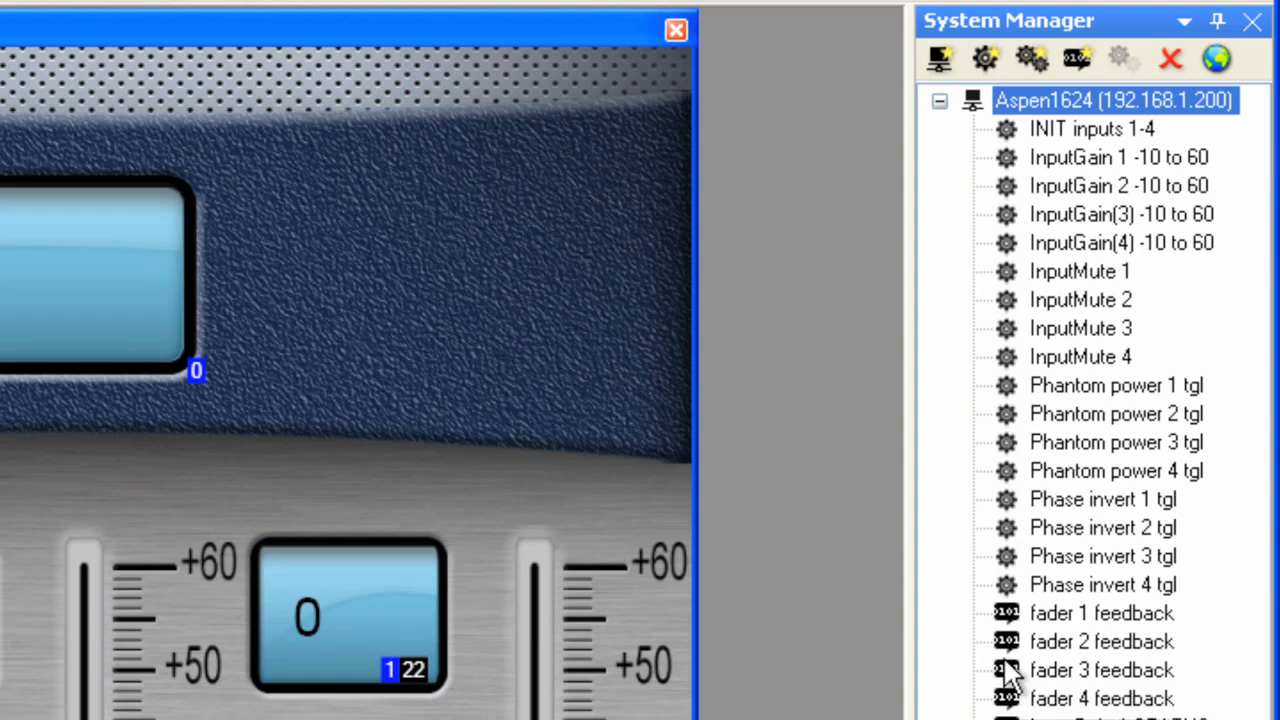
{"action": "mouse_move", "coordinate": [1076, 164]}
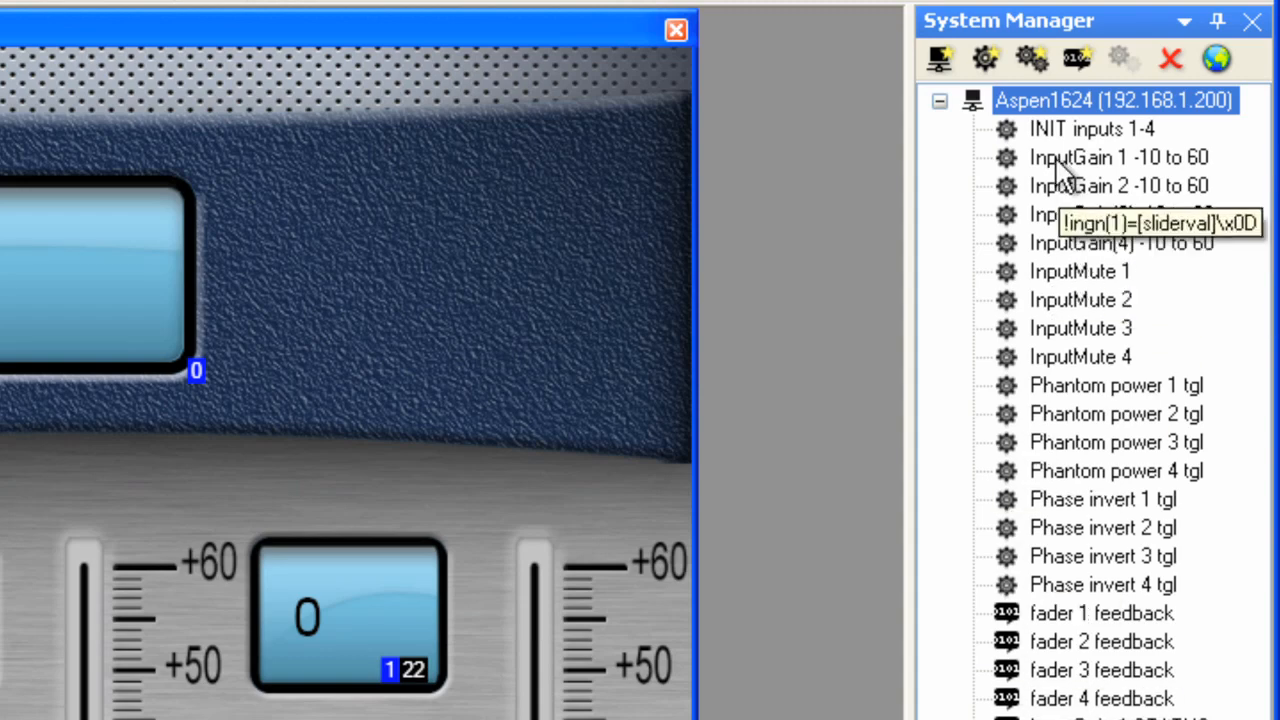
{"action": "mouse_move", "coordinate": [1012, 140]}
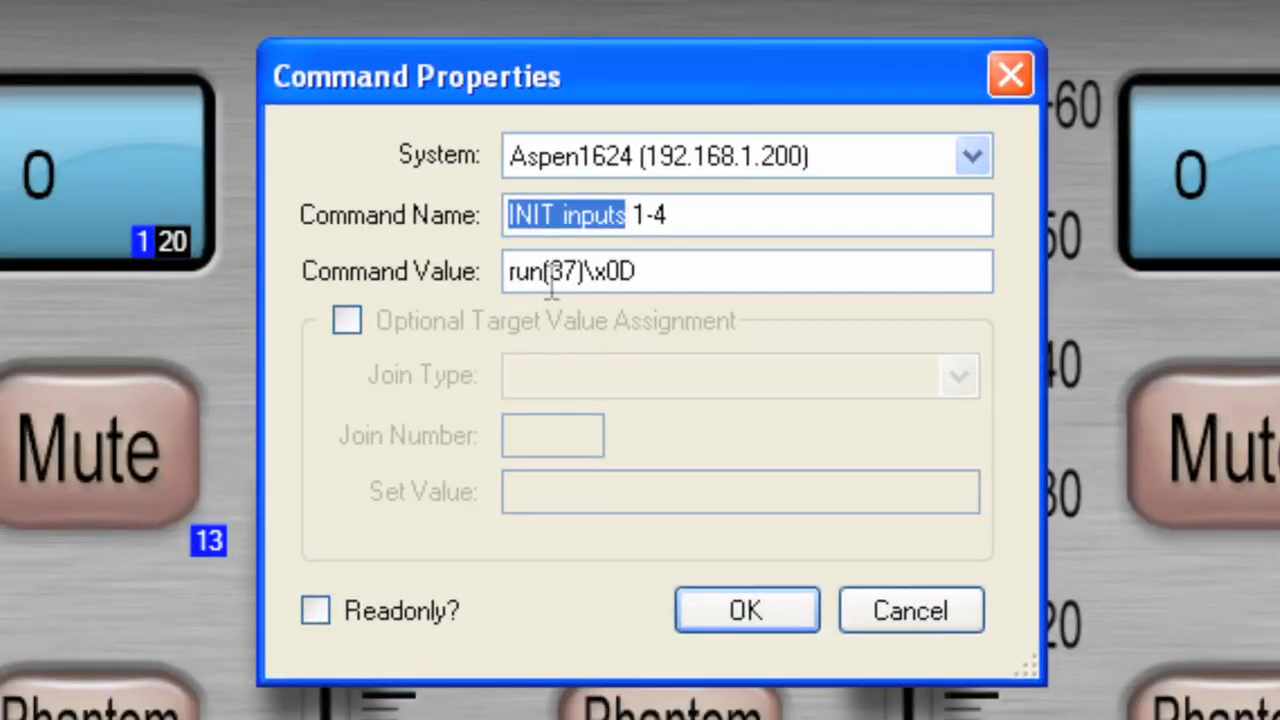
{"action": "mouse_move", "coordinate": [638, 340]}
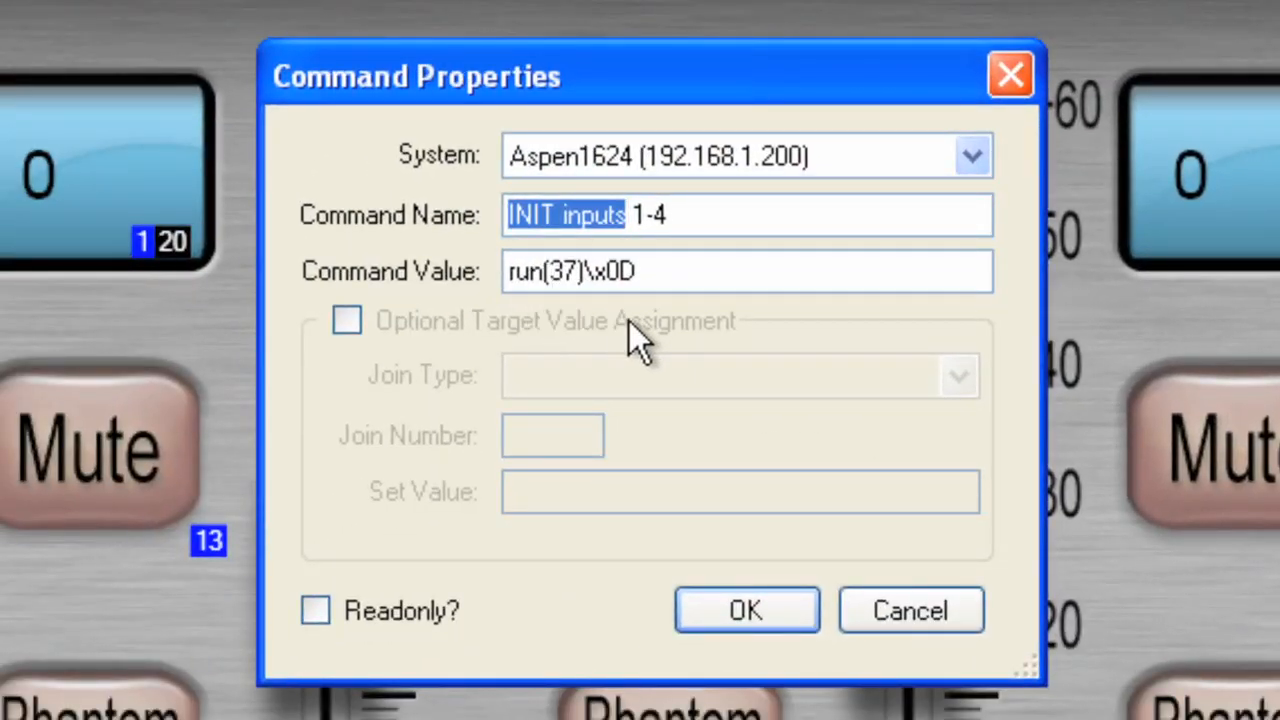
{"action": "mouse_move", "coordinate": [556, 290]}
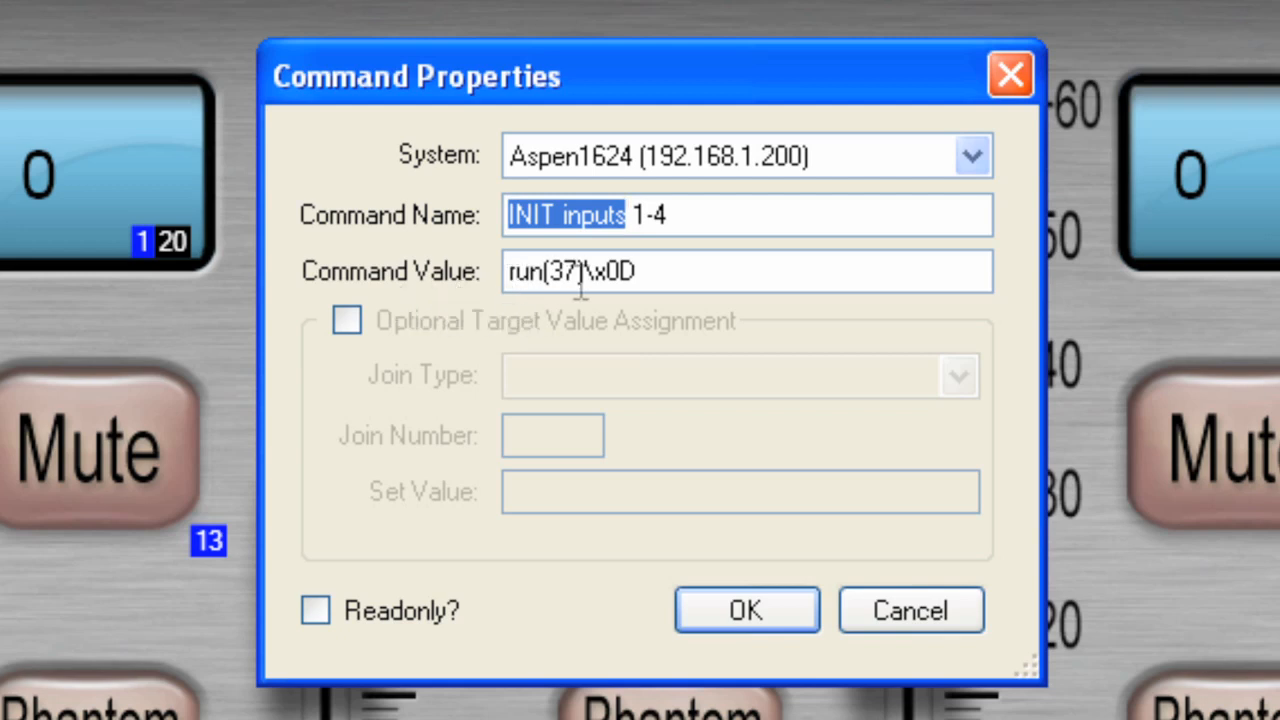
{"action": "mouse_move", "coordinate": [636, 304]}
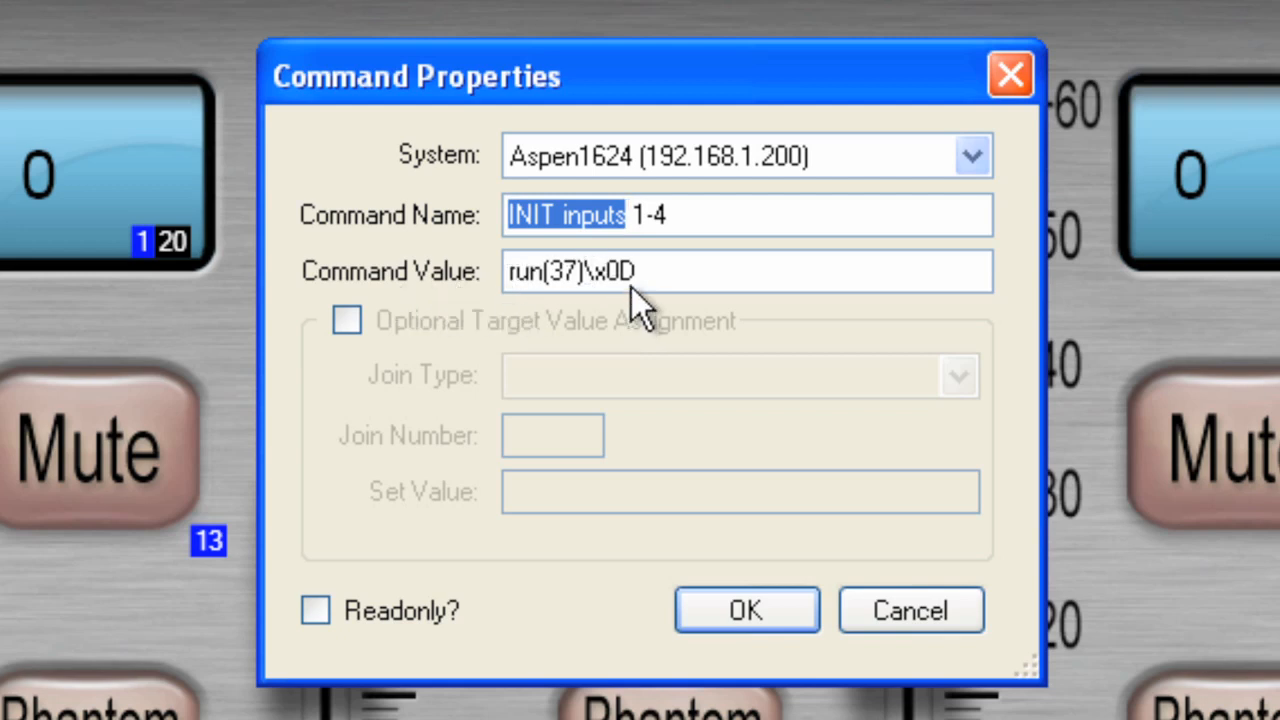
{"action": "mouse_move", "coordinate": [684, 284]}
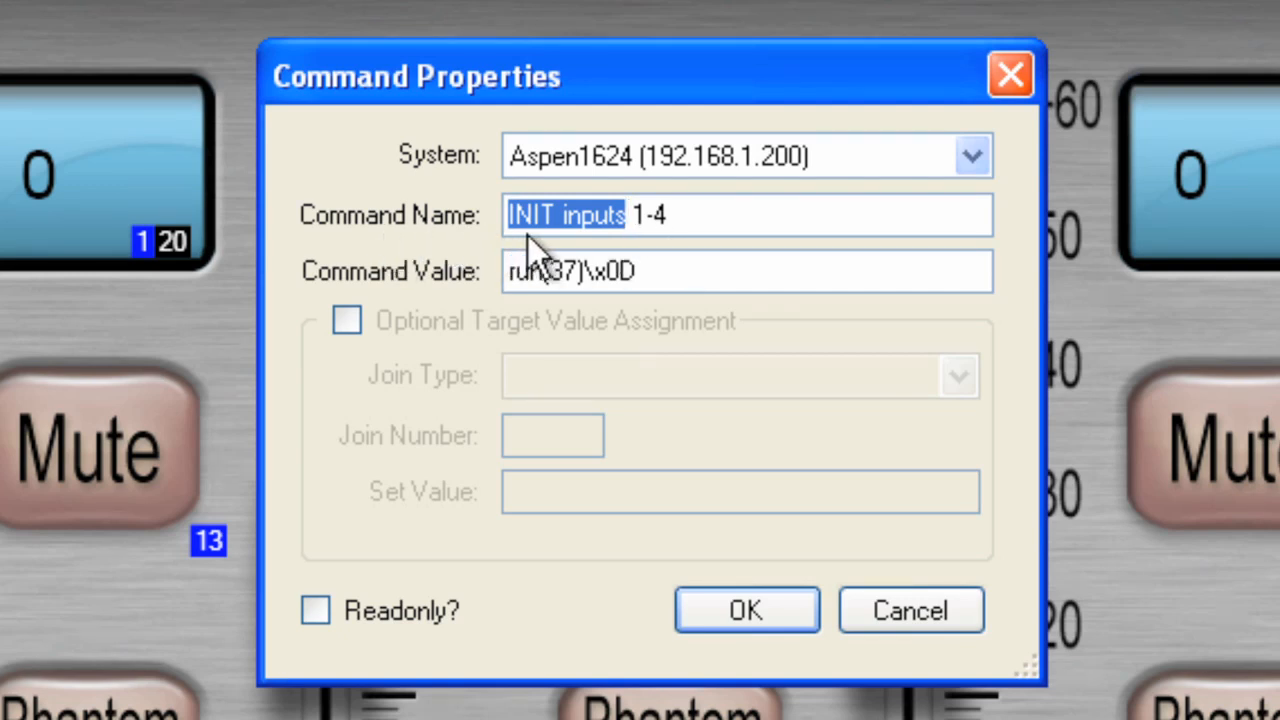
{"action": "mouse_move", "coordinate": [660, 250]}
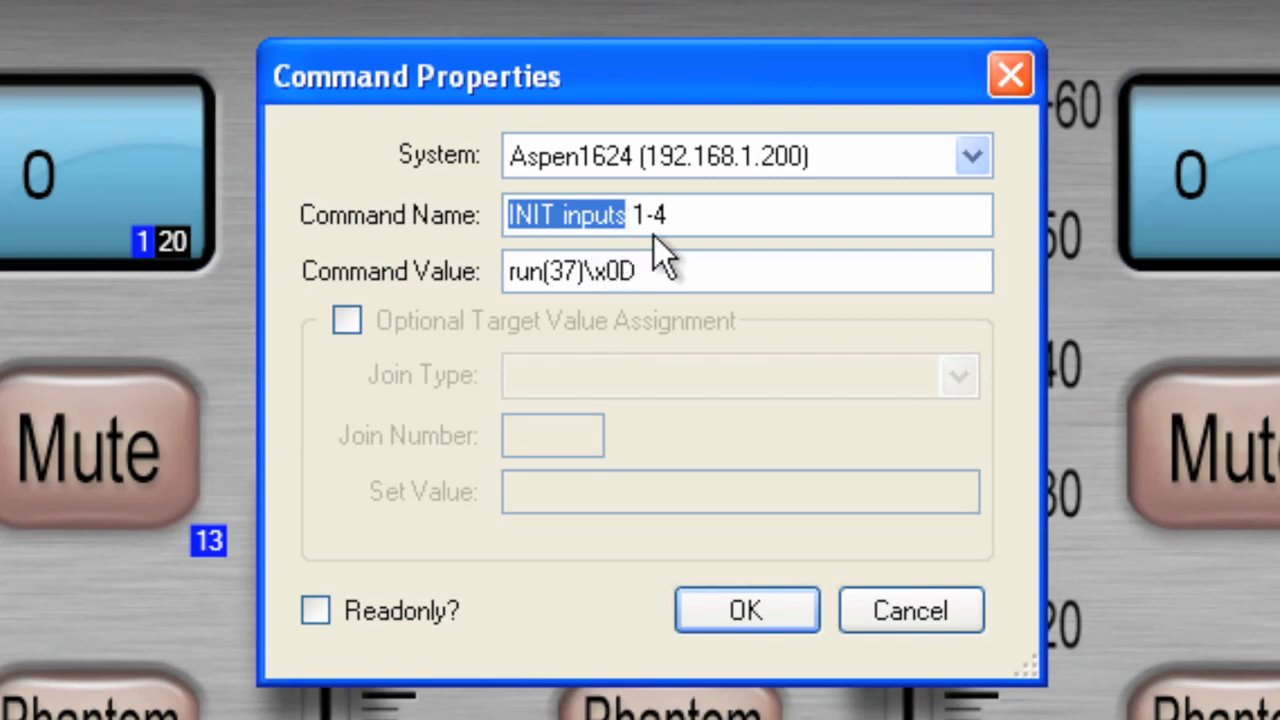
{"action": "mouse_move", "coordinate": [716, 272]}
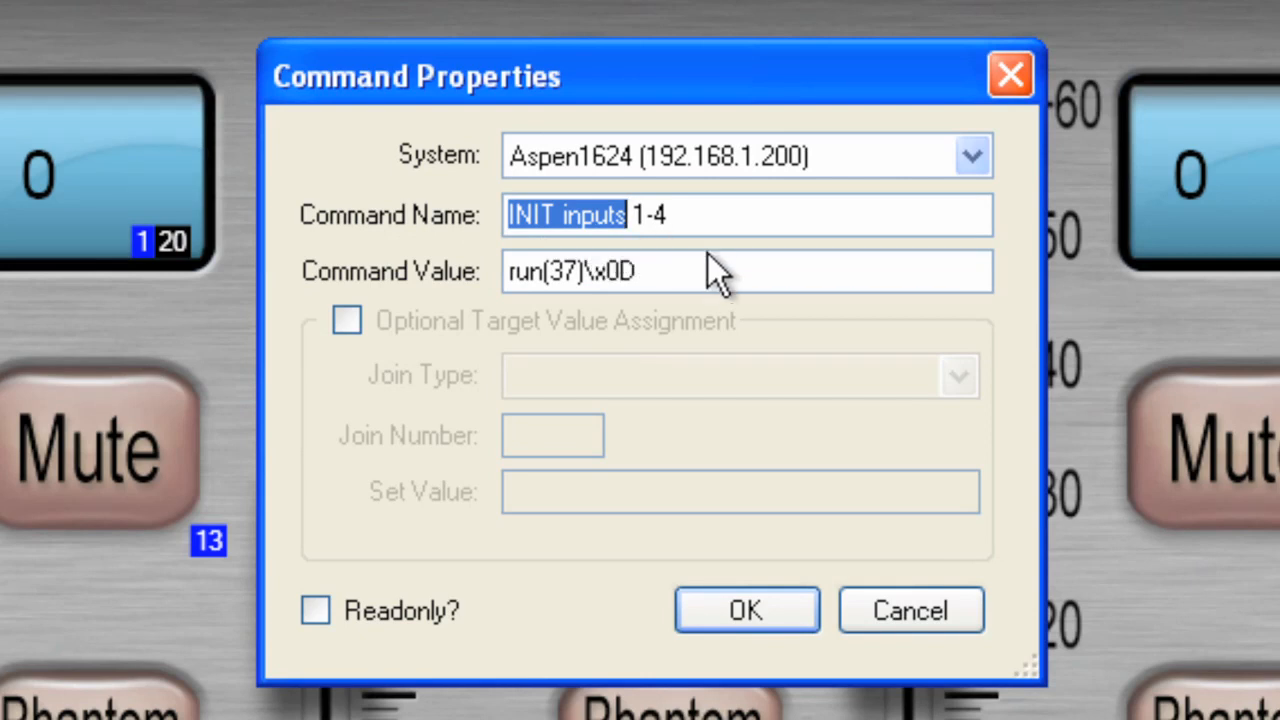
{"action": "mouse_move", "coordinate": [616, 284]}
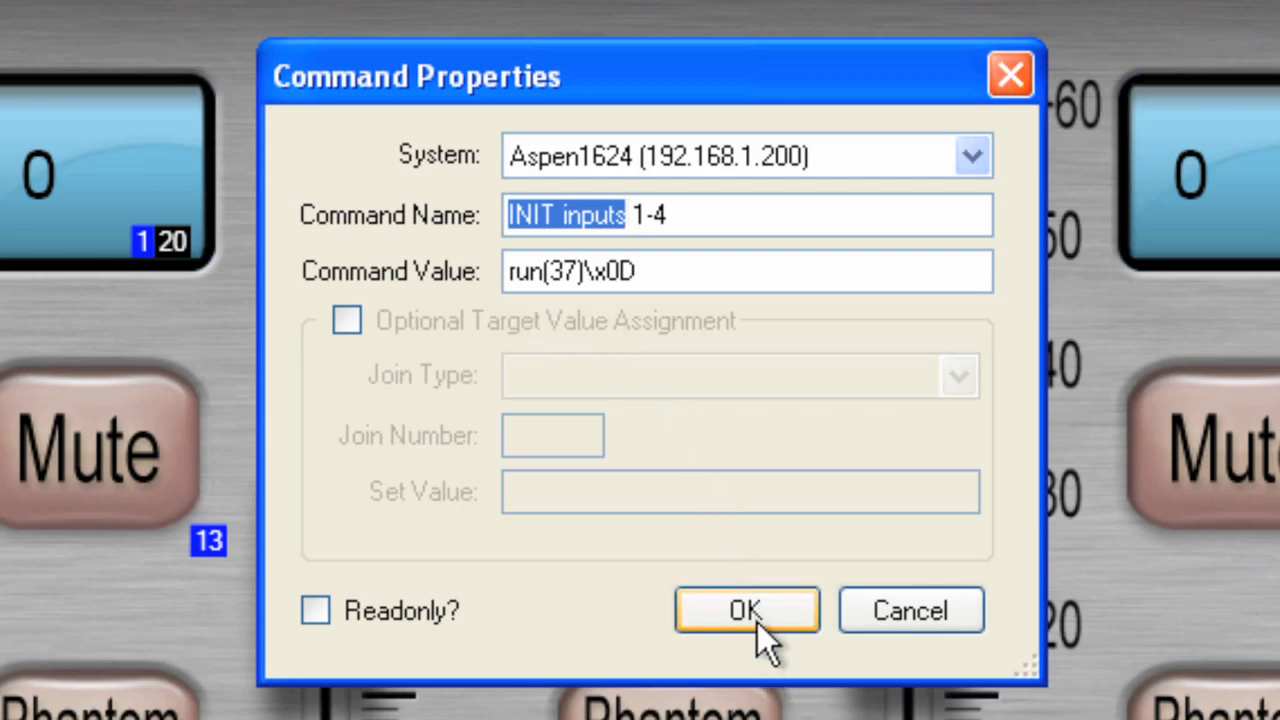
- Set the Aspen1624 system's Startup Cmd to INIT inputs 1-4 and confirm
{"action": "left_click", "coordinate": [746, 610]}
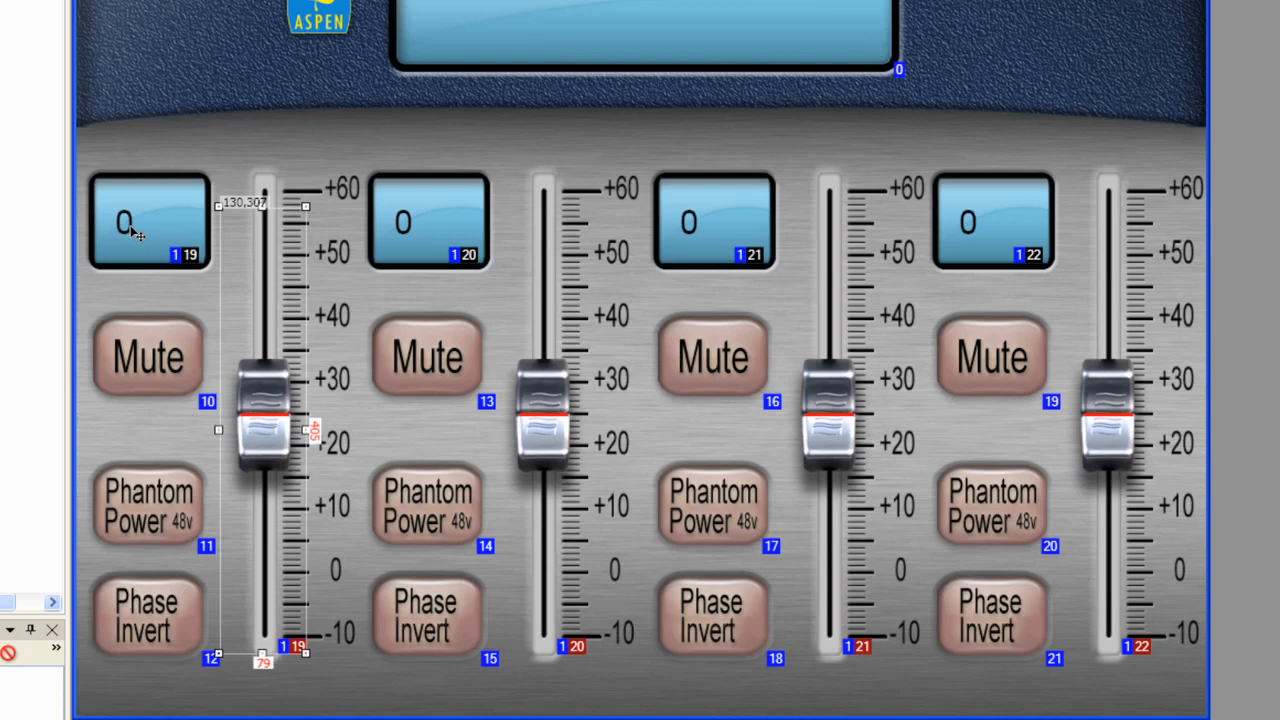
{"action": "mouse_move", "coordinate": [956, 240]}
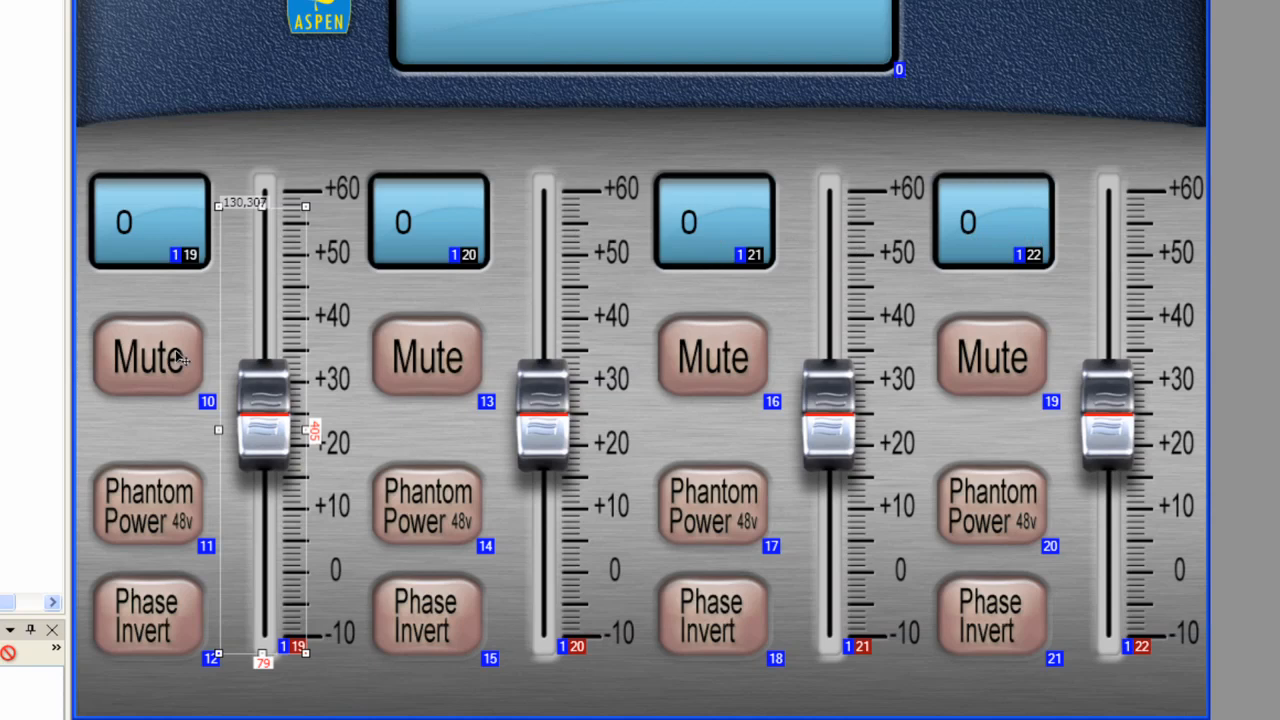
{"action": "mouse_move", "coordinate": [144, 524]}
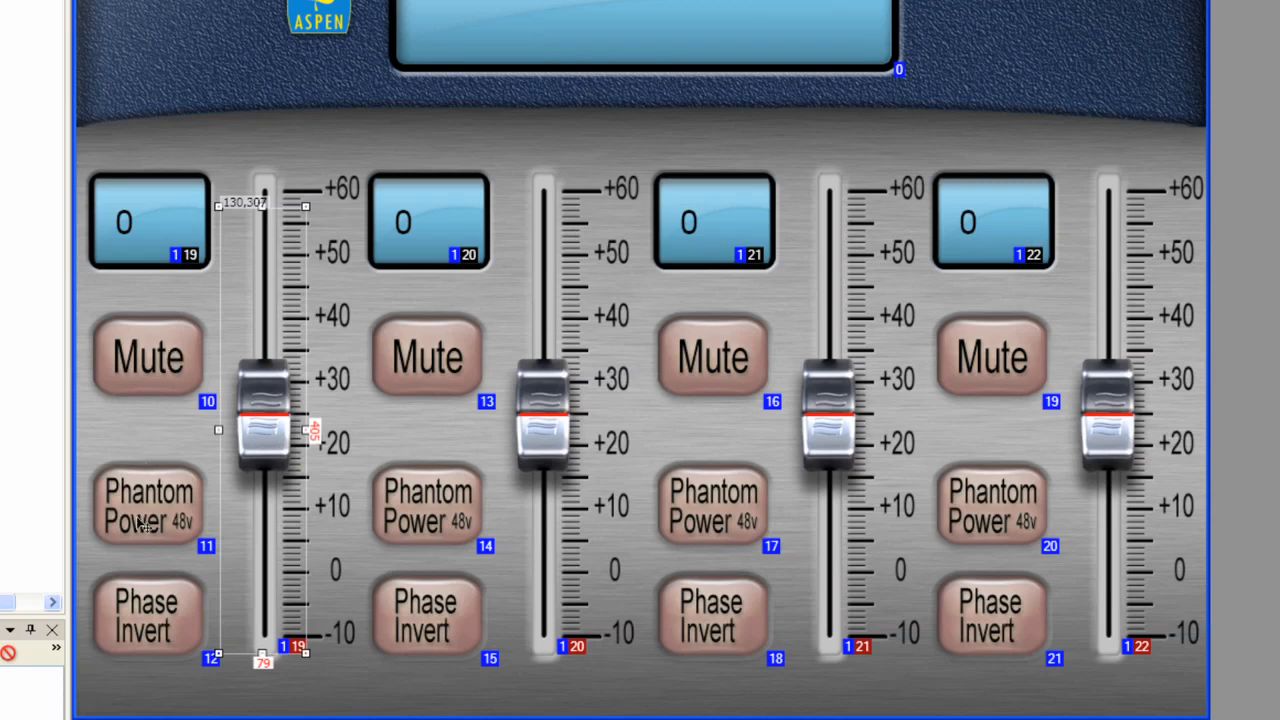
{"action": "mouse_move", "coordinate": [200, 386]}
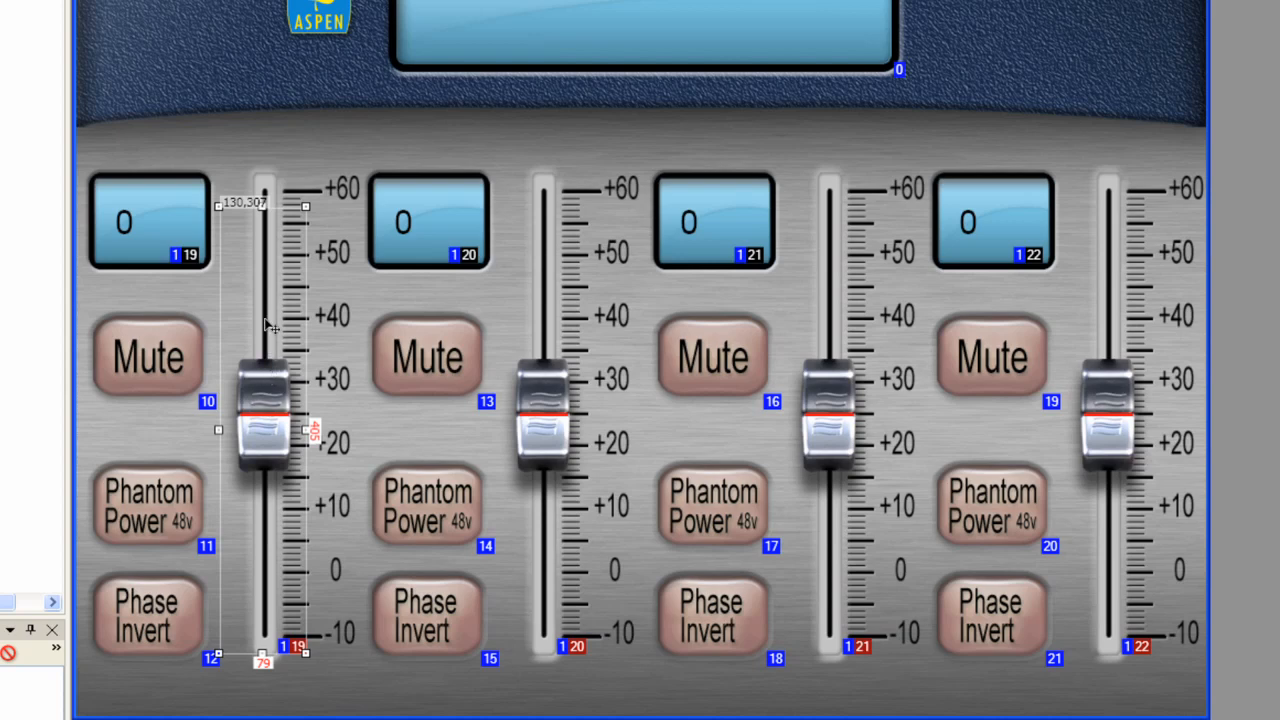
{"action": "mouse_move", "coordinate": [284, 284]}
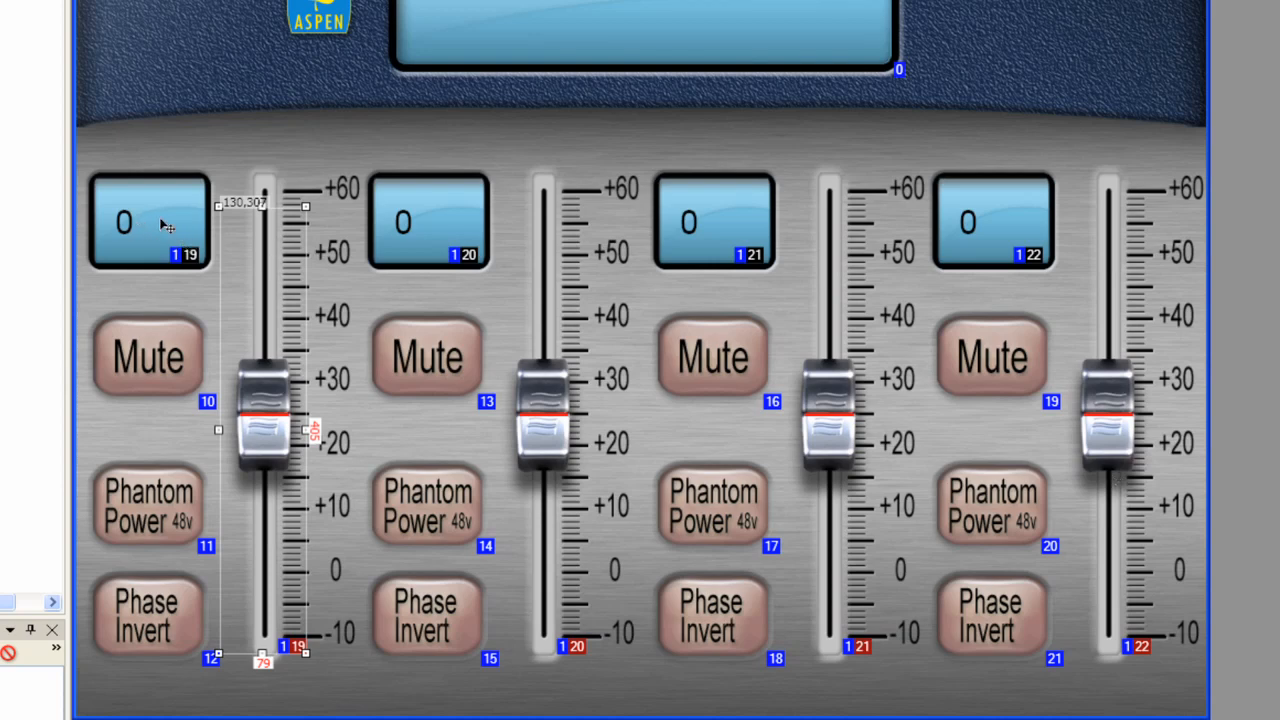
{"action": "mouse_move", "coordinate": [338, 208]}
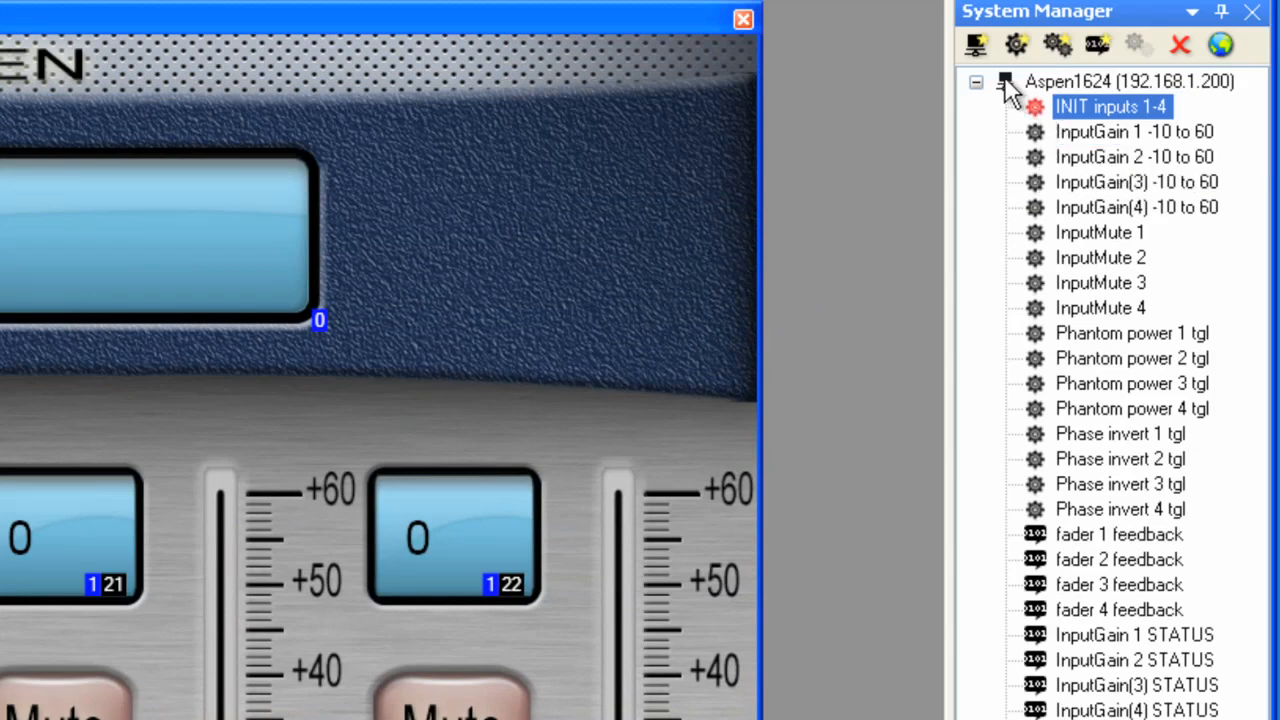
{"action": "double_click", "coordinate": [1128, 80]}
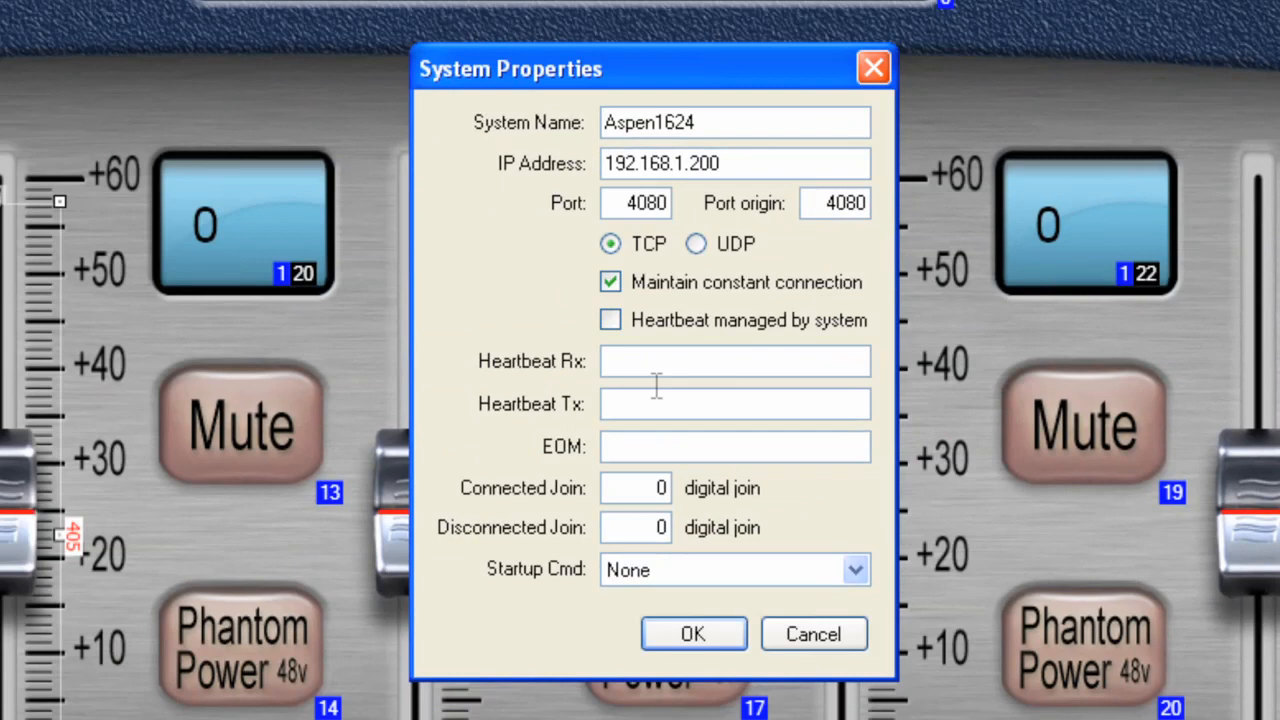
{"action": "mouse_move", "coordinate": [576, 202]}
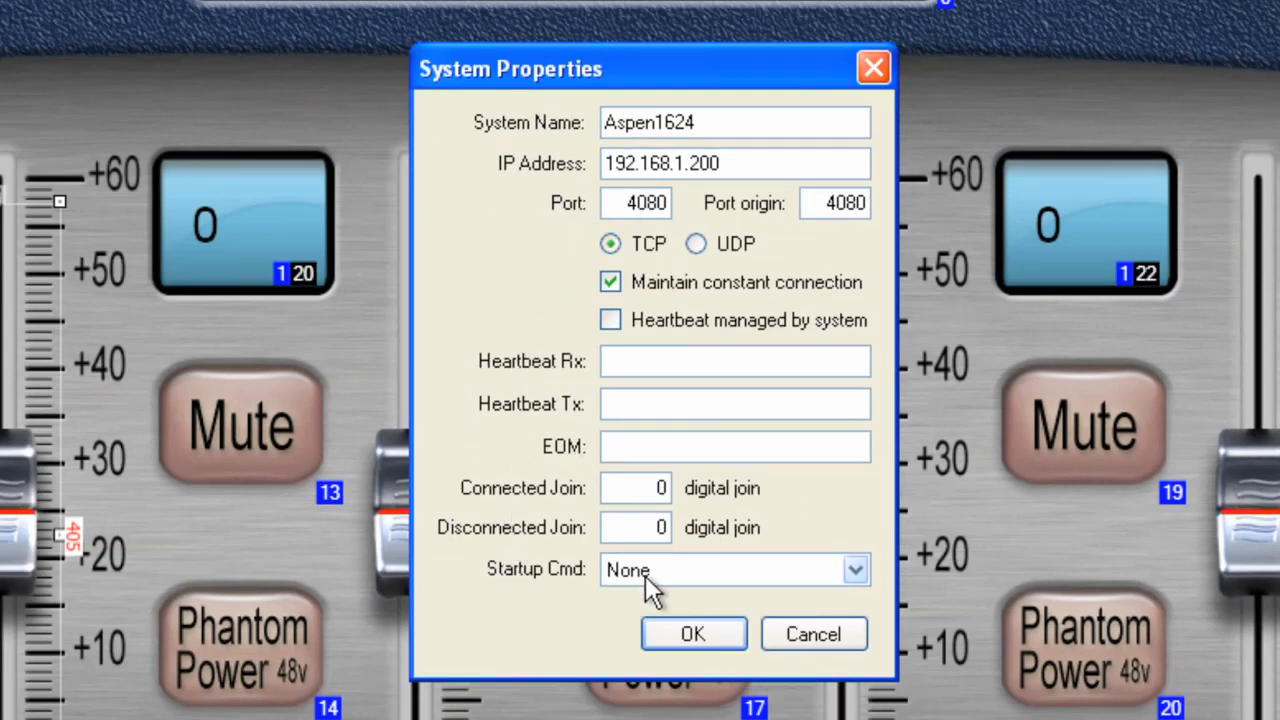
{"action": "left_click", "coordinate": [854, 570]}
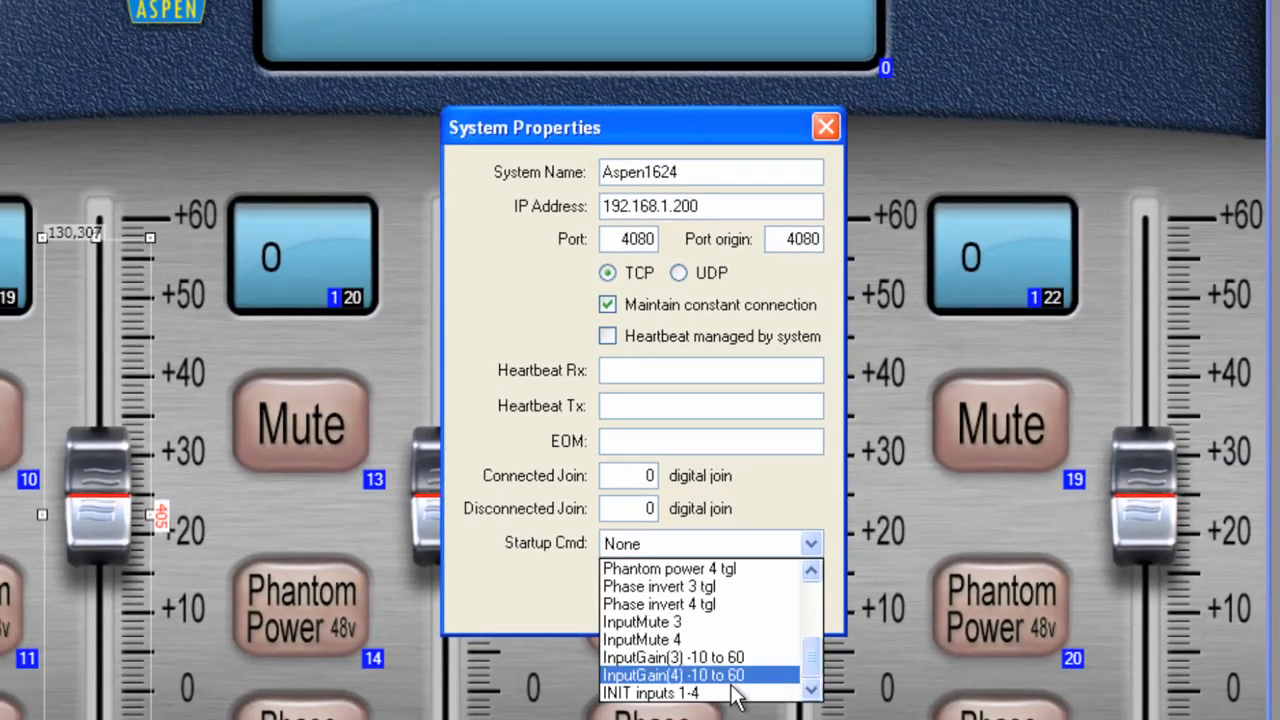
{"action": "left_click", "coordinate": [652, 692]}
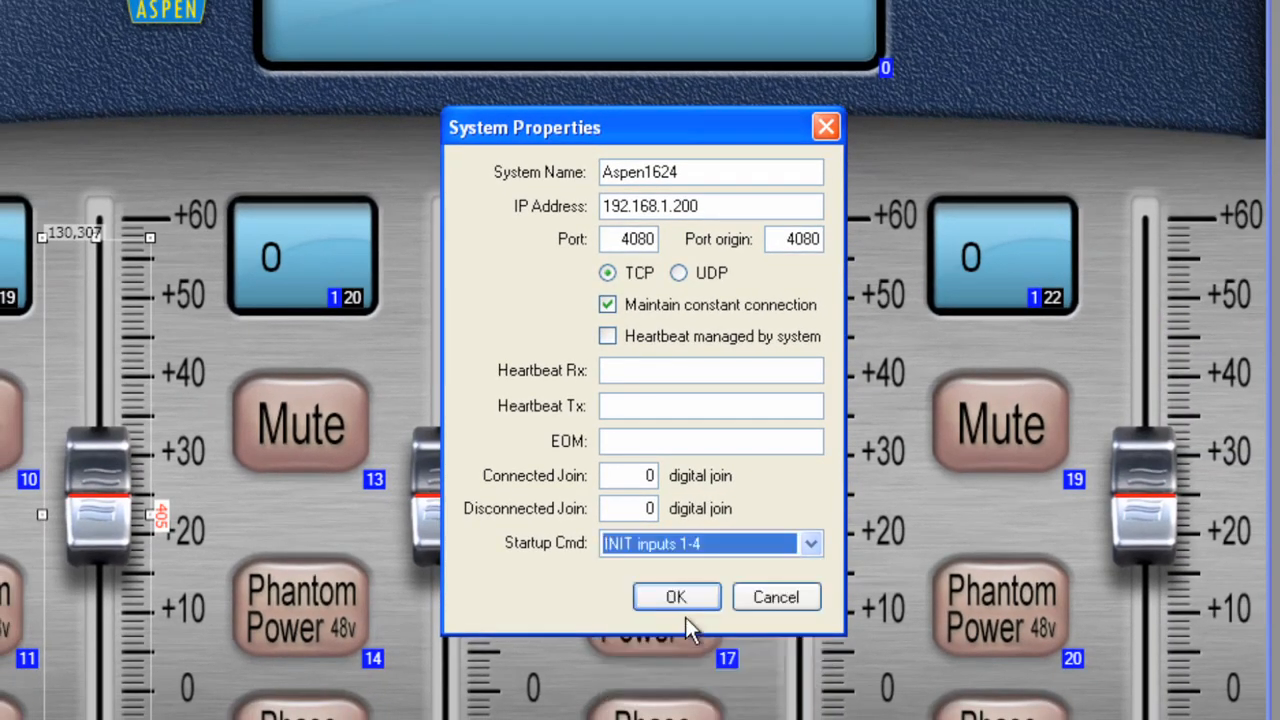
{"action": "left_click", "coordinate": [676, 596]}
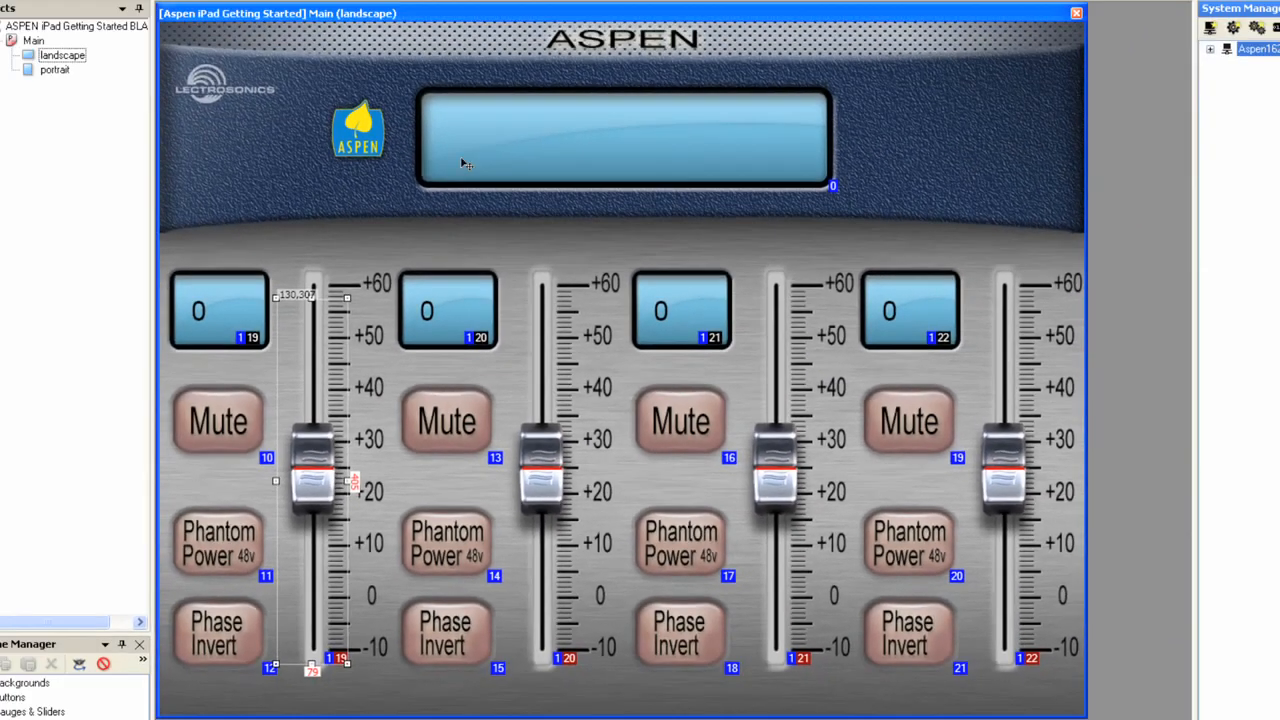
{"action": "mouse_move", "coordinate": [318, 152]}
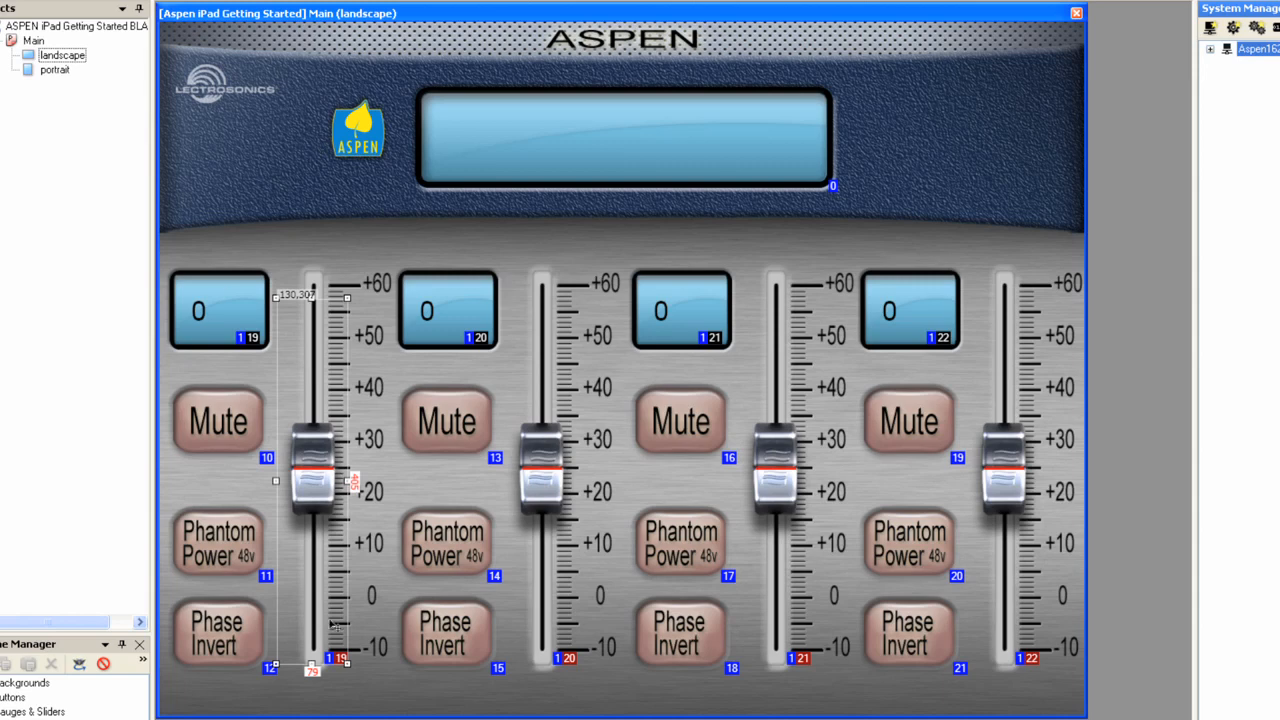
{"action": "mouse_move", "coordinate": [648, 596]}
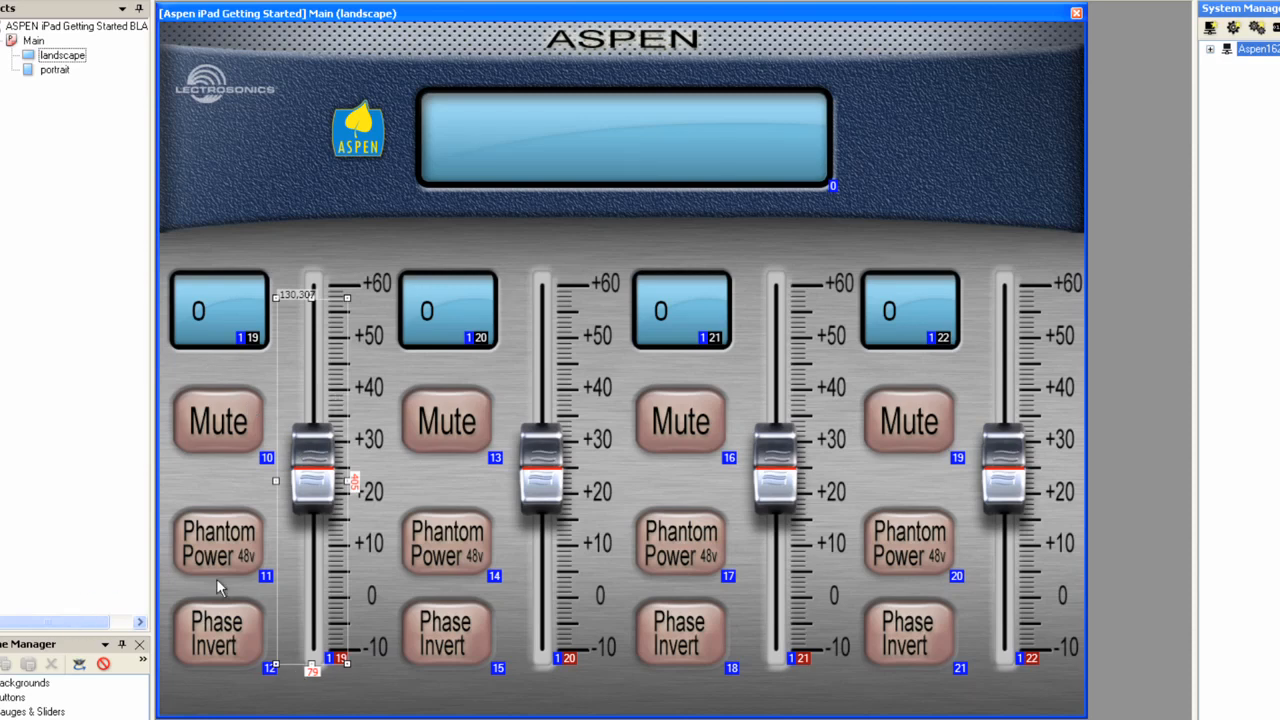
{"action": "mouse_move", "coordinate": [580, 504]}
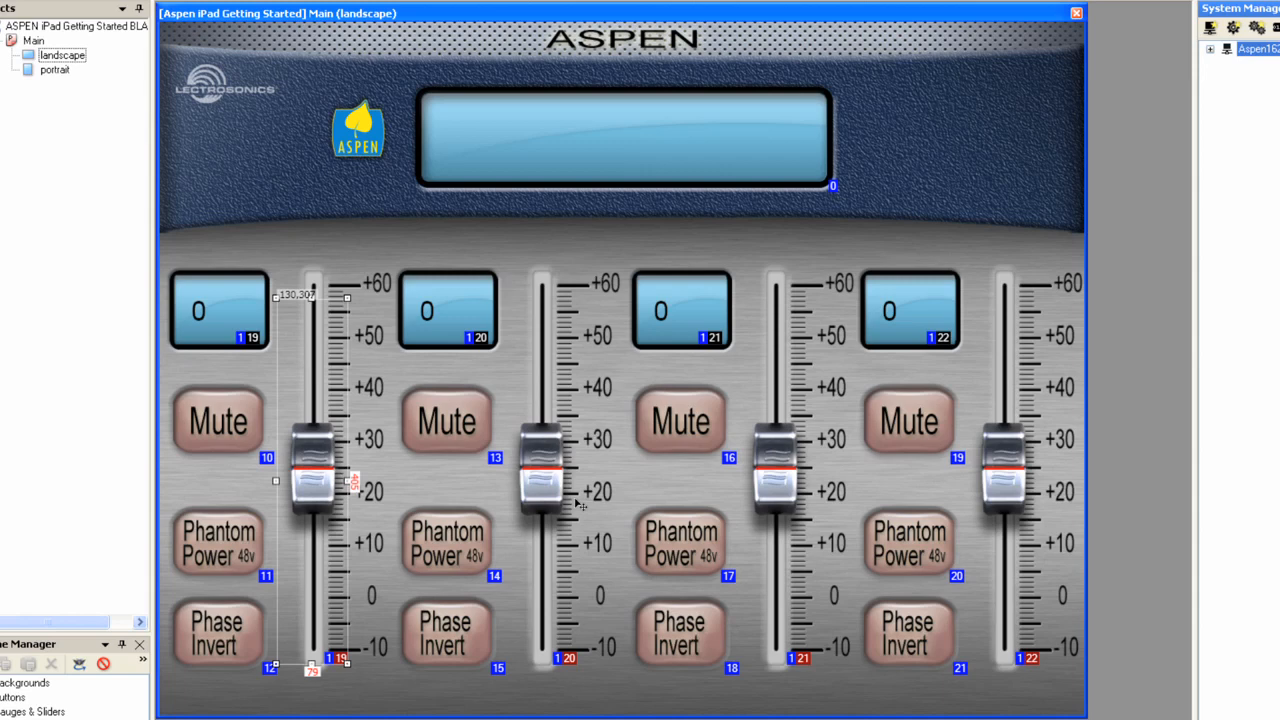
{"action": "mouse_move", "coordinate": [1016, 100]}
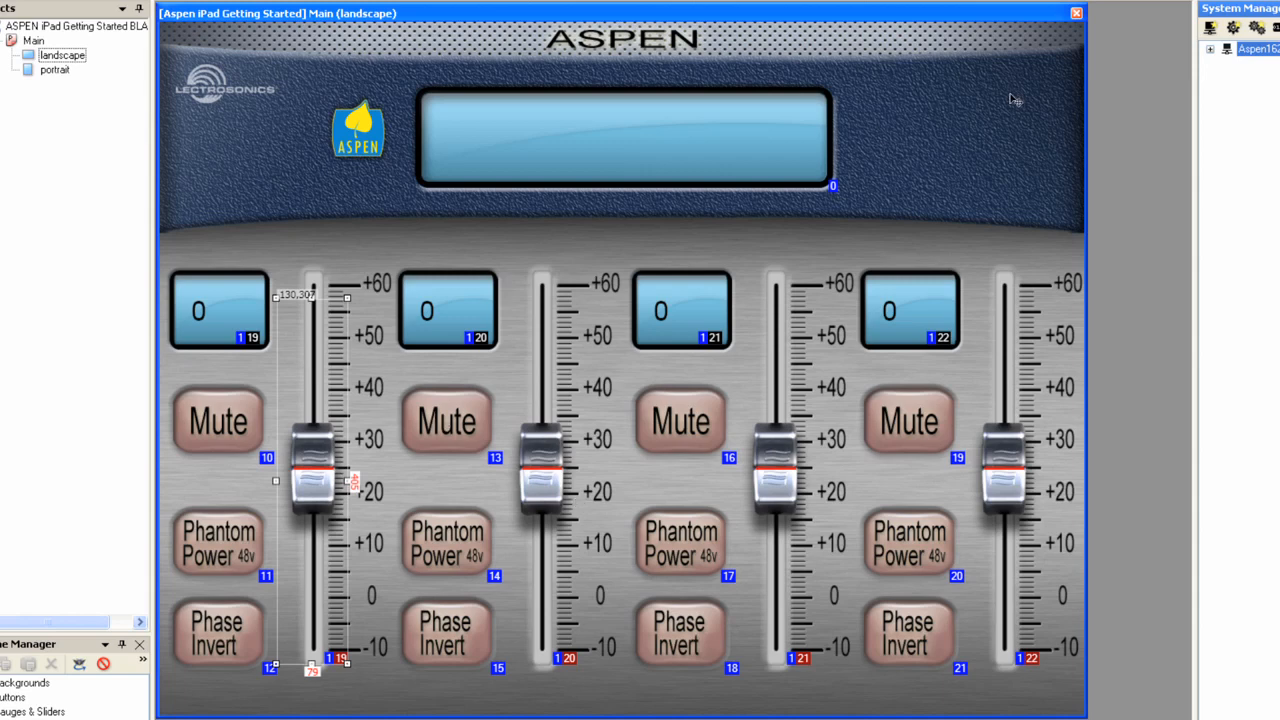
{"action": "left_click", "coordinate": [976, 202]}
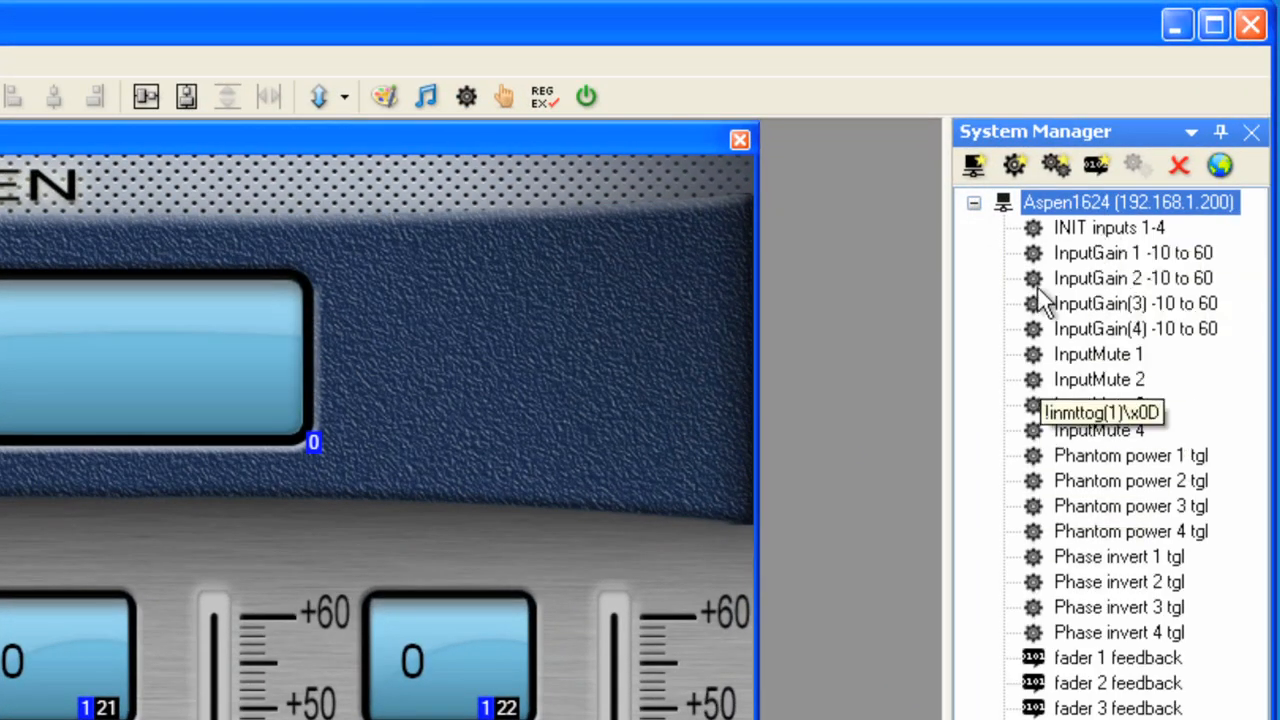
{"action": "mouse_move", "coordinate": [1036, 370]}
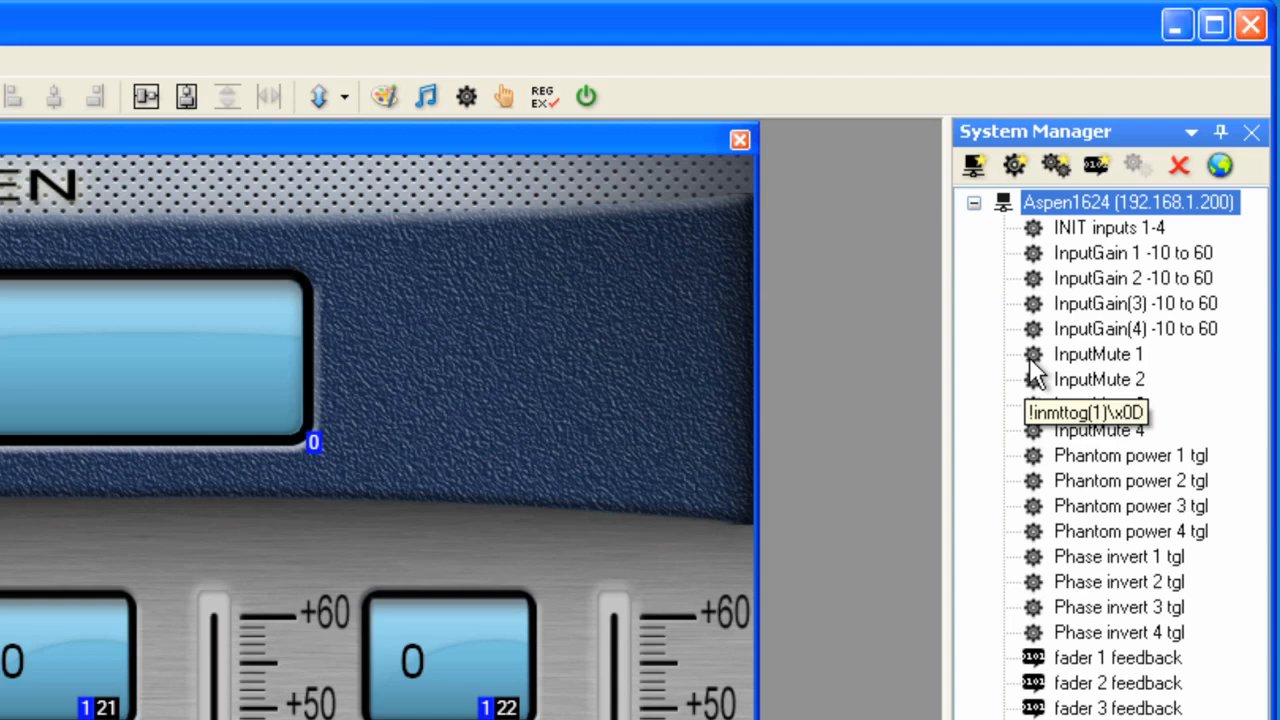
- Open Command Properties for InputMute 1, showing its !inmttog(1)\x0D value
{"action": "left_click", "coordinate": [1098, 354]}
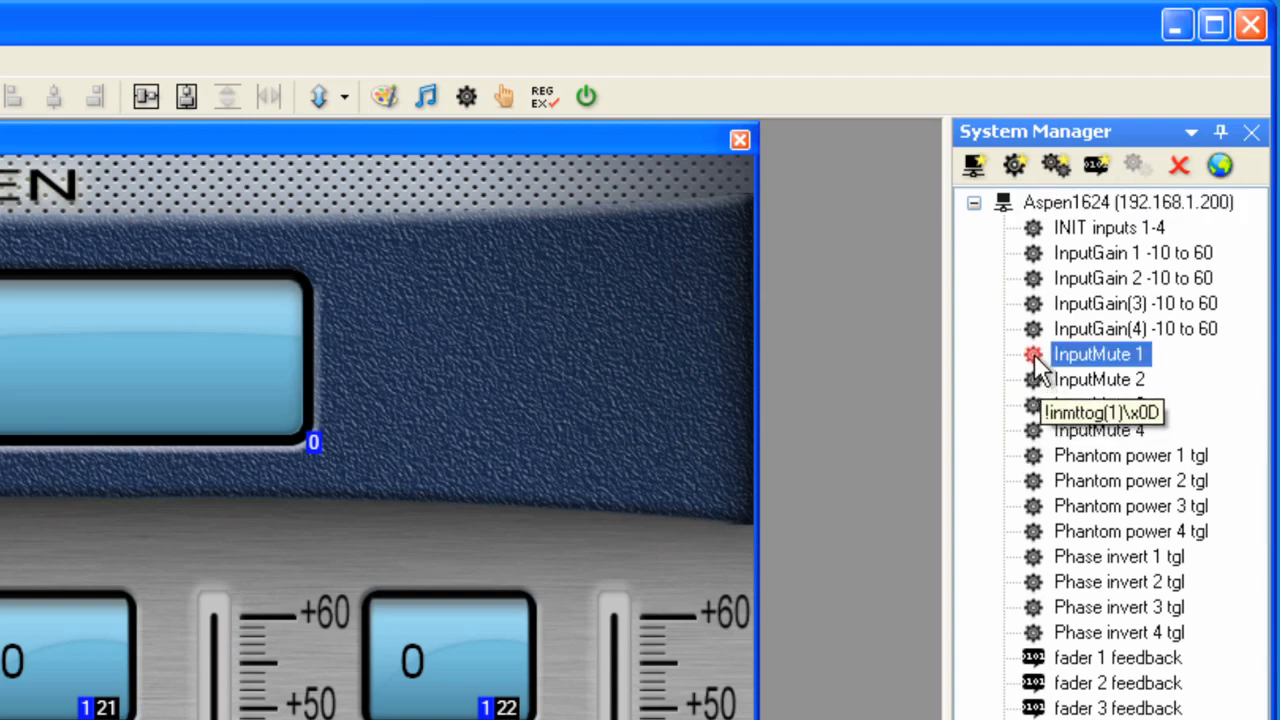
{"action": "double_click", "coordinate": [1098, 354]}
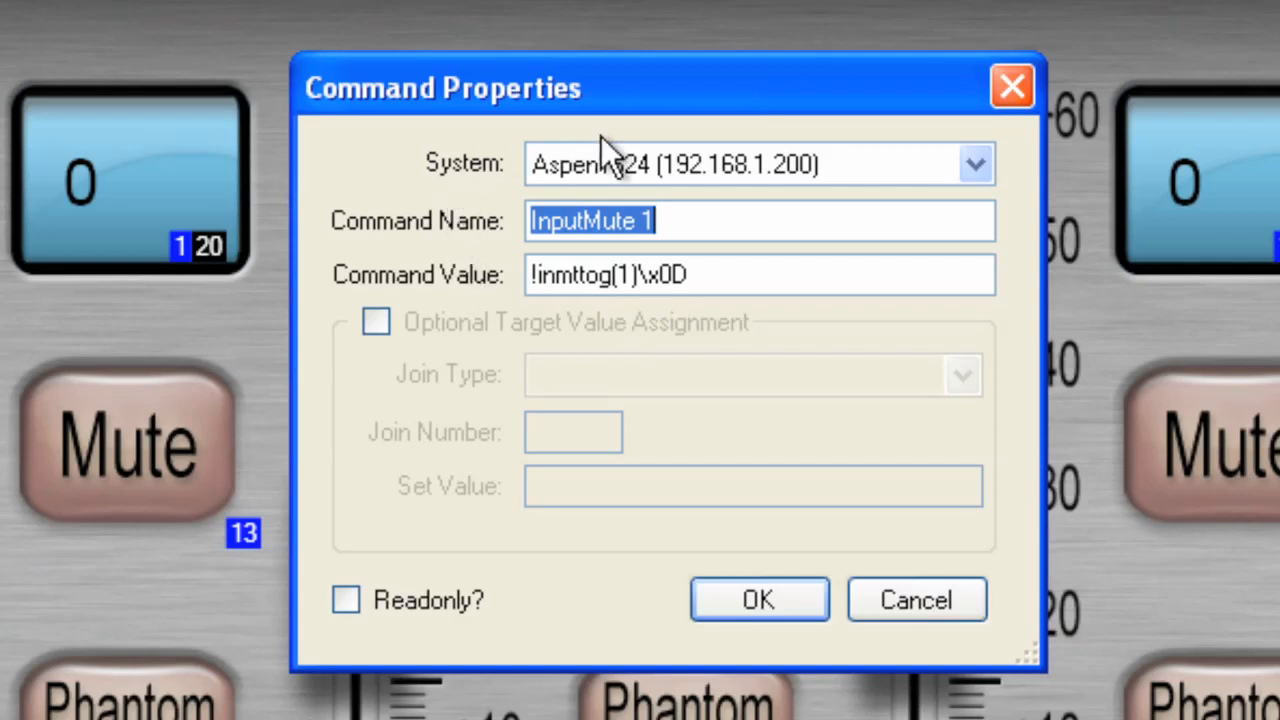
{"action": "mouse_move", "coordinate": [684, 408]}
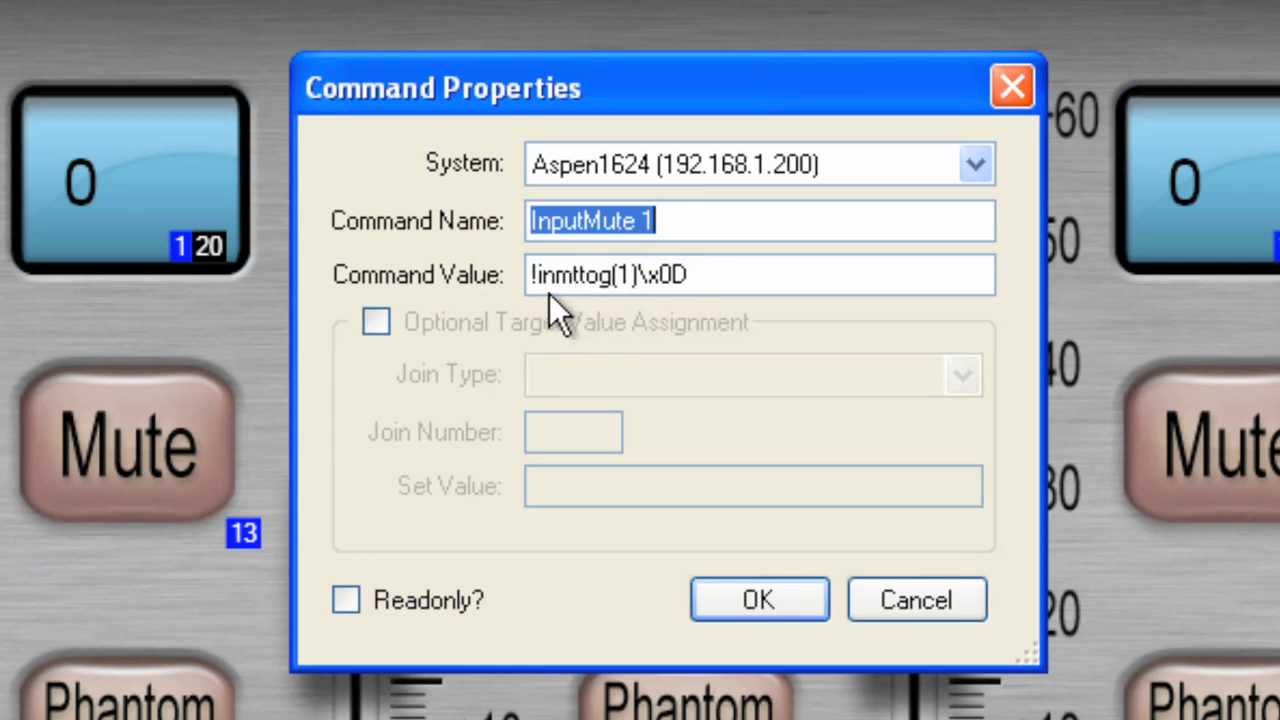
{"action": "mouse_move", "coordinate": [620, 280]}
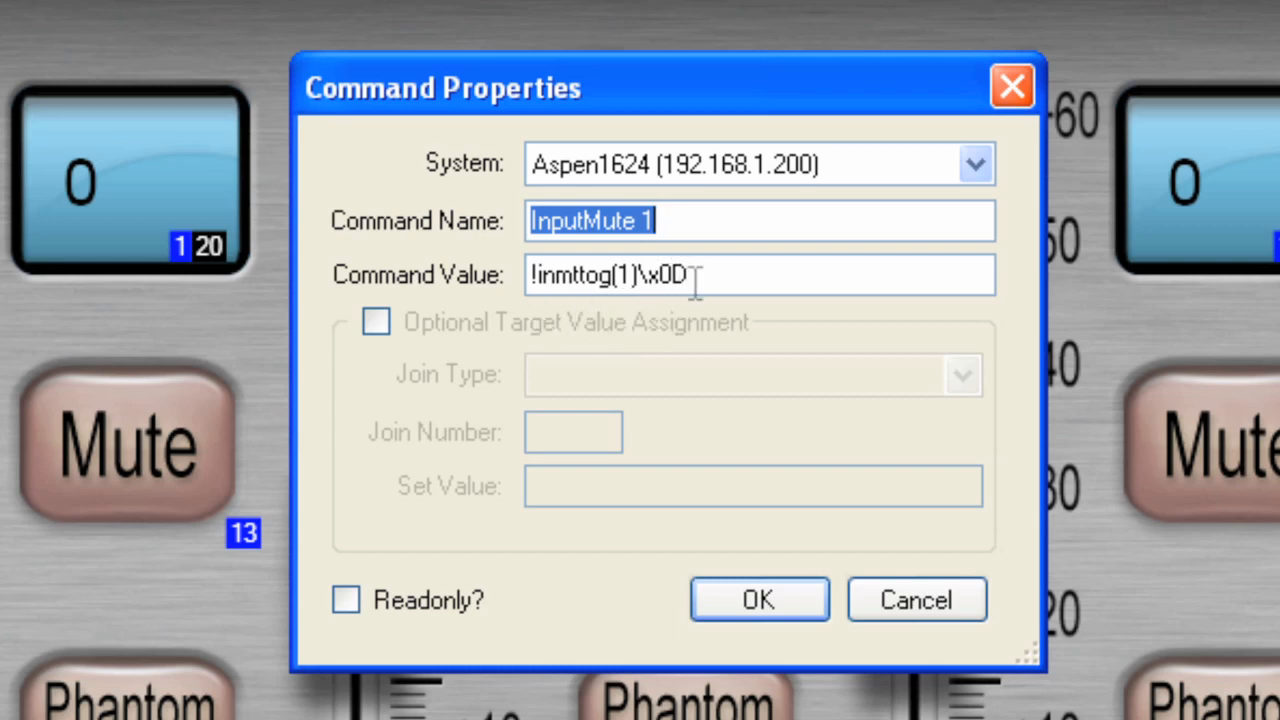
{"action": "mouse_move", "coordinate": [560, 310]}
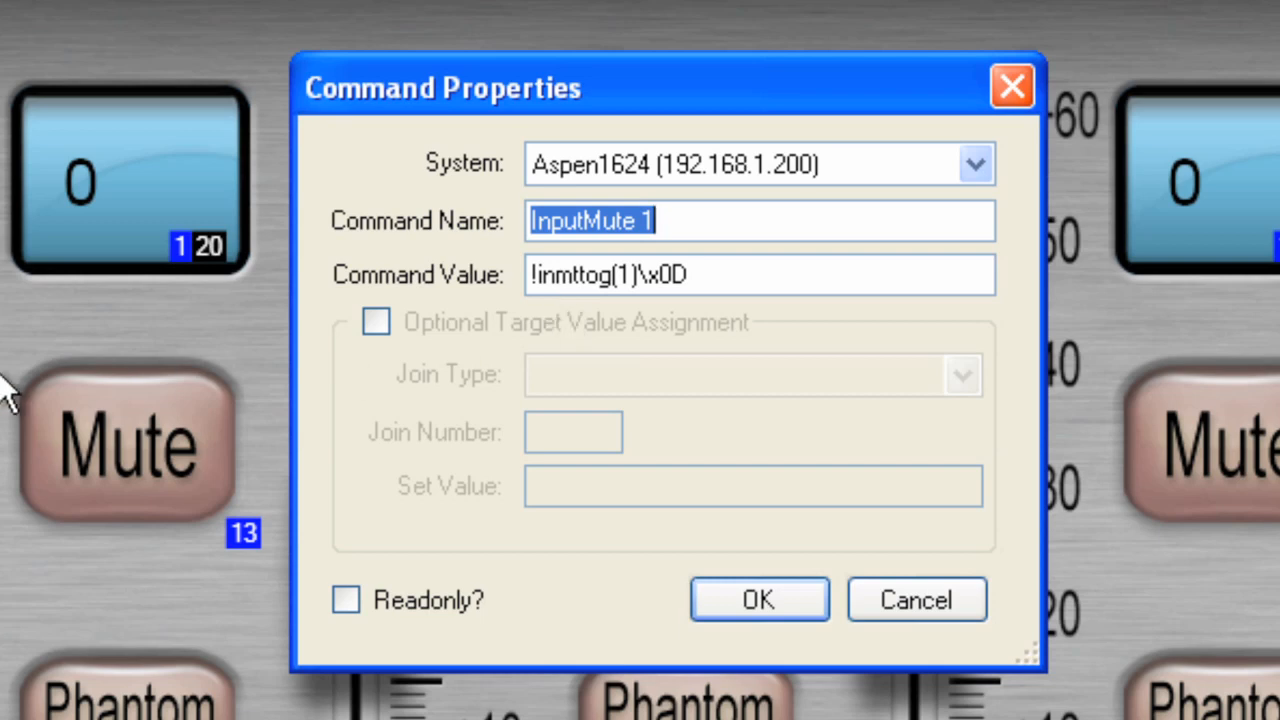
{"action": "mouse_move", "coordinate": [600, 390]}
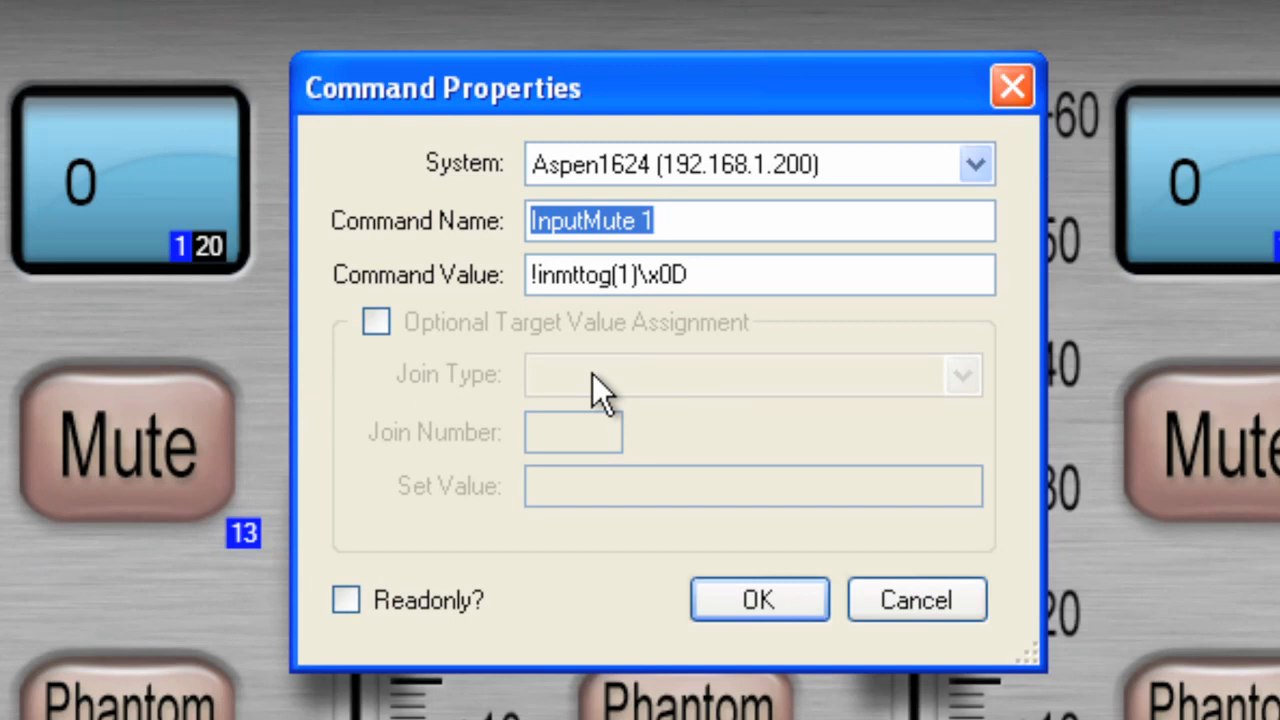
{"action": "mouse_move", "coordinate": [556, 324]}
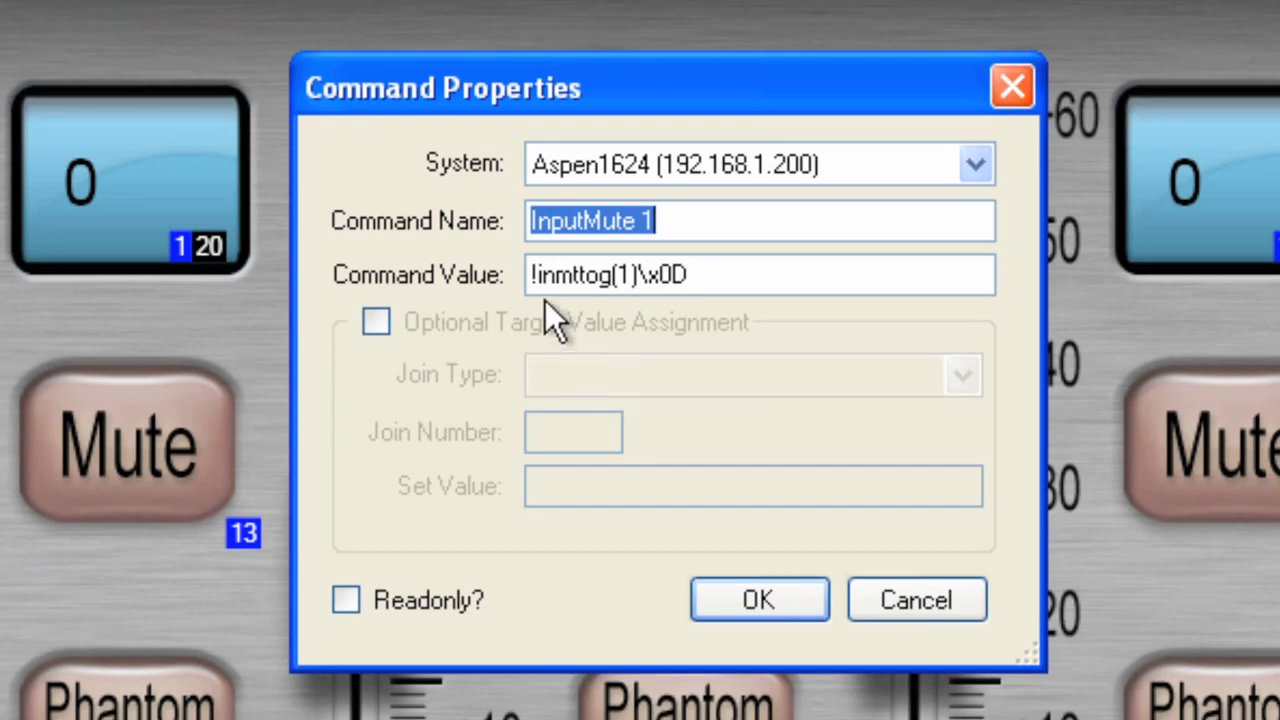
{"action": "mouse_move", "coordinate": [540, 304]}
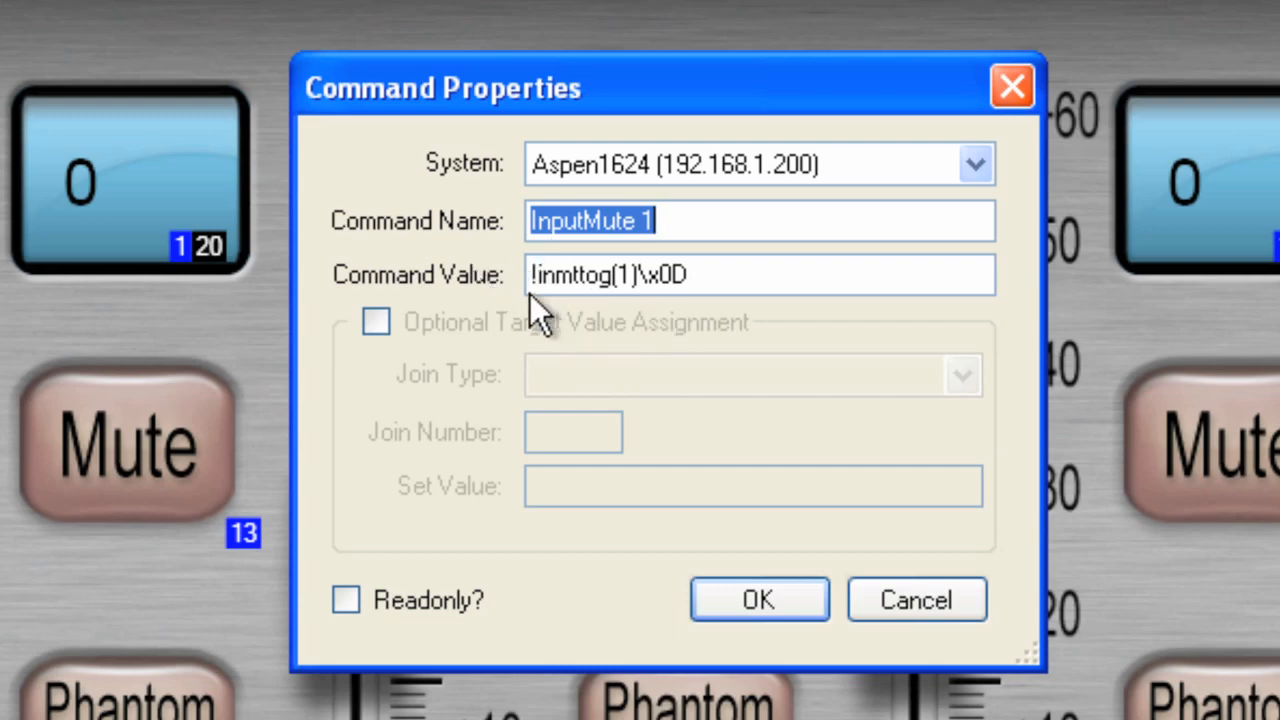
{"action": "mouse_move", "coordinate": [930, 486]}
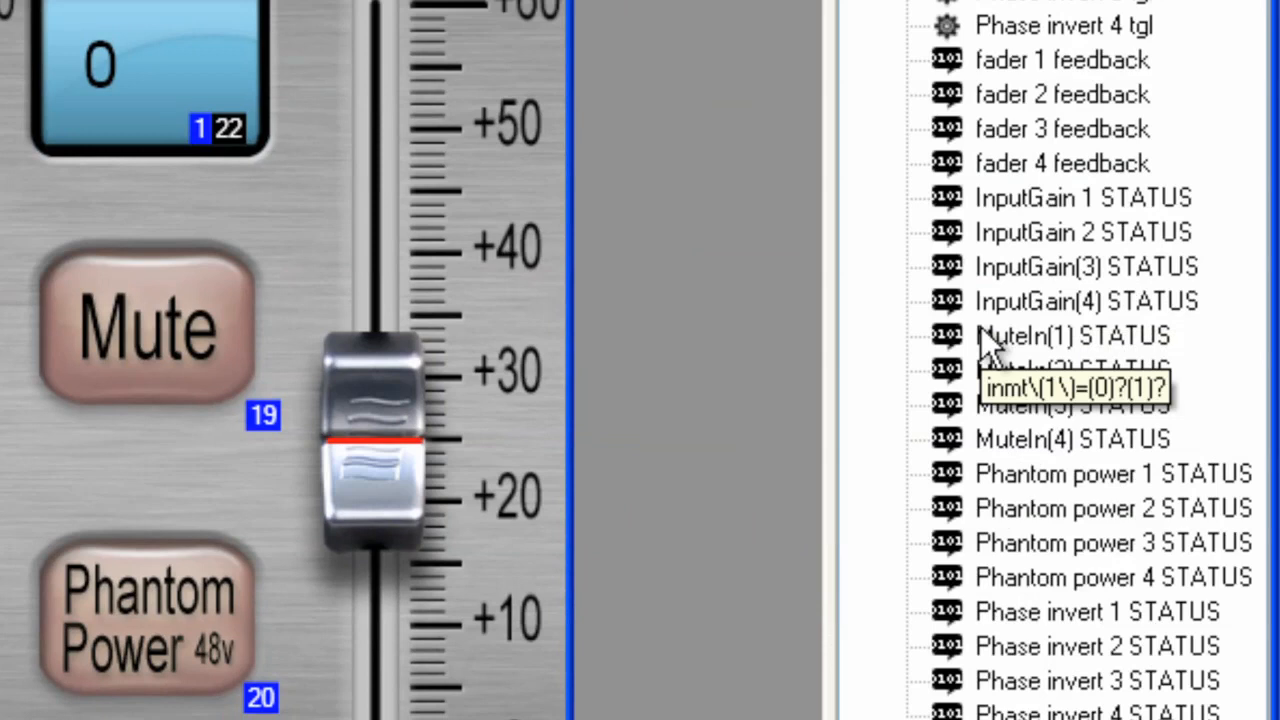
{"action": "mouse_move", "coordinate": [996, 470]}
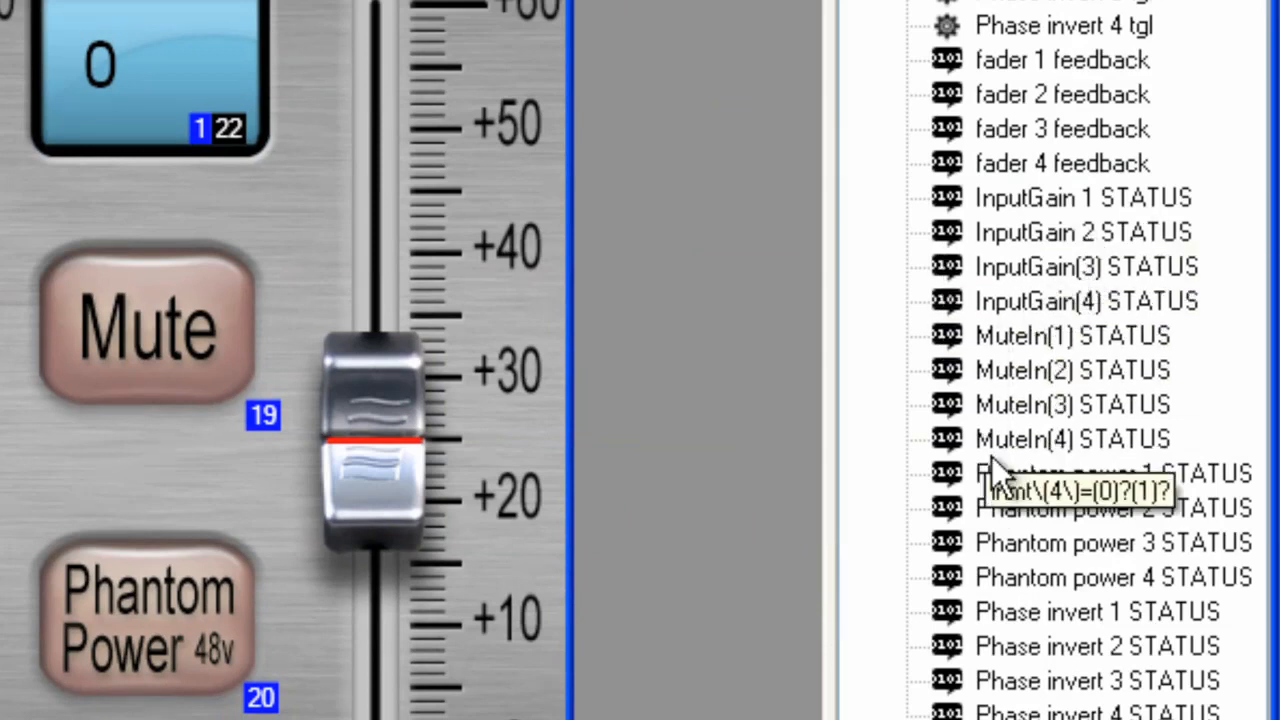
{"action": "mouse_move", "coordinate": [1000, 300]}
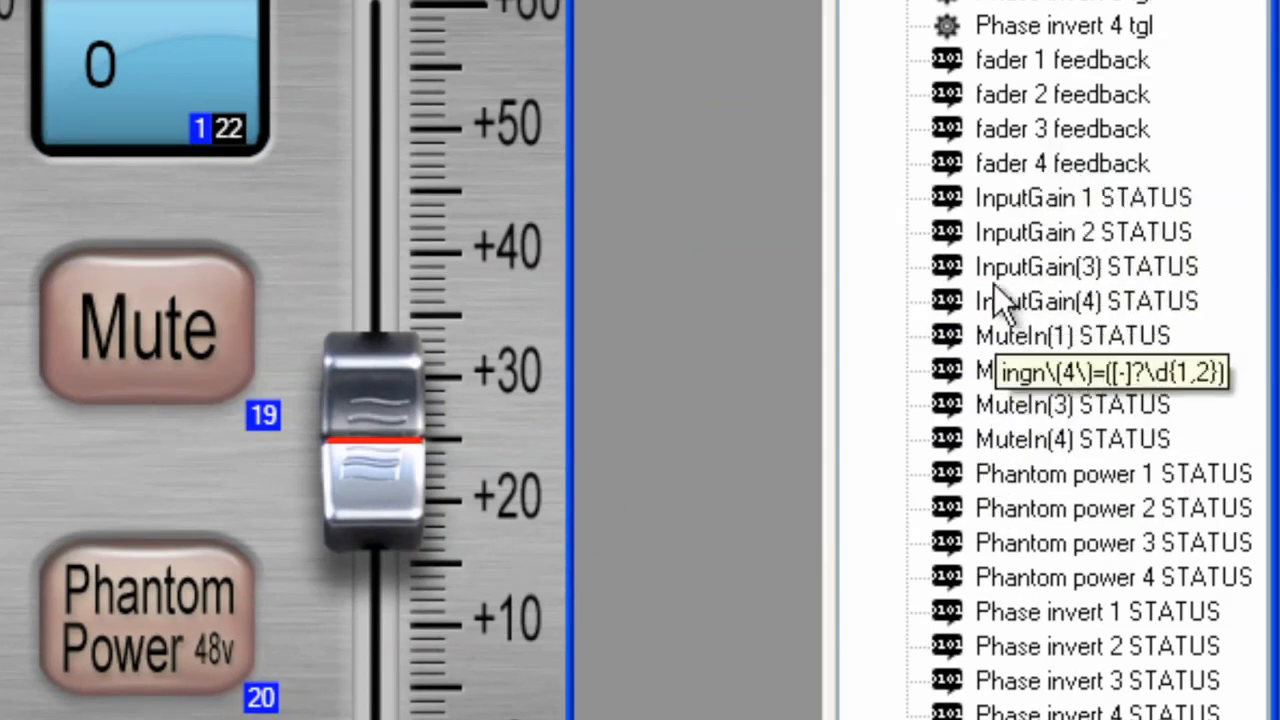
{"action": "mouse_move", "coordinate": [984, 376]}
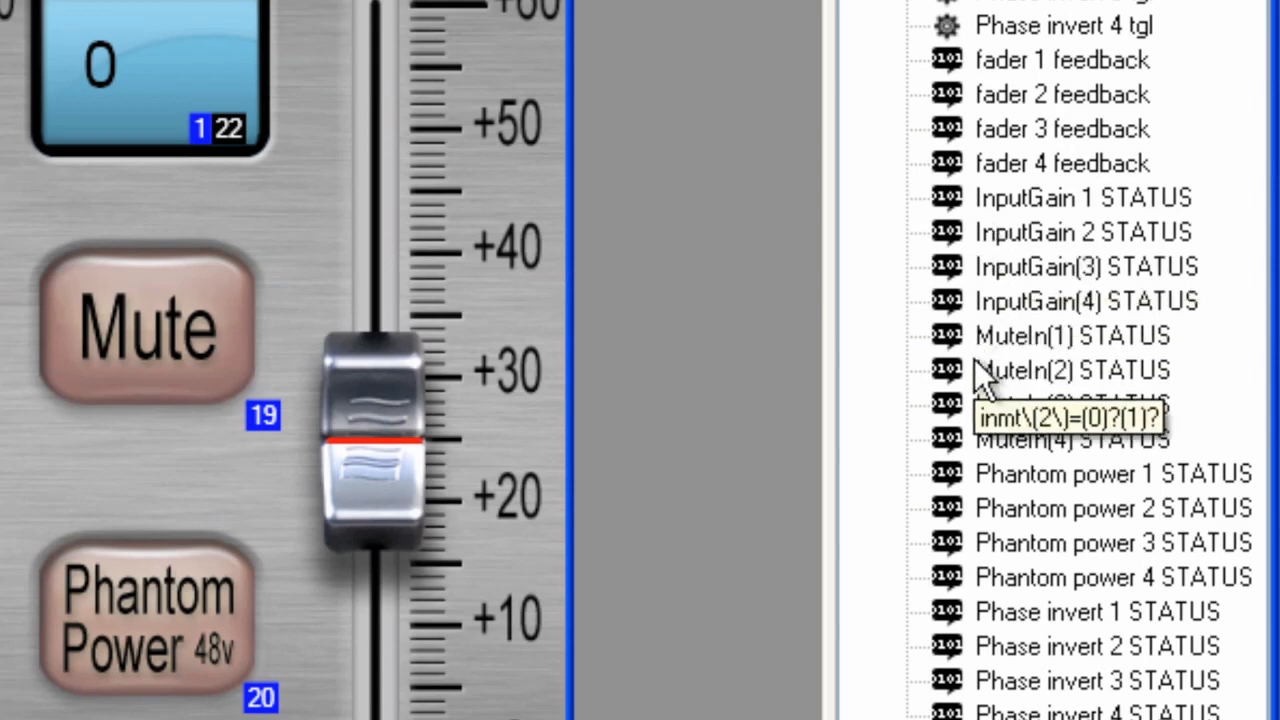
{"action": "mouse_move", "coordinate": [984, 356]}
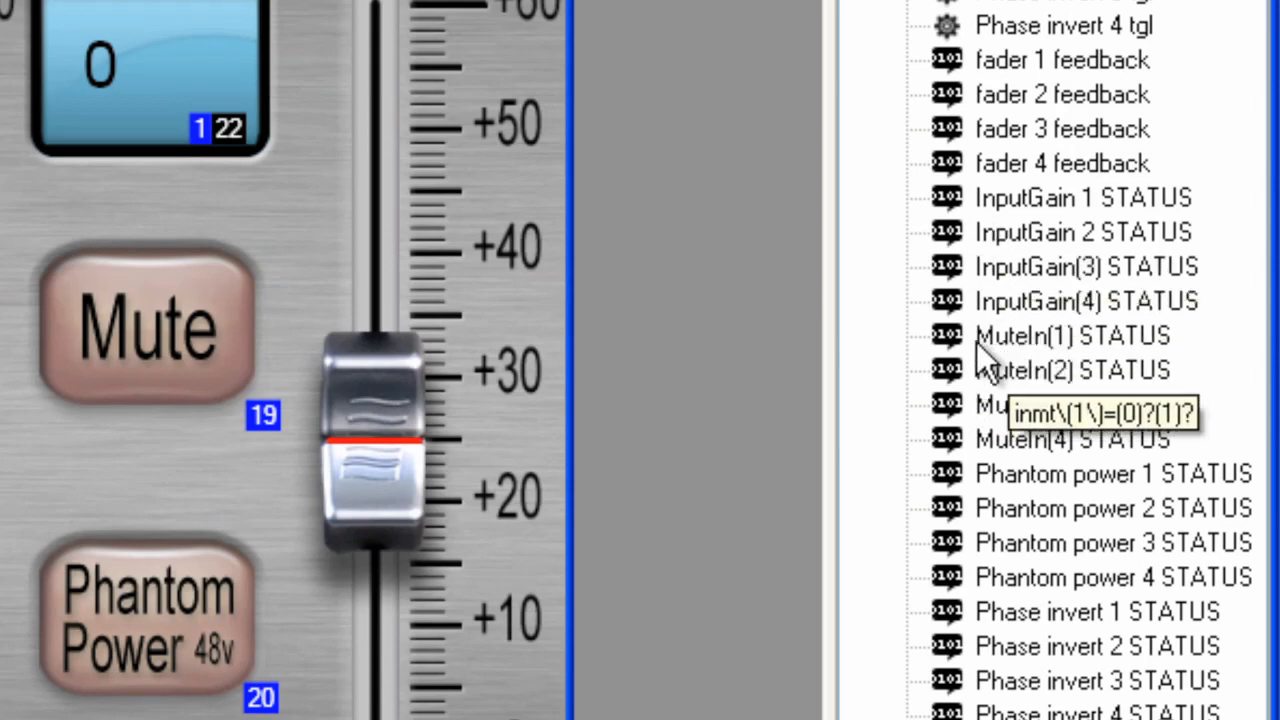
- Open Feedback Properties for MuteIn(1) STATUS with regex inmt\(1\)=(0)?(1)?
{"action": "double_click", "coordinate": [1070, 336]}
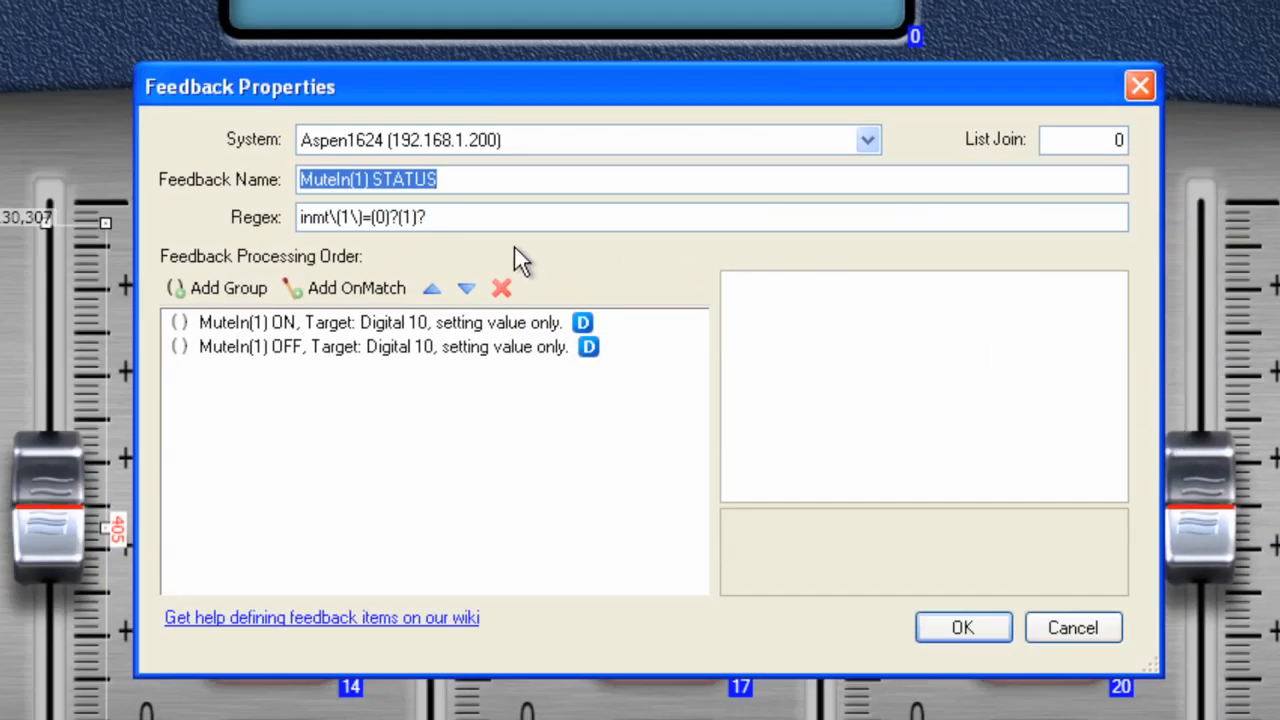
{"action": "mouse_move", "coordinate": [392, 216]}
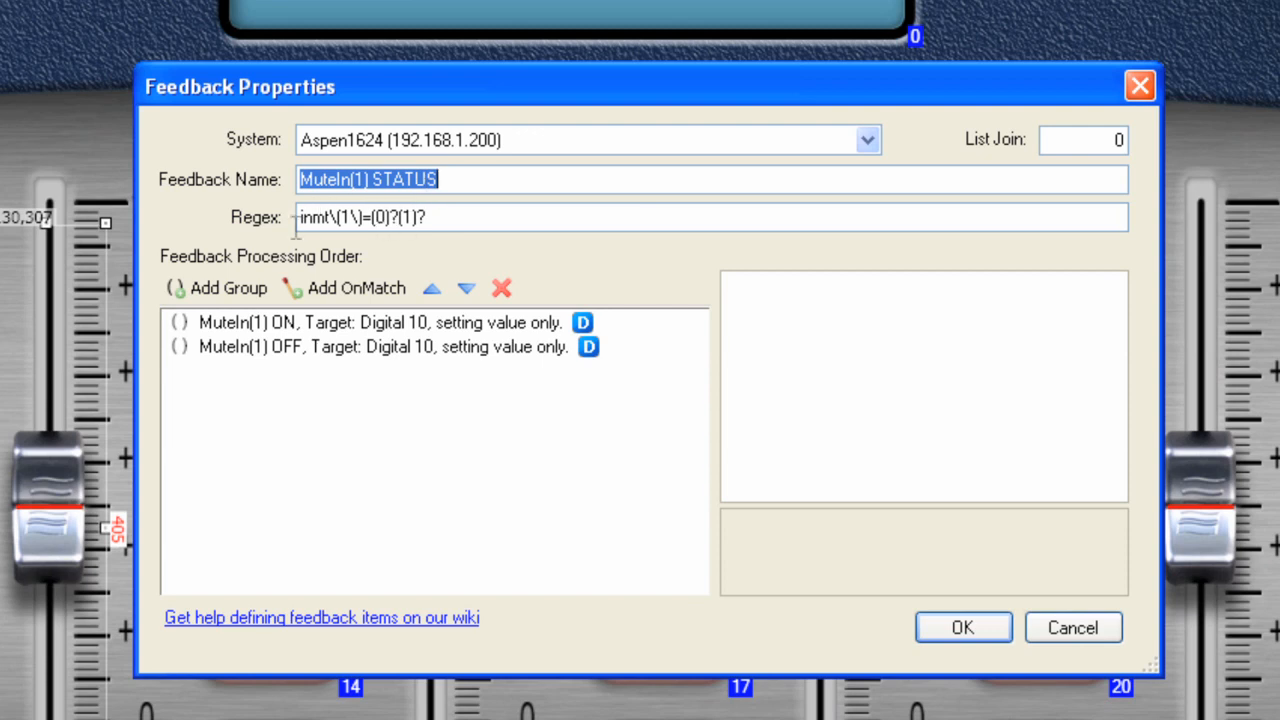
{"action": "mouse_move", "coordinate": [330, 250]}
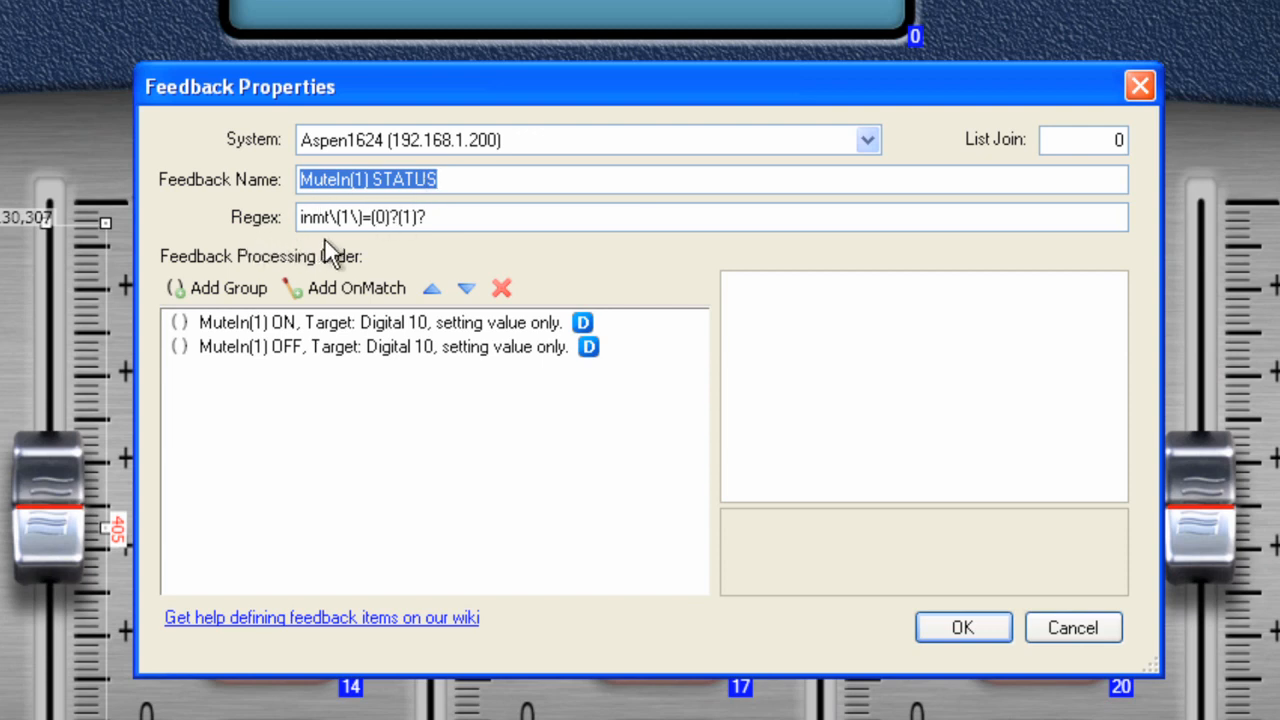
{"action": "mouse_move", "coordinate": [316, 240]}
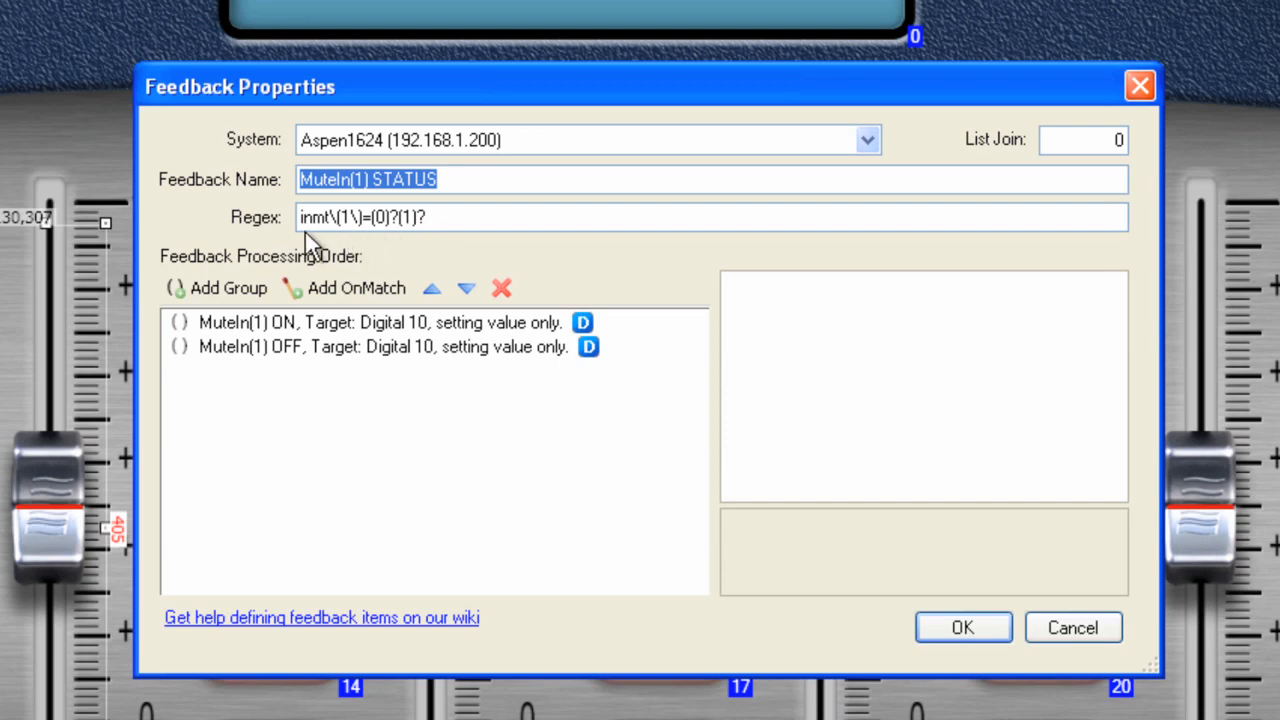
{"action": "mouse_move", "coordinate": [440, 244]}
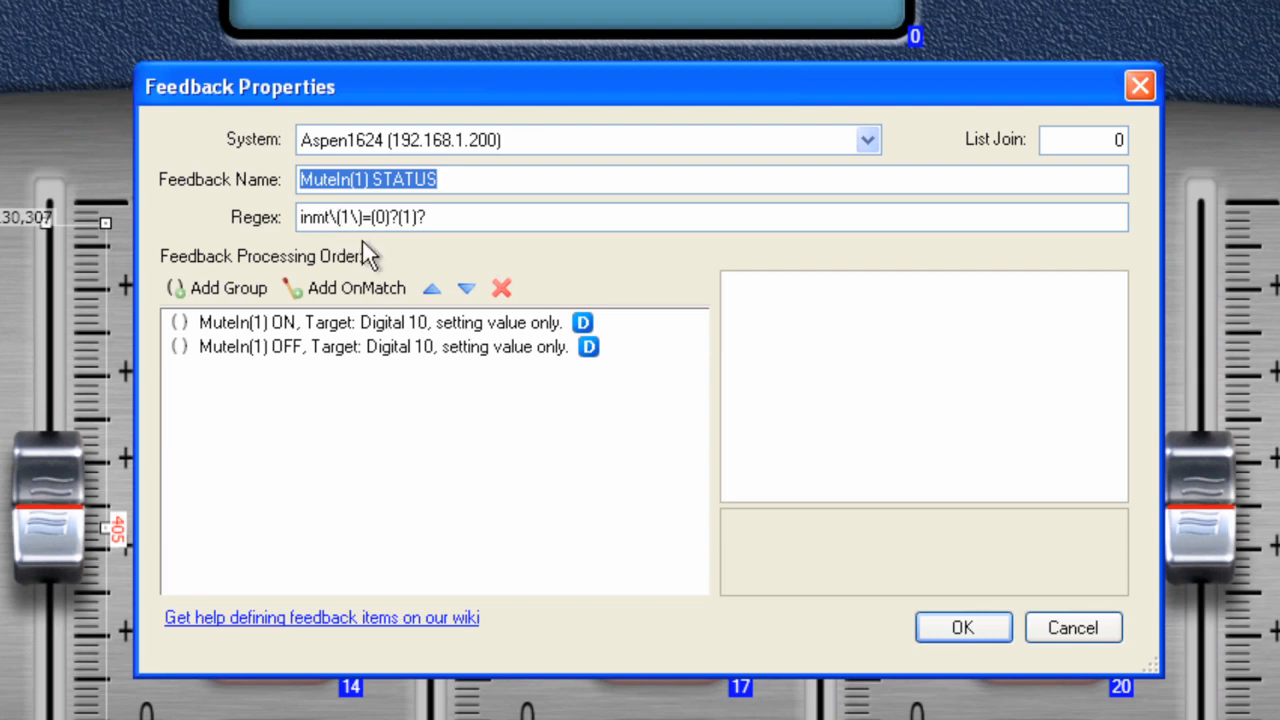
{"action": "mouse_move", "coordinate": [368, 222]}
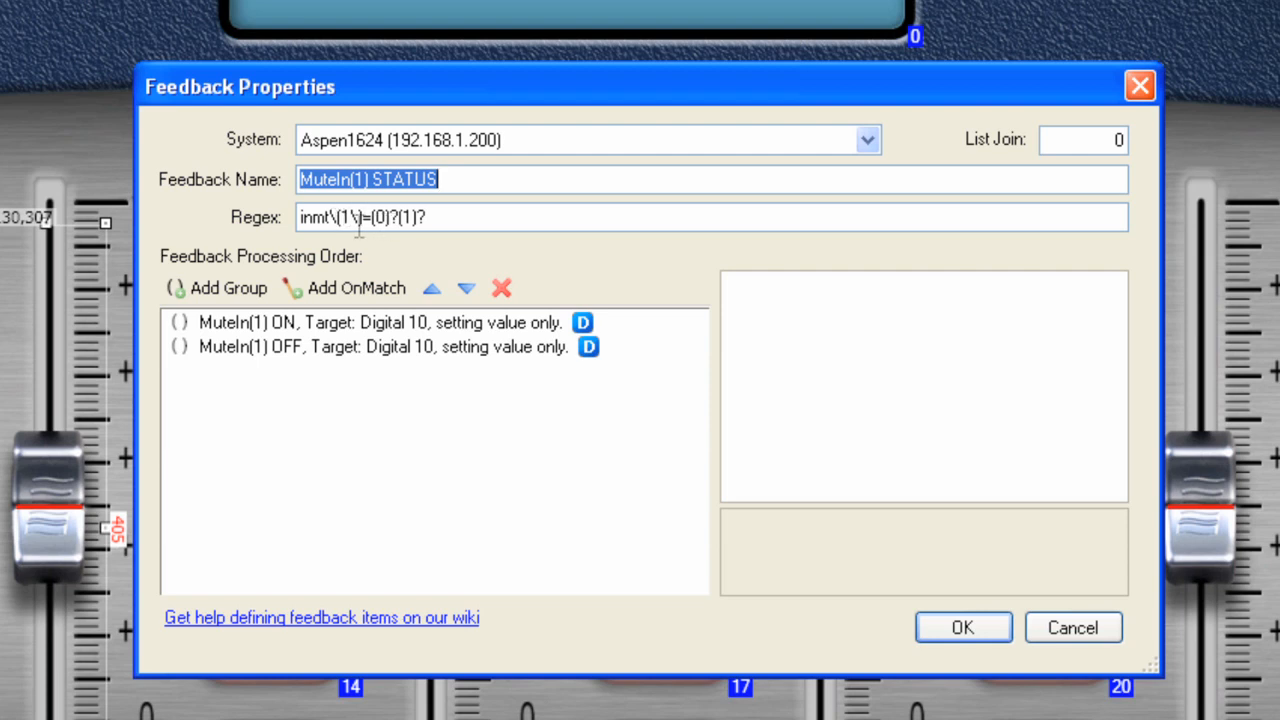
{"action": "mouse_move", "coordinate": [350, 244]}
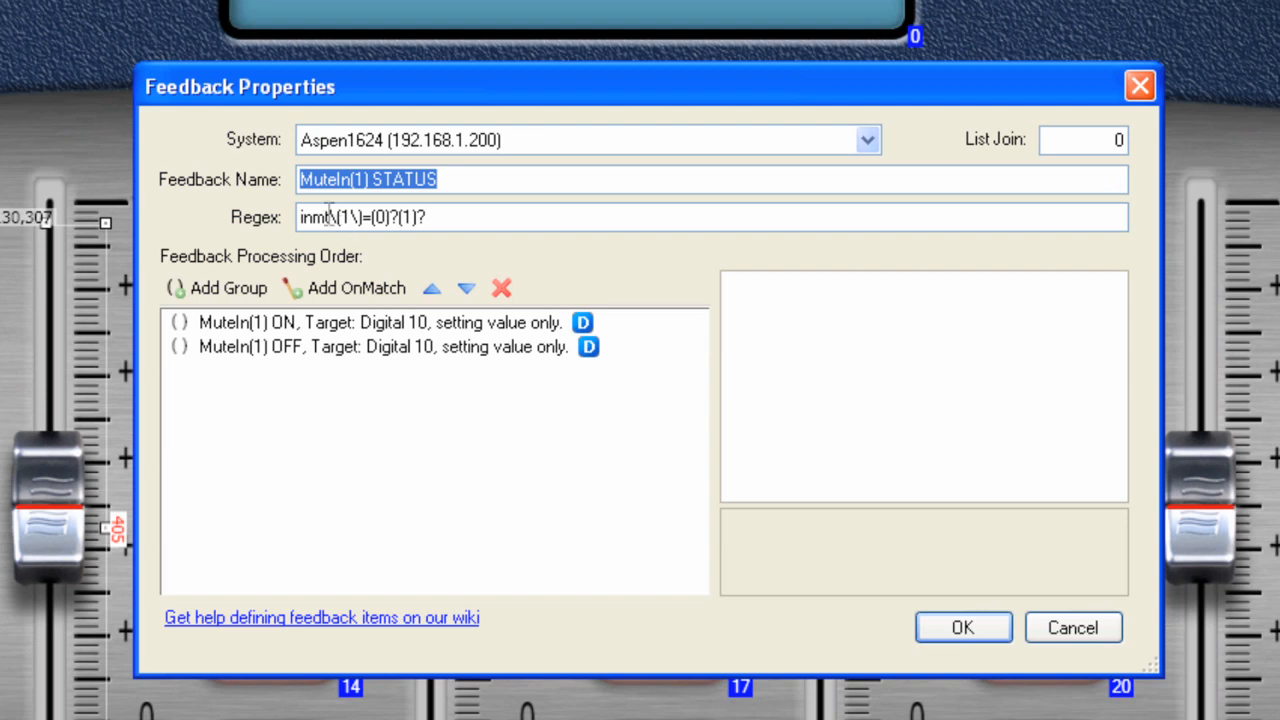
{"action": "mouse_move", "coordinate": [388, 250]}
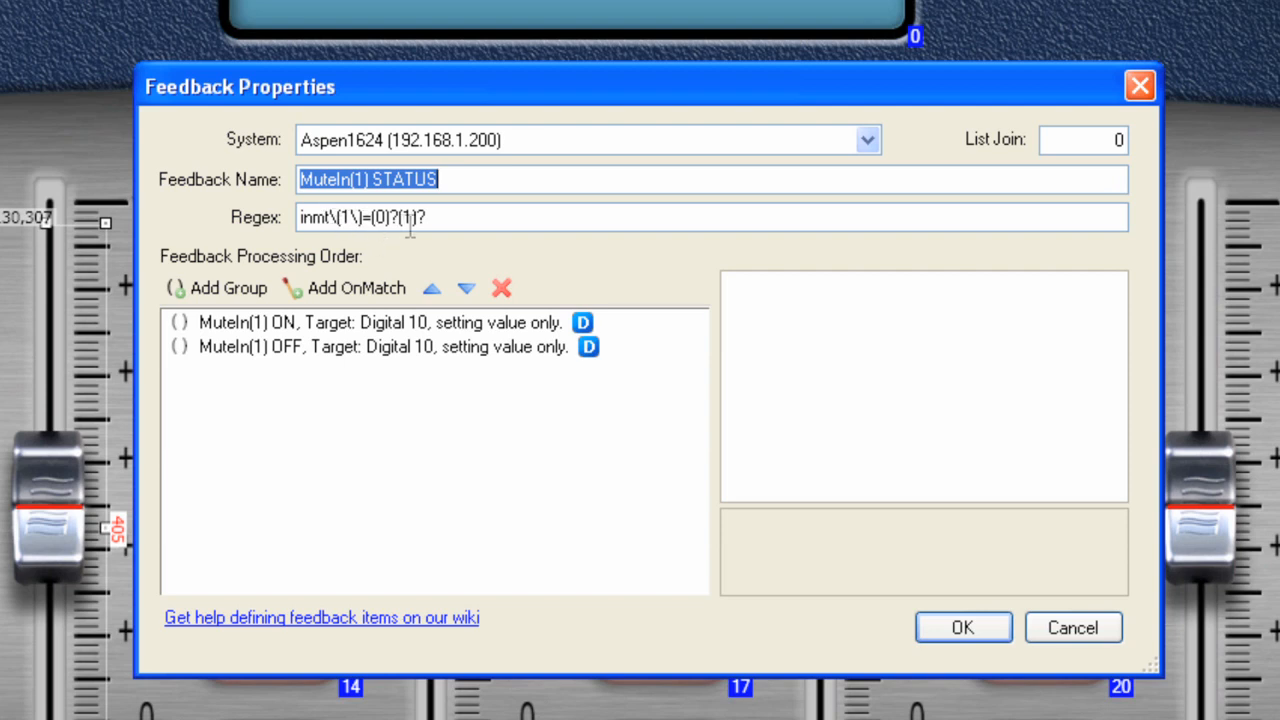
{"action": "mouse_move", "coordinate": [330, 330]}
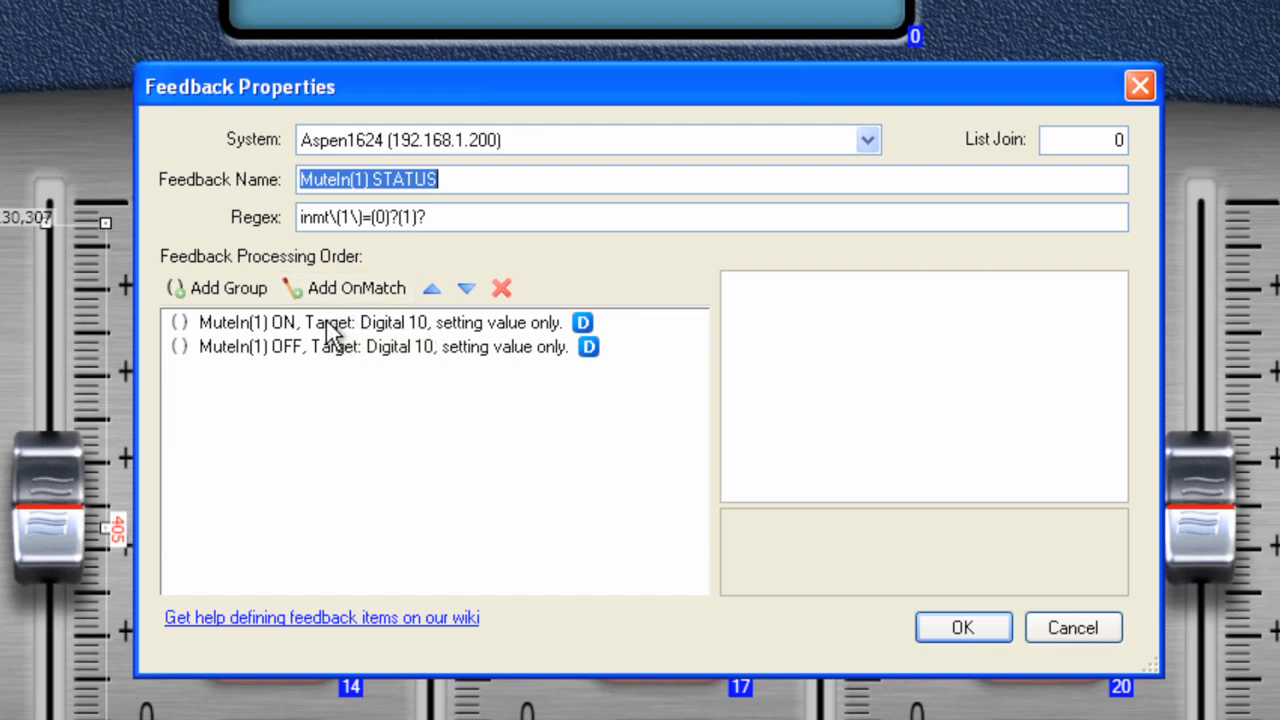
- Review the MuteIn(1) ON group driving Digital 10, then close the feedback settings
{"action": "left_click", "coordinate": [380, 322]}
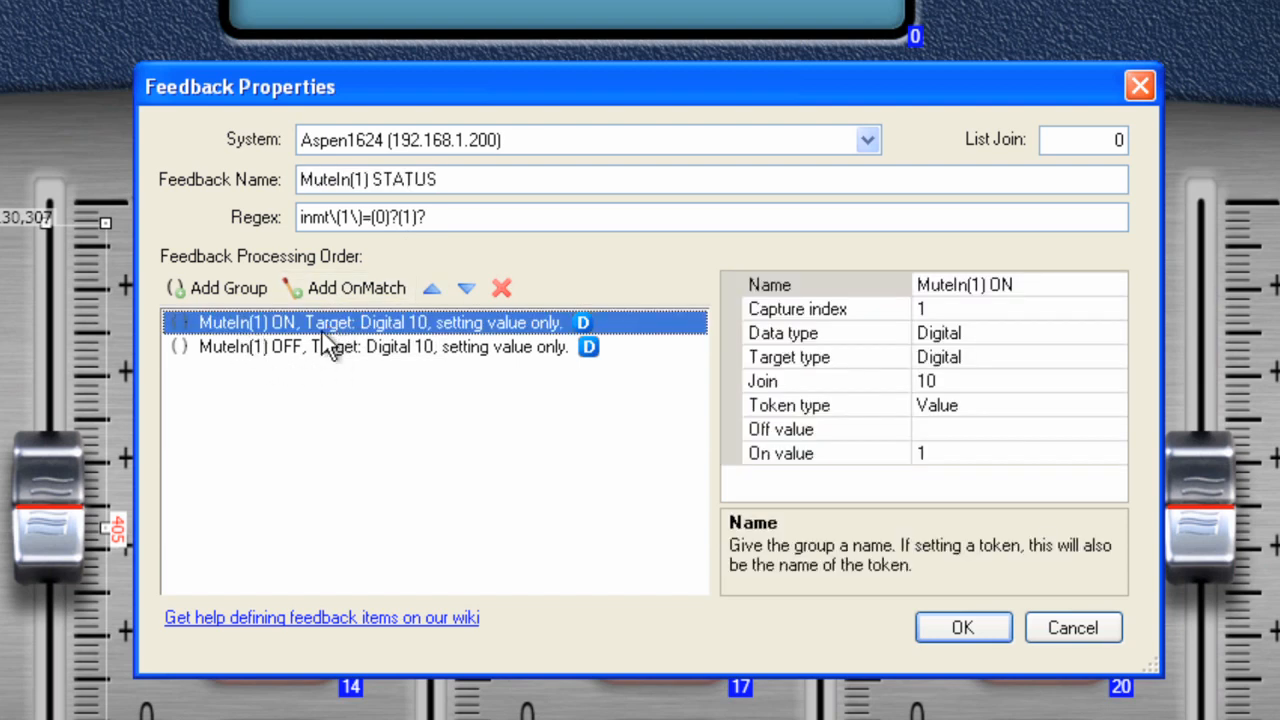
{"action": "mouse_move", "coordinate": [890, 358]}
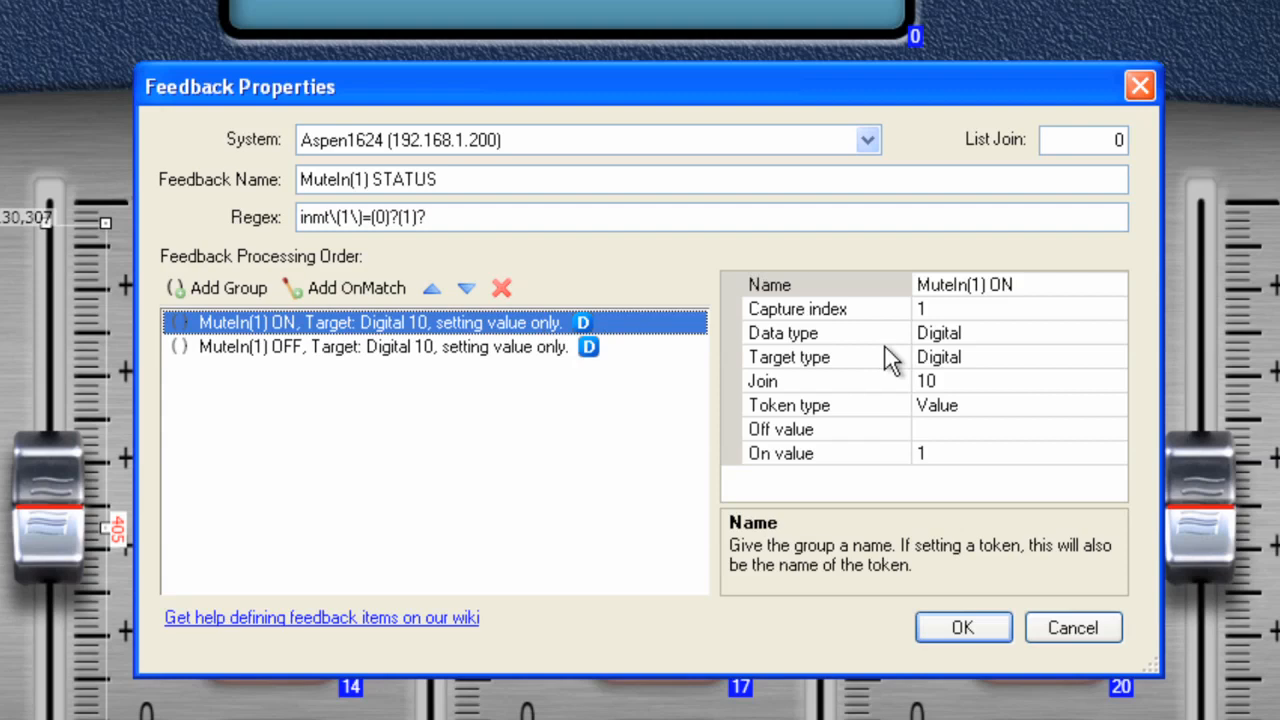
{"action": "mouse_move", "coordinate": [944, 404]}
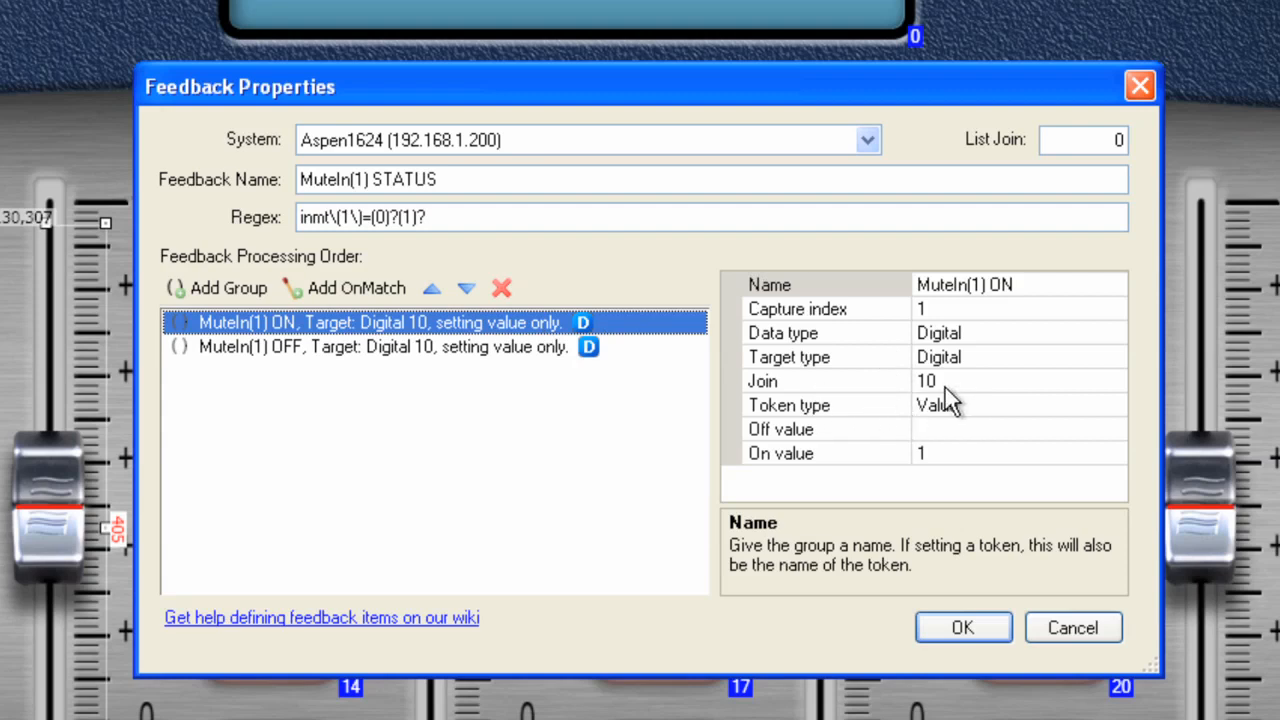
{"action": "mouse_move", "coordinate": [936, 472]}
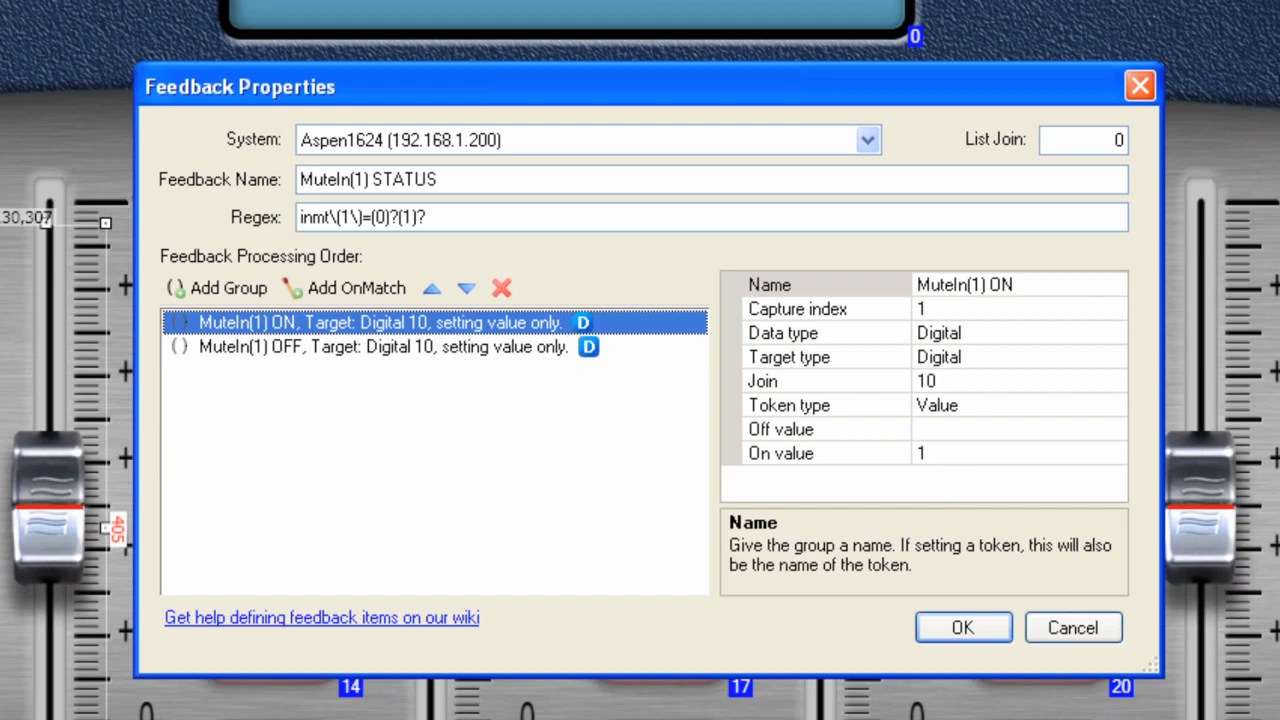
{"action": "mouse_move", "coordinate": [404, 386]}
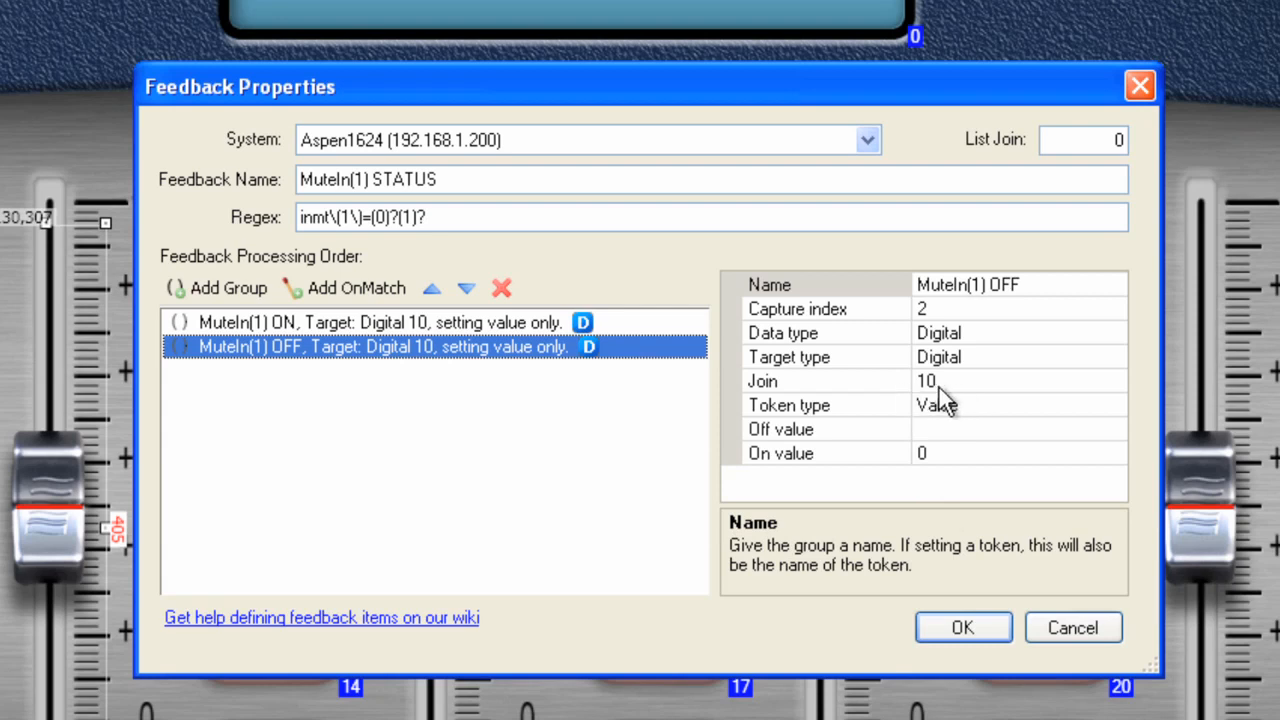
{"action": "mouse_move", "coordinate": [456, 472]}
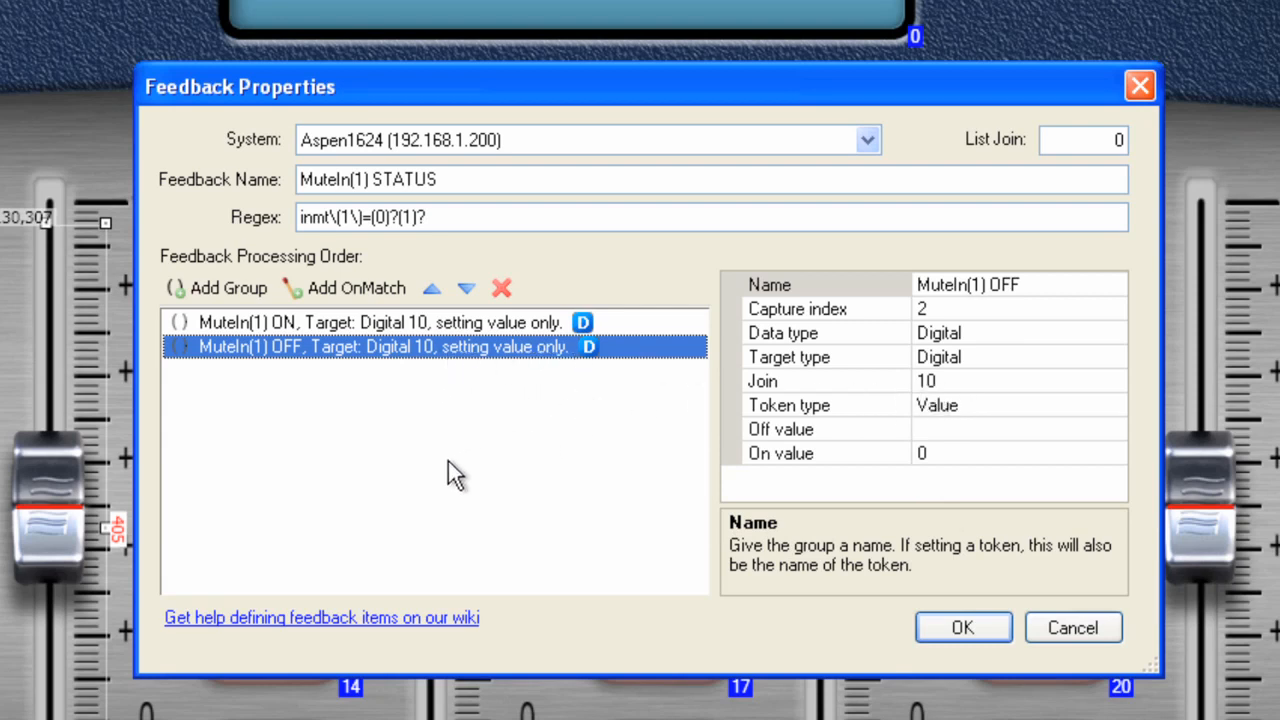
{"action": "mouse_move", "coordinate": [250, 500]}
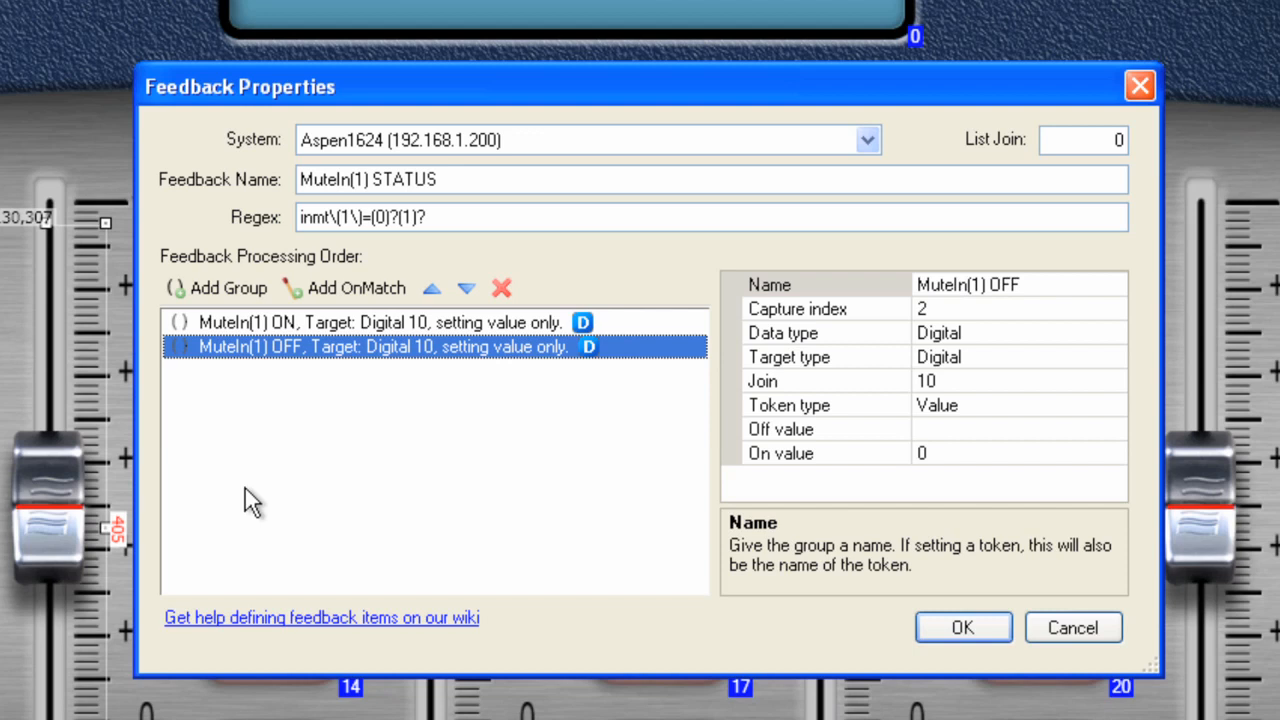
{"action": "mouse_move", "coordinate": [444, 356]}
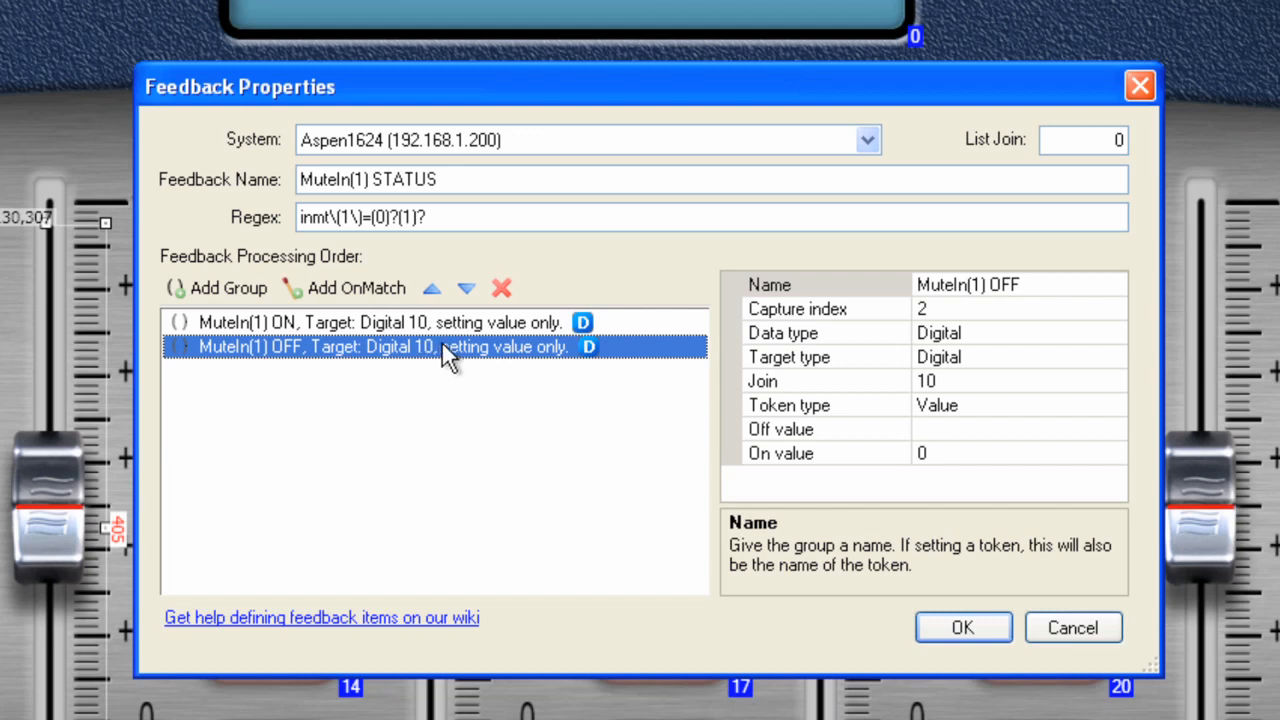
{"action": "mouse_move", "coordinate": [432, 412]}
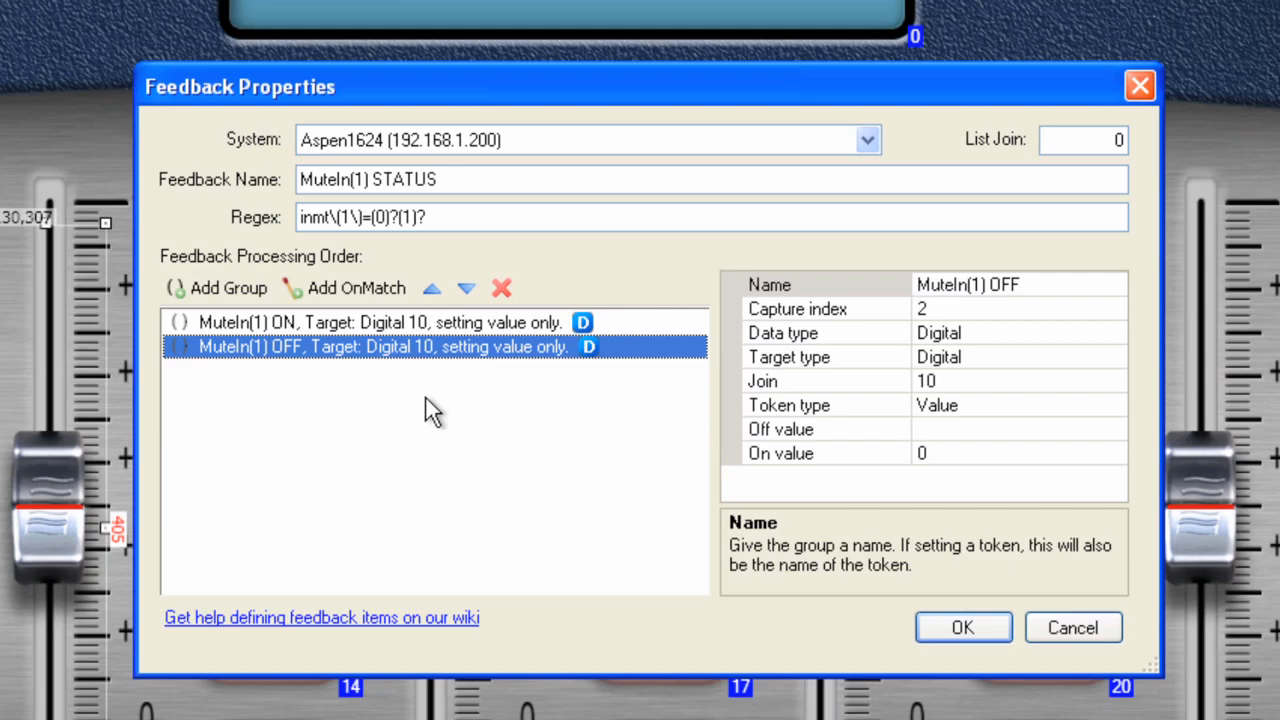
{"action": "left_click", "coordinate": [960, 628]}
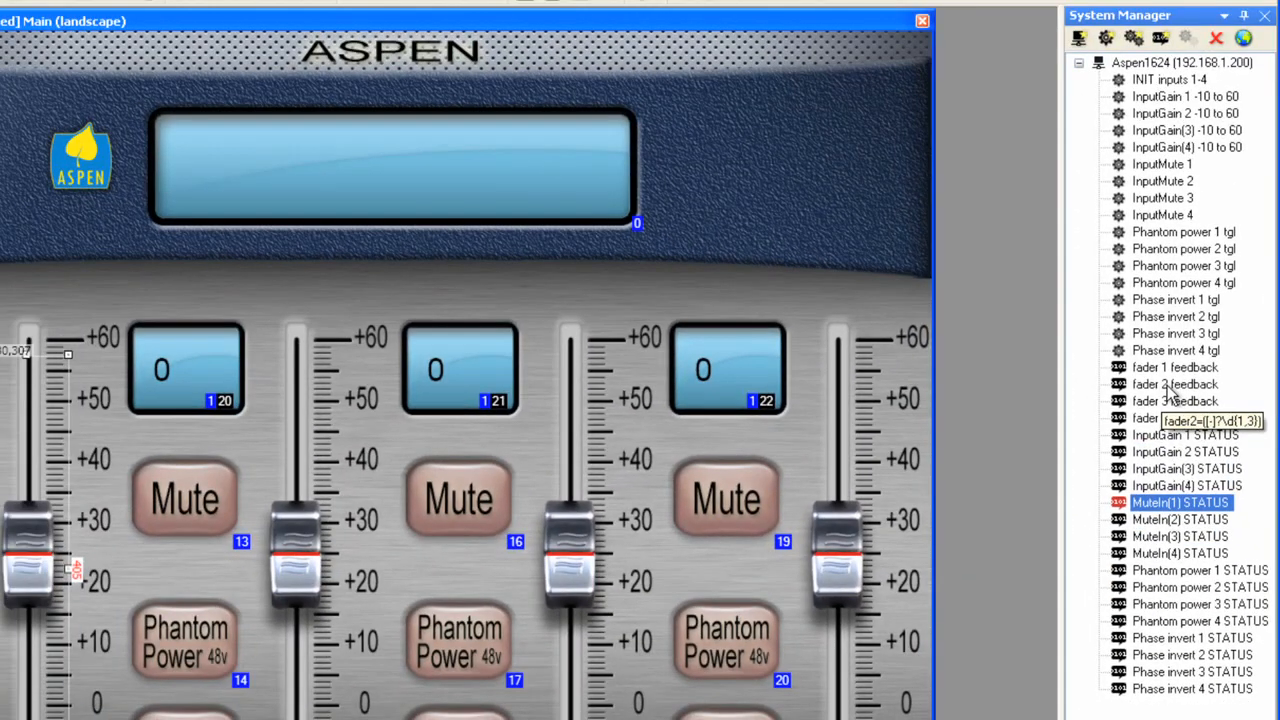
{"action": "mouse_move", "coordinate": [1176, 418]}
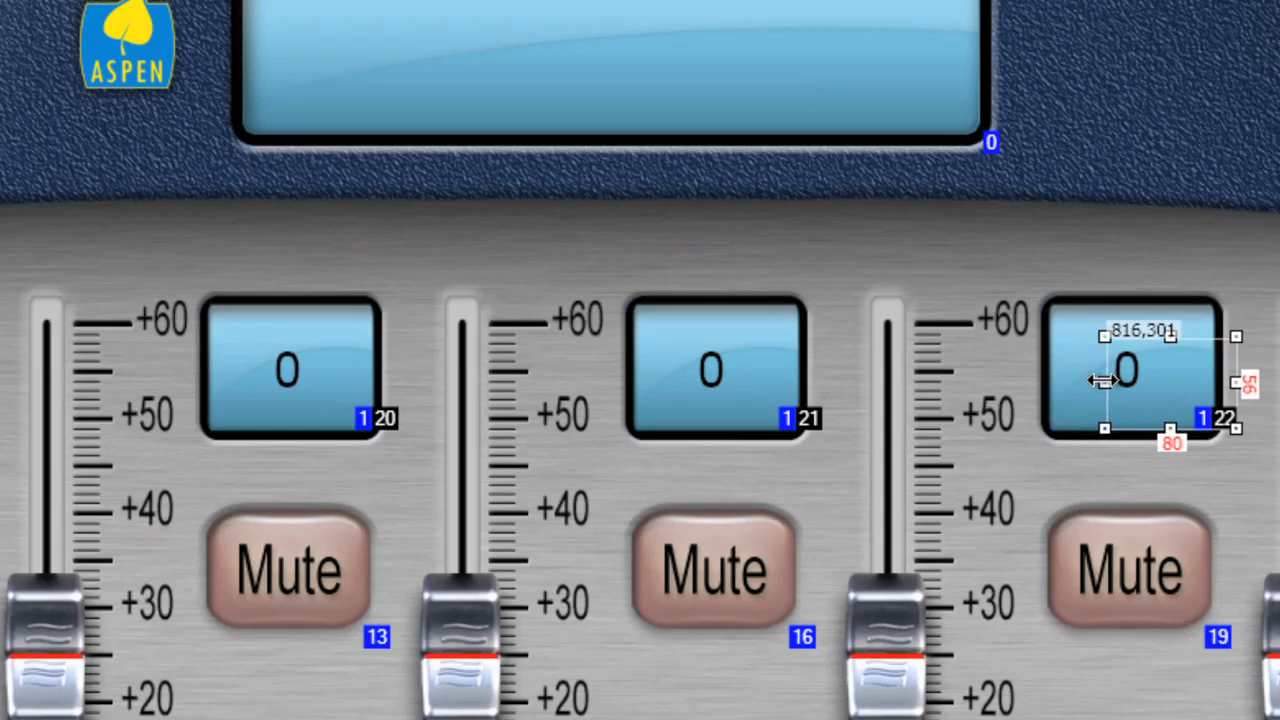
{"action": "mouse_move", "coordinate": [1104, 590]}
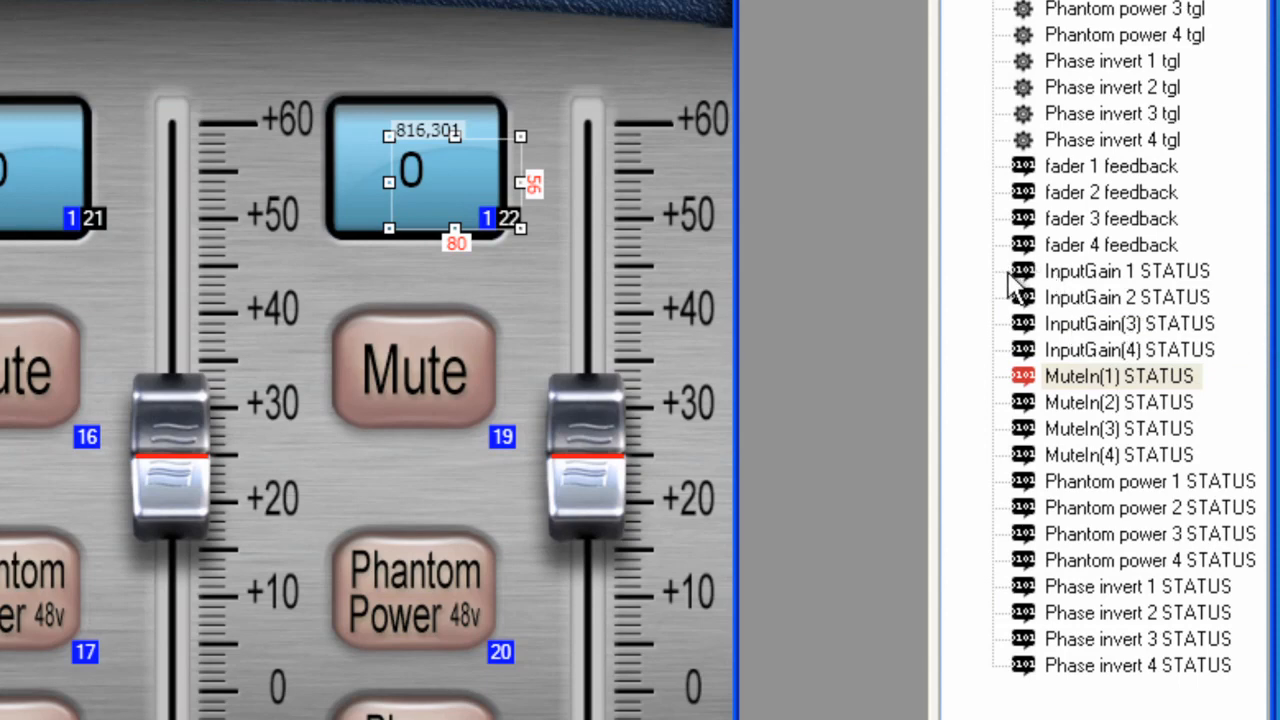
{"action": "left_click", "coordinate": [1128, 272]}
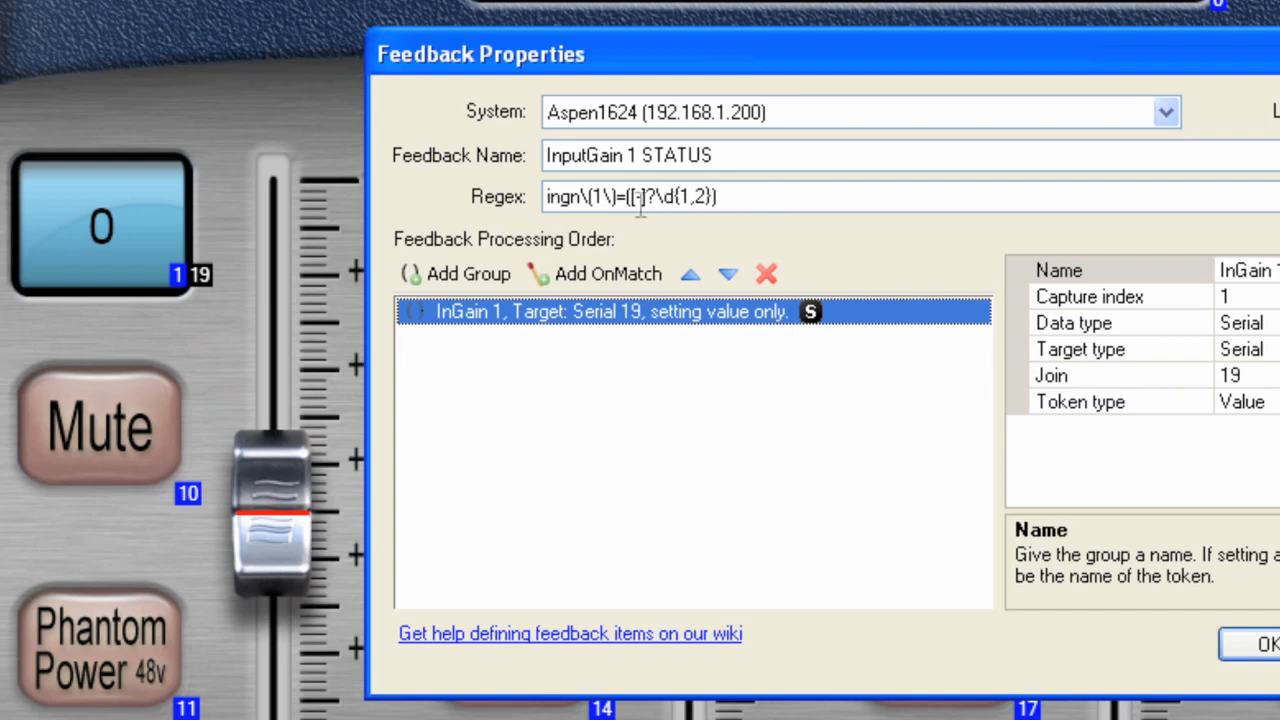
{"action": "mouse_move", "coordinate": [276, 362]}
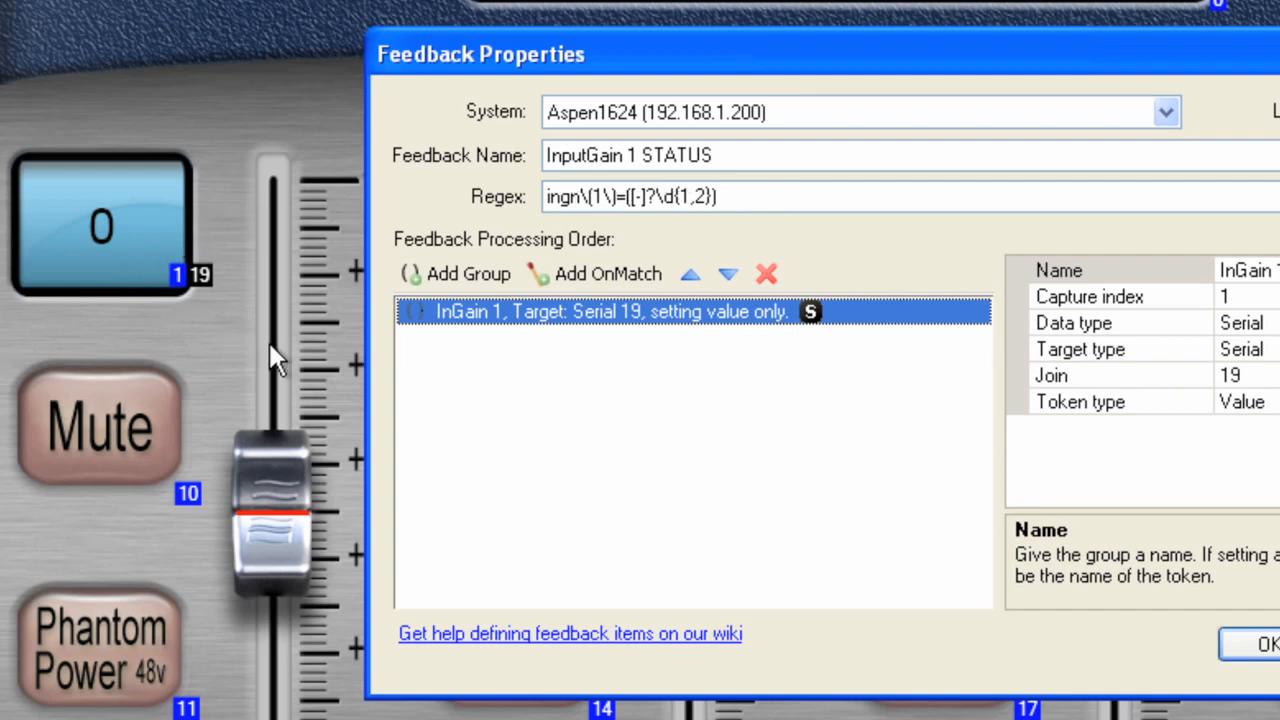
{"action": "mouse_move", "coordinate": [122, 256]}
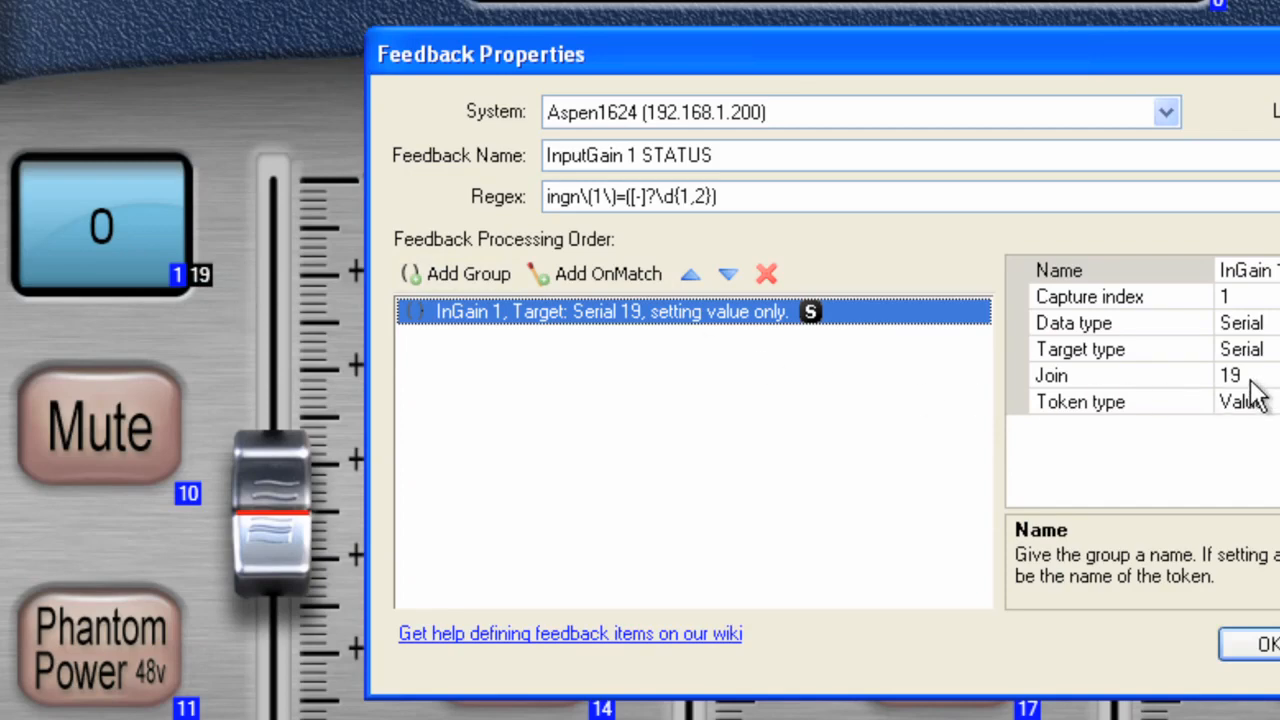
{"action": "mouse_move", "coordinate": [176, 276]}
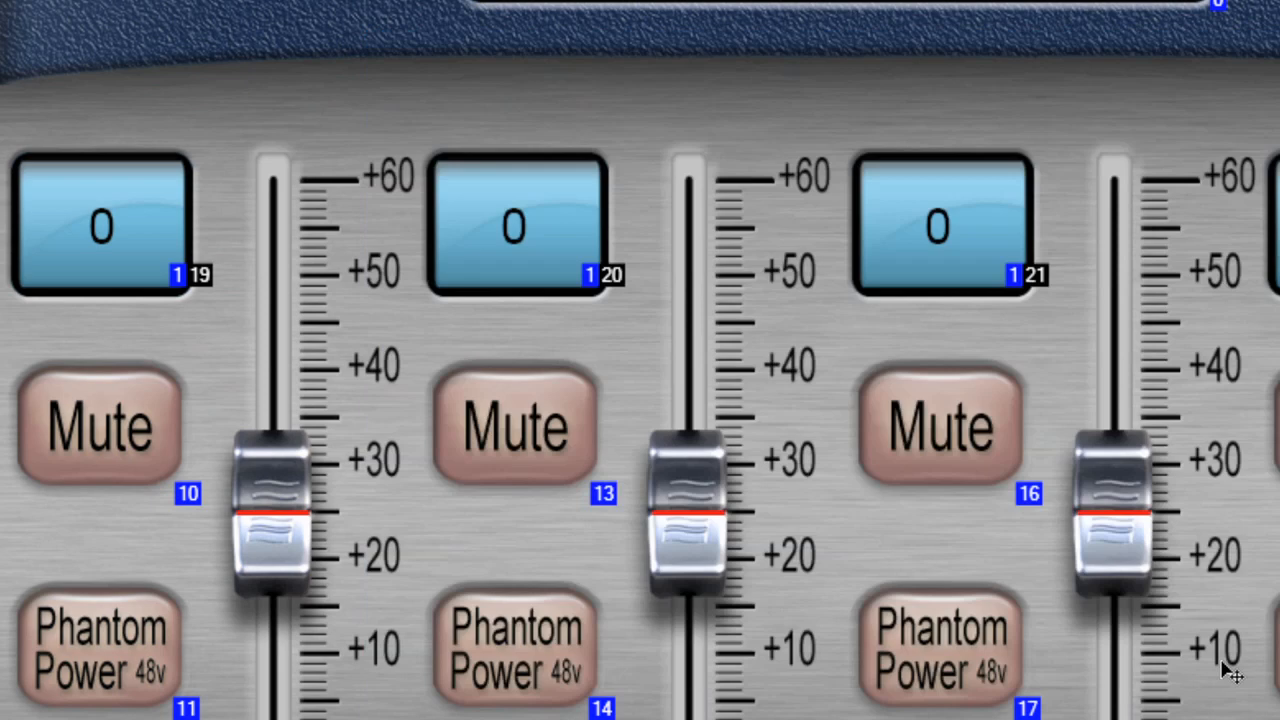
{"action": "mouse_move", "coordinate": [110, 436]}
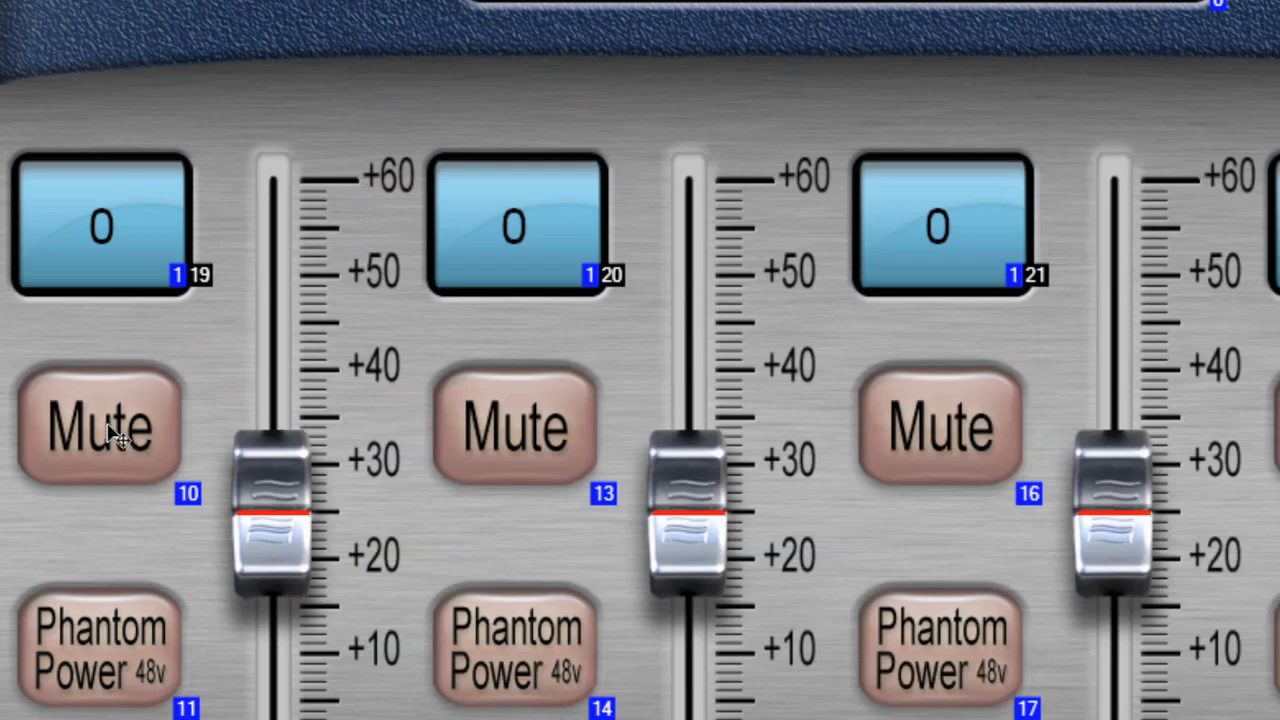
- Open the first Mute button on digital join 10 and leave Simulate Feedback off
{"action": "left_click", "coordinate": [96, 424]}
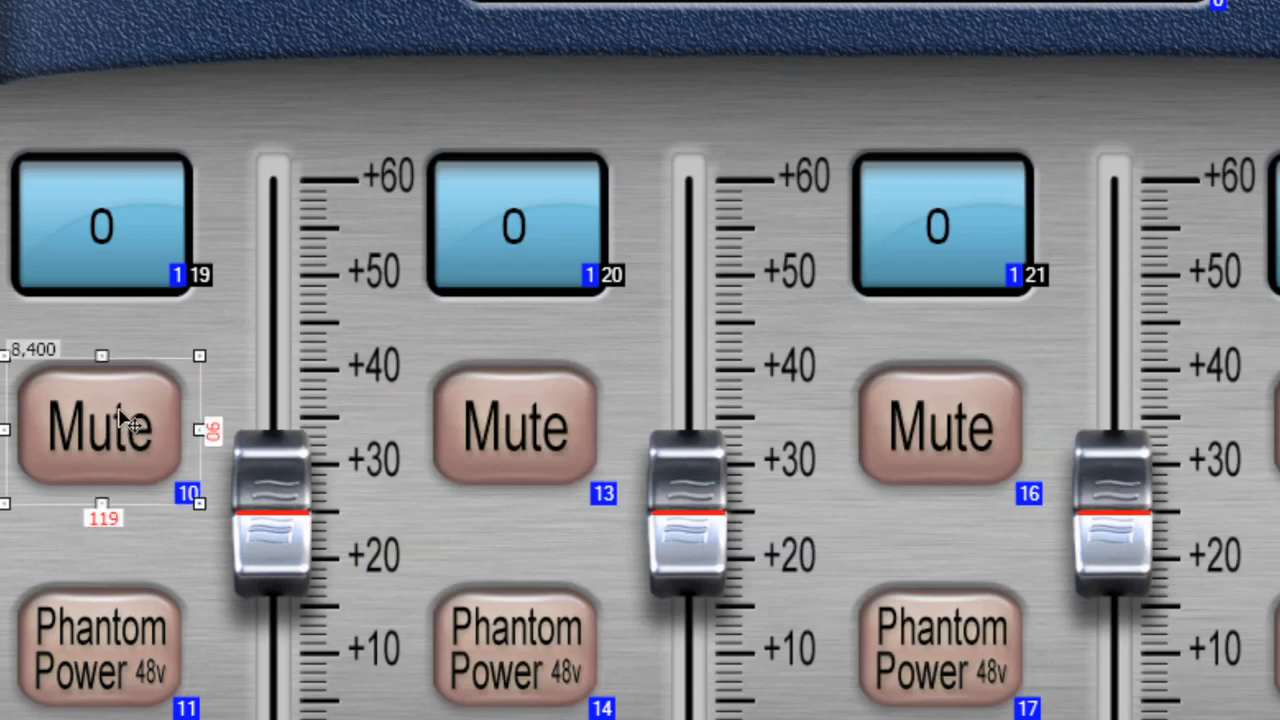
{"action": "double_click", "coordinate": [100, 424]}
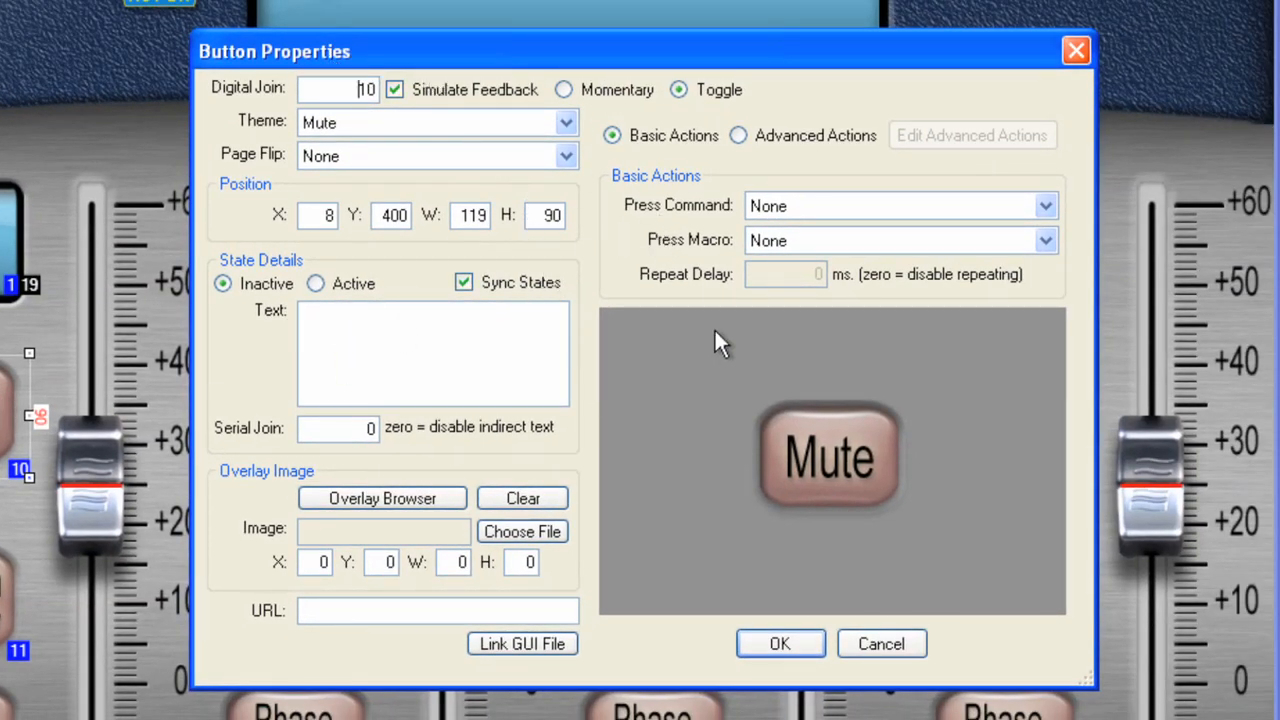
{"action": "mouse_move", "coordinate": [696, 236]}
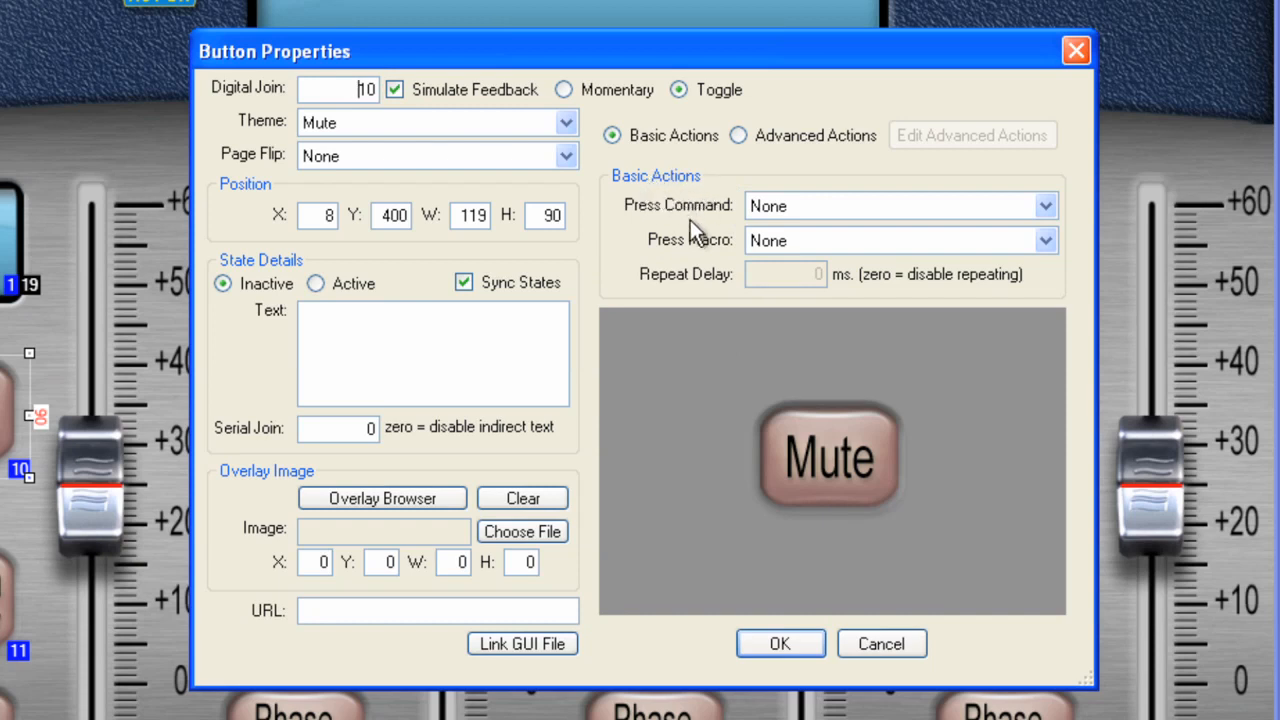
{"action": "mouse_move", "coordinate": [396, 114]}
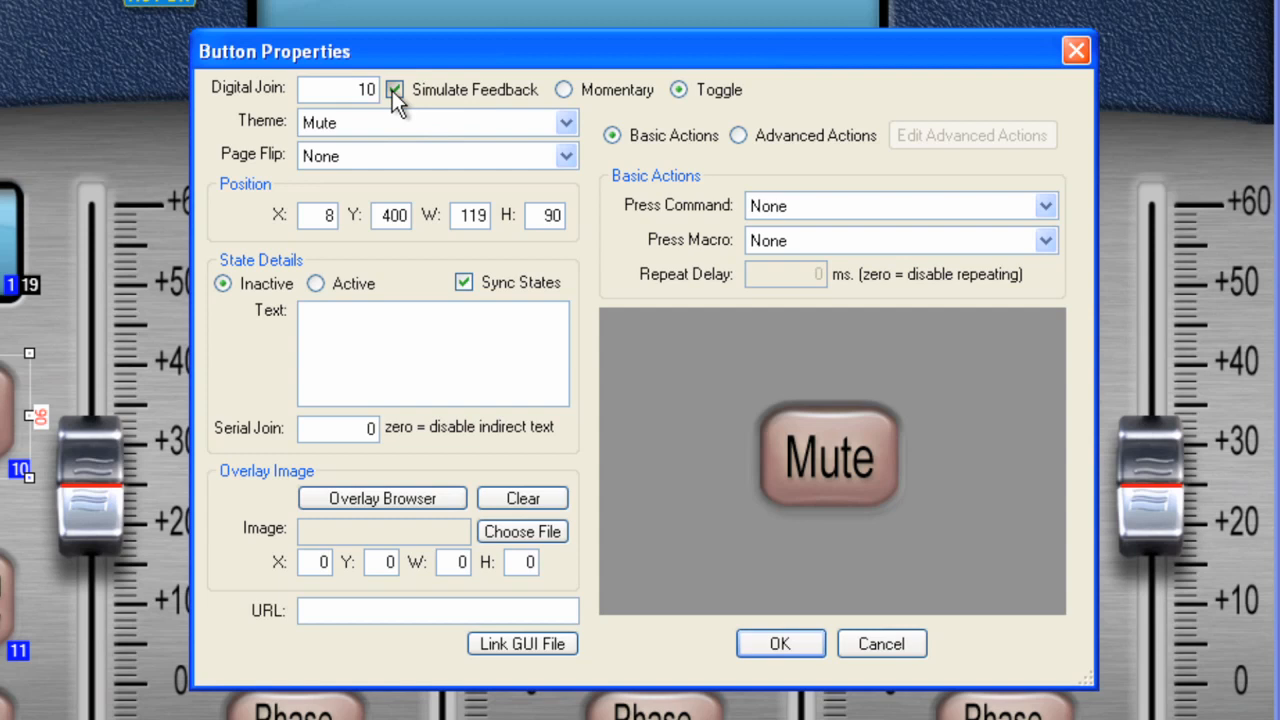
{"action": "left_click", "coordinate": [394, 90]}
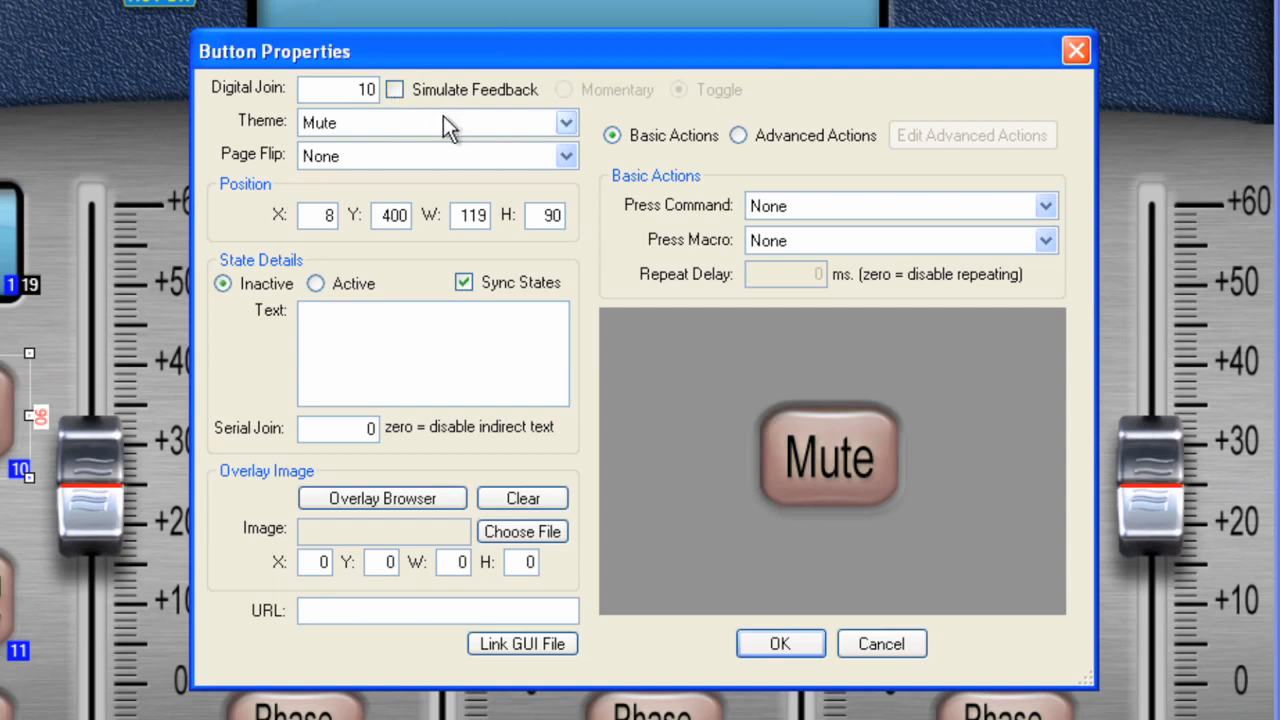
{"action": "mouse_move", "coordinate": [464, 156]}
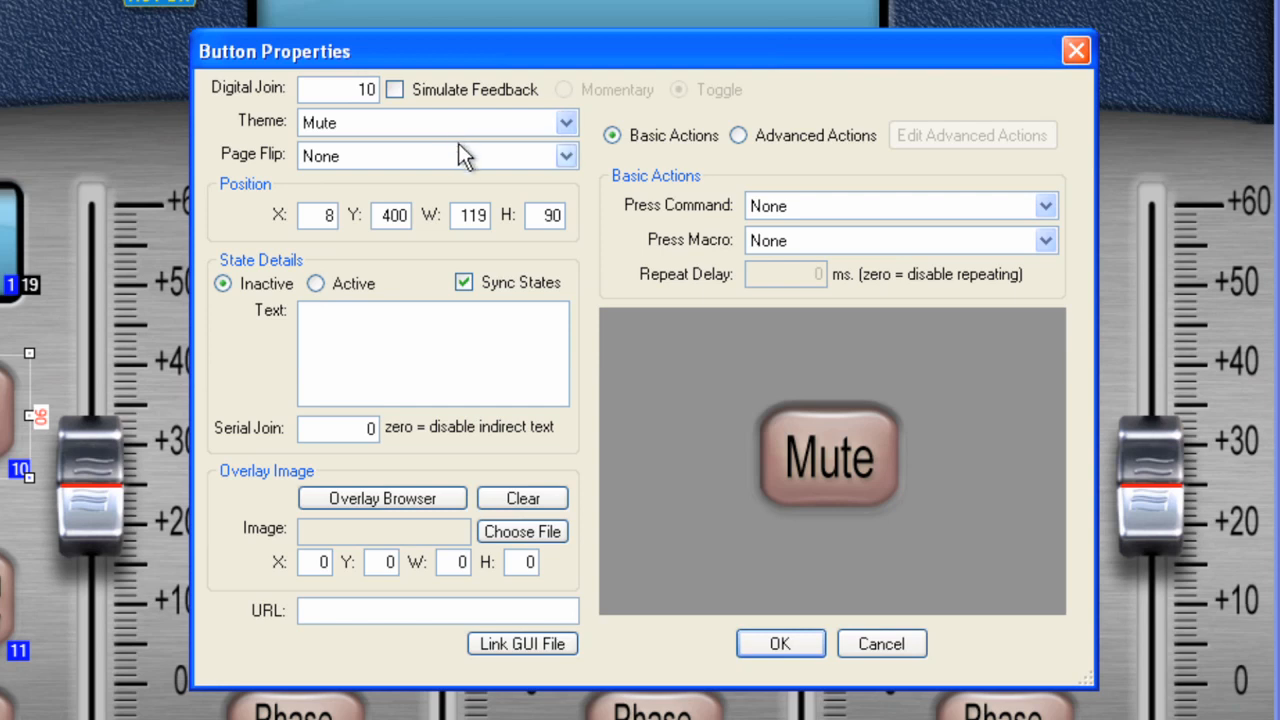
{"action": "left_click", "coordinate": [394, 88]}
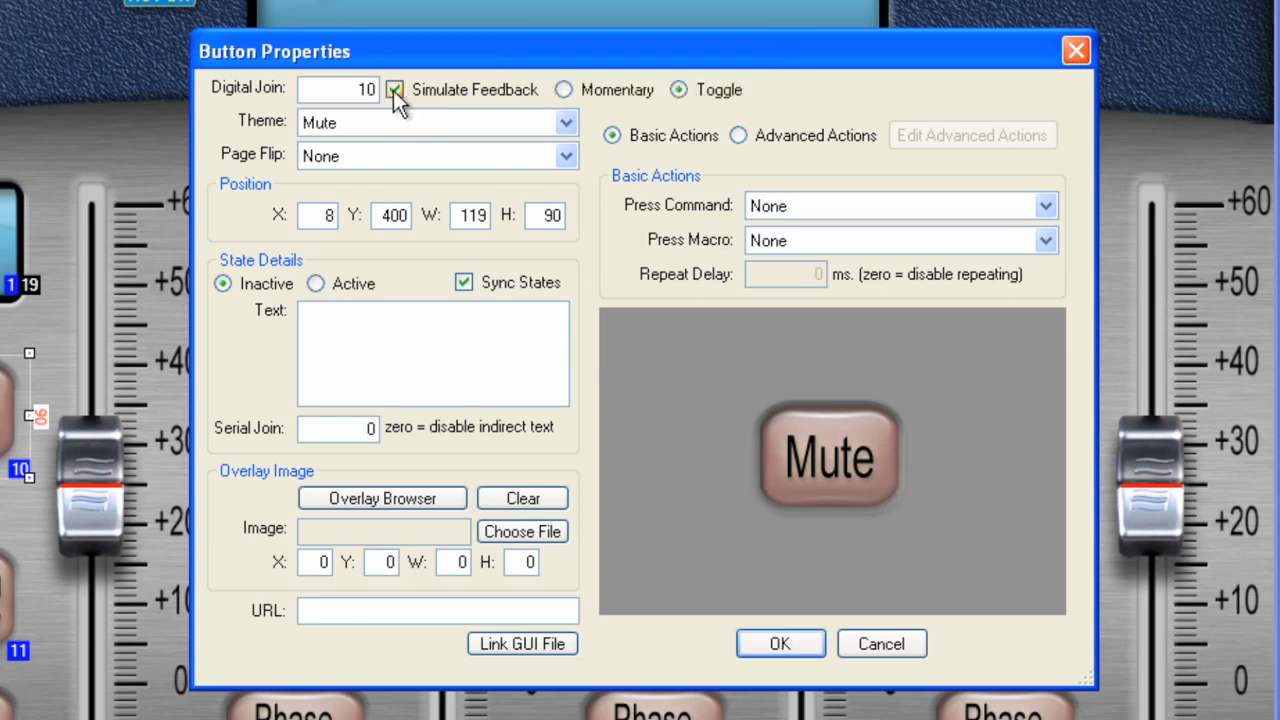
{"action": "left_click", "coordinate": [394, 88]}
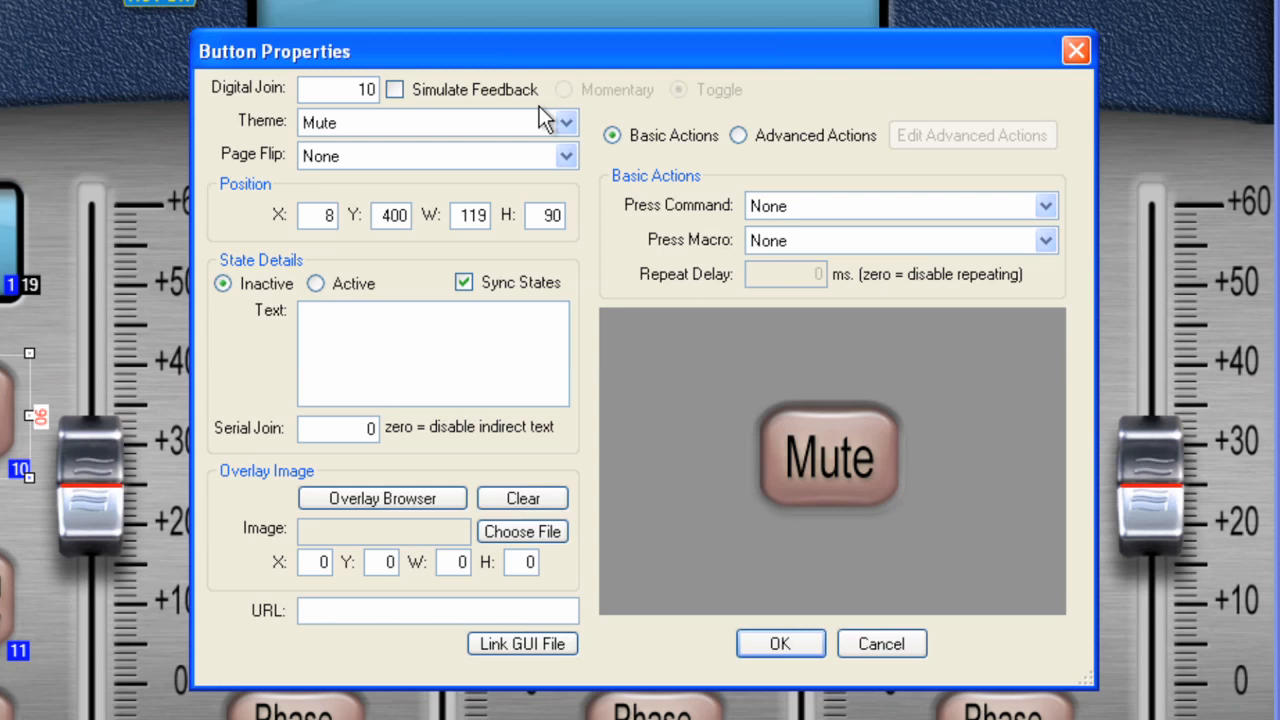
{"action": "mouse_move", "coordinate": [792, 482]}
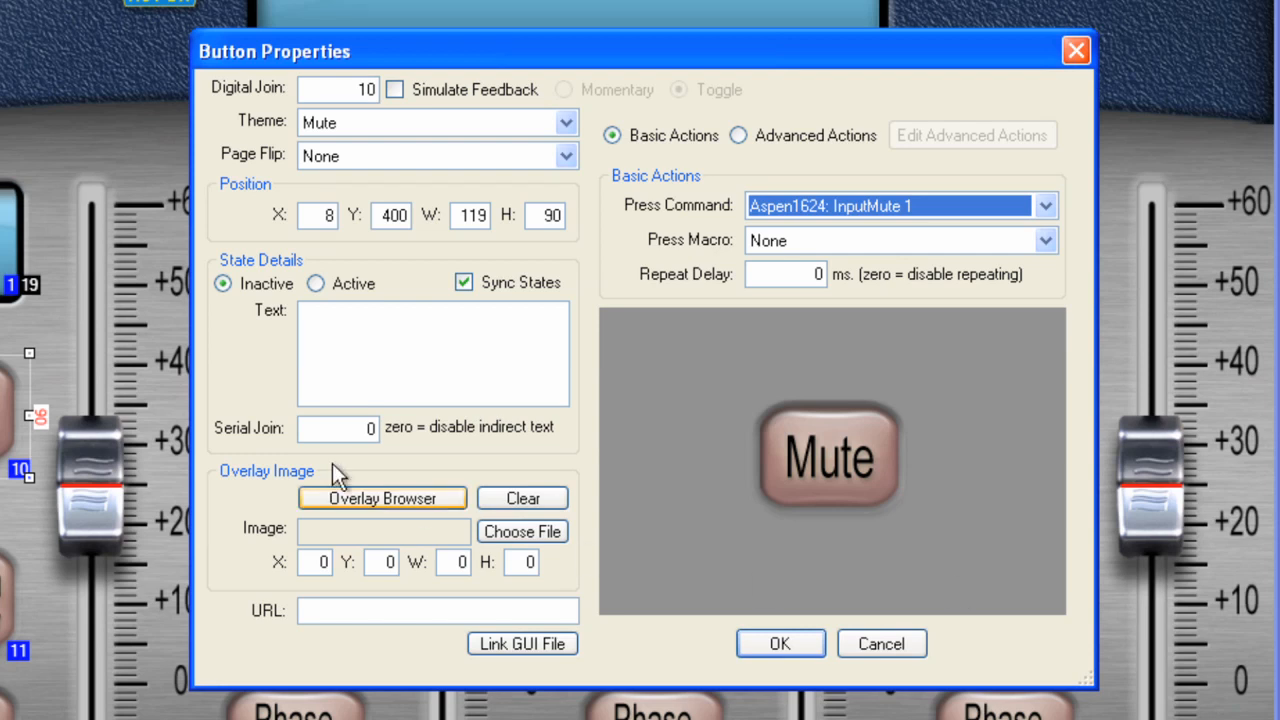
{"action": "mouse_move", "coordinate": [82, 436]}
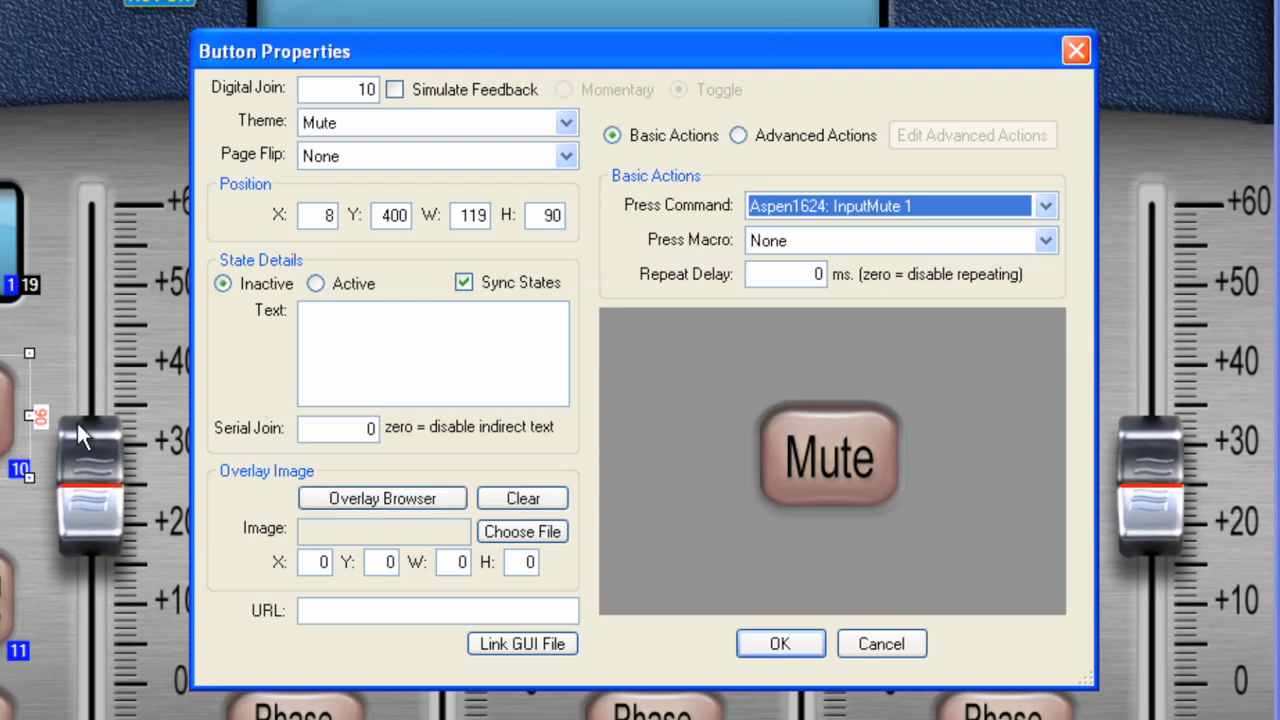
{"action": "mouse_move", "coordinate": [784, 644]}
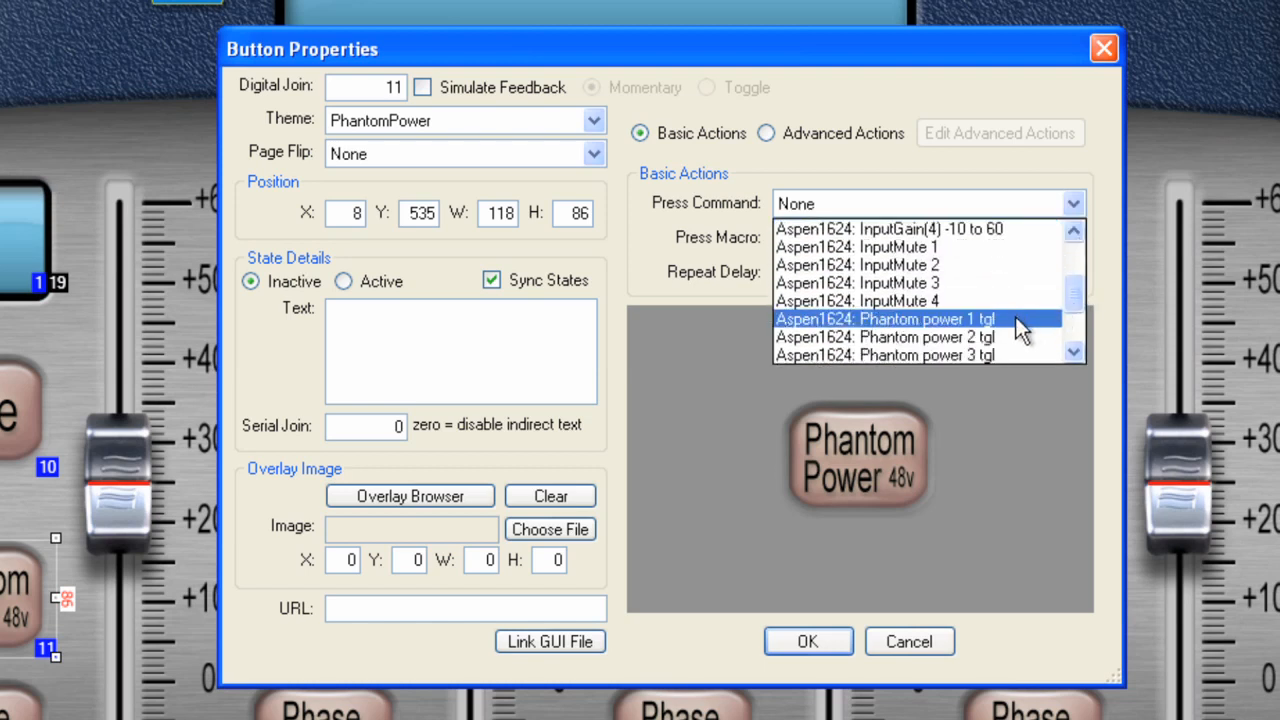
- Confirm Phantom power 1 tgl as the first Phantom Power button's command, then cancel
{"action": "left_click", "coordinate": [884, 320]}
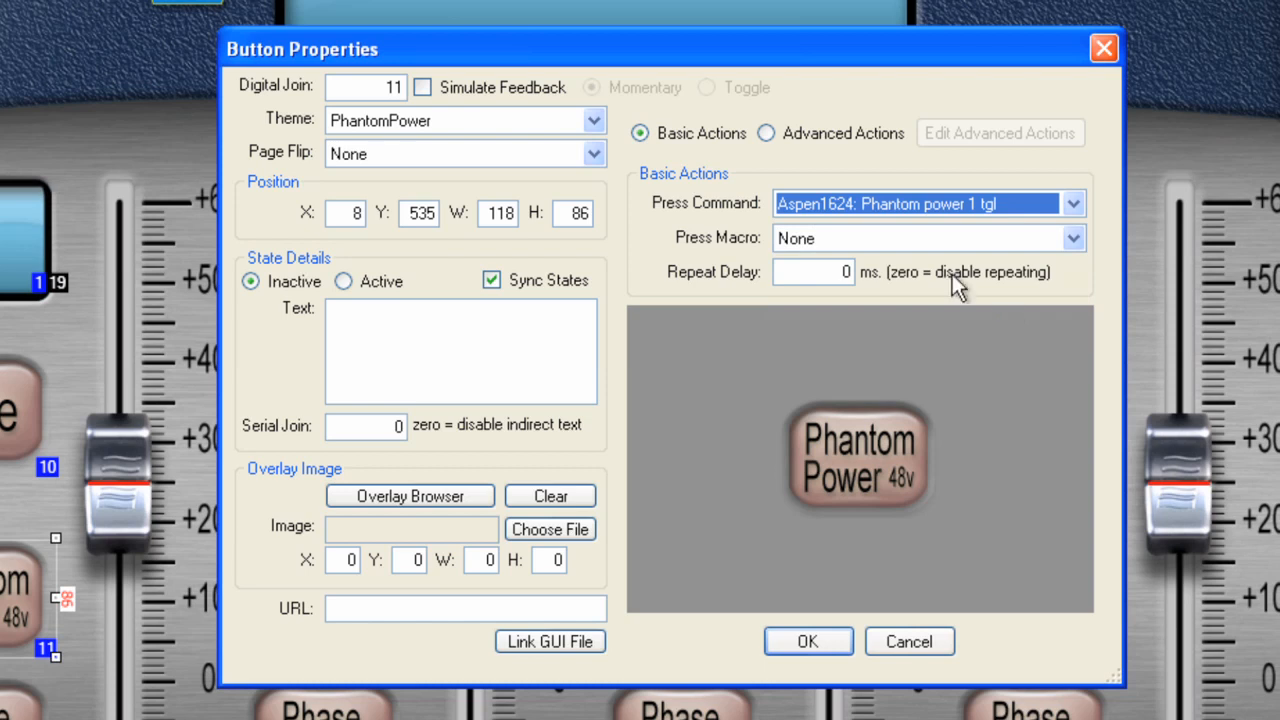
{"action": "mouse_move", "coordinate": [870, 220]}
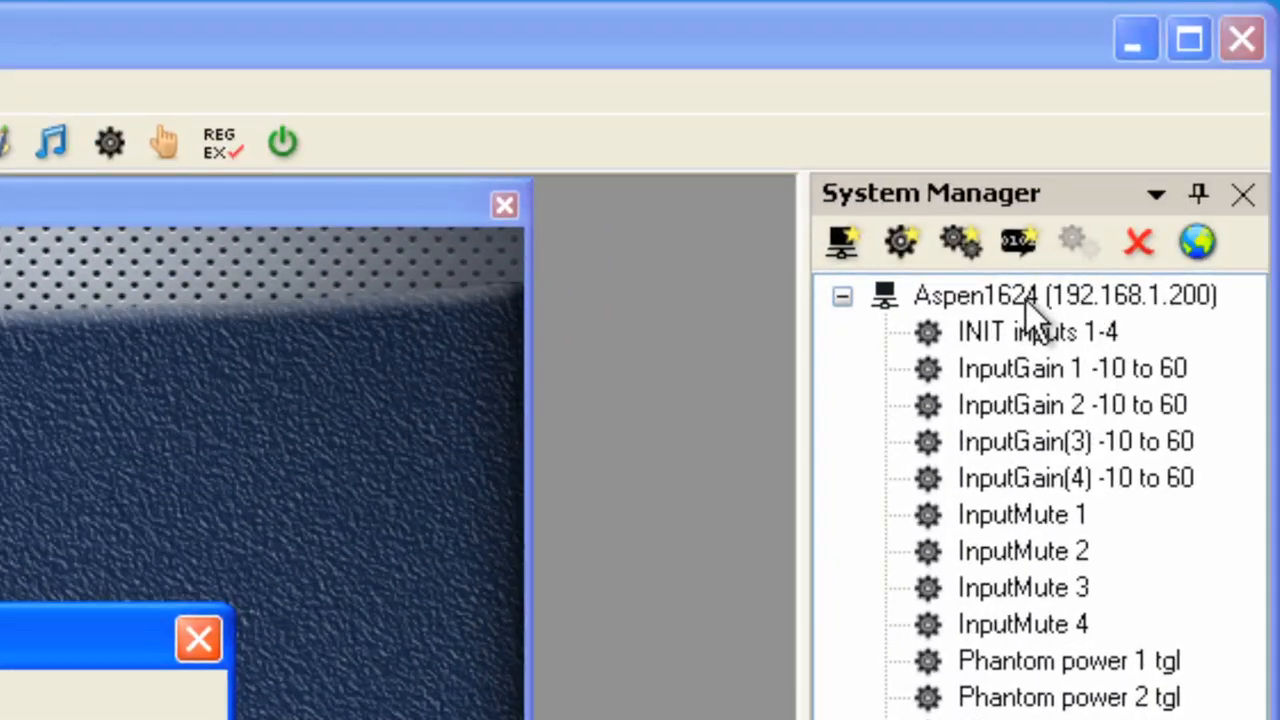
{"action": "mouse_move", "coordinate": [860, 436]}
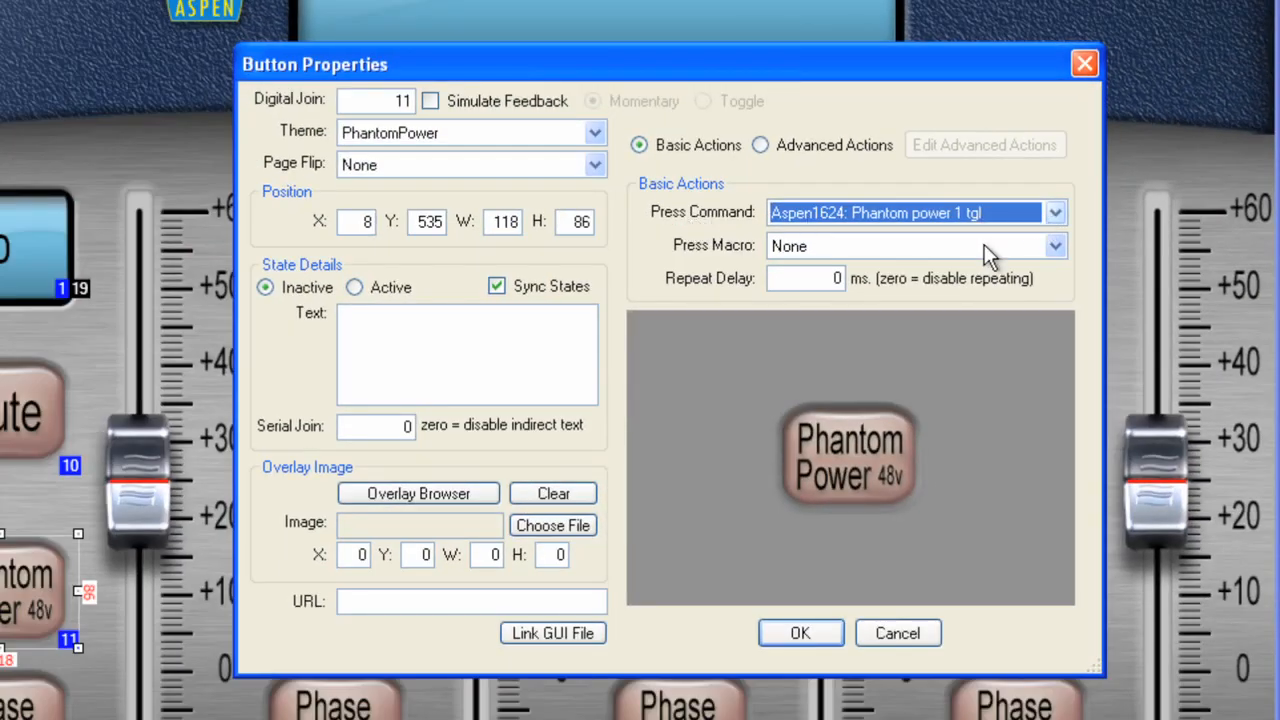
{"action": "mouse_move", "coordinate": [752, 278]}
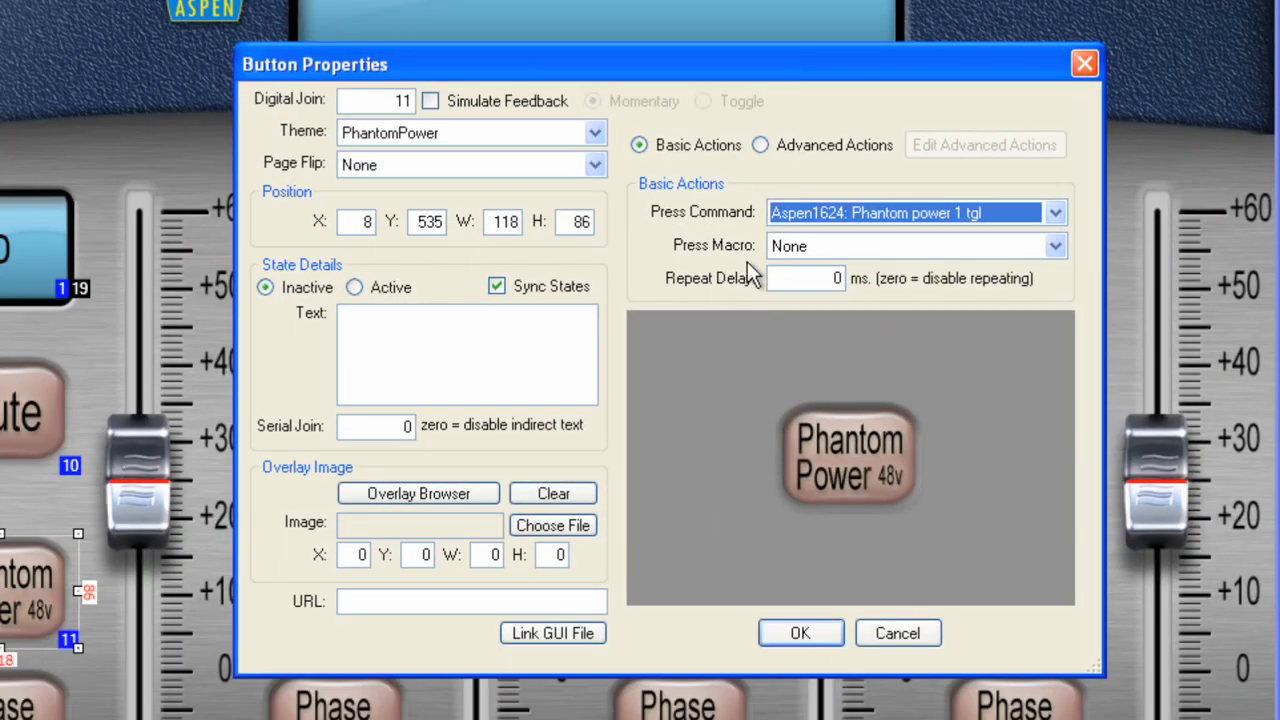
{"action": "mouse_move", "coordinate": [756, 280]}
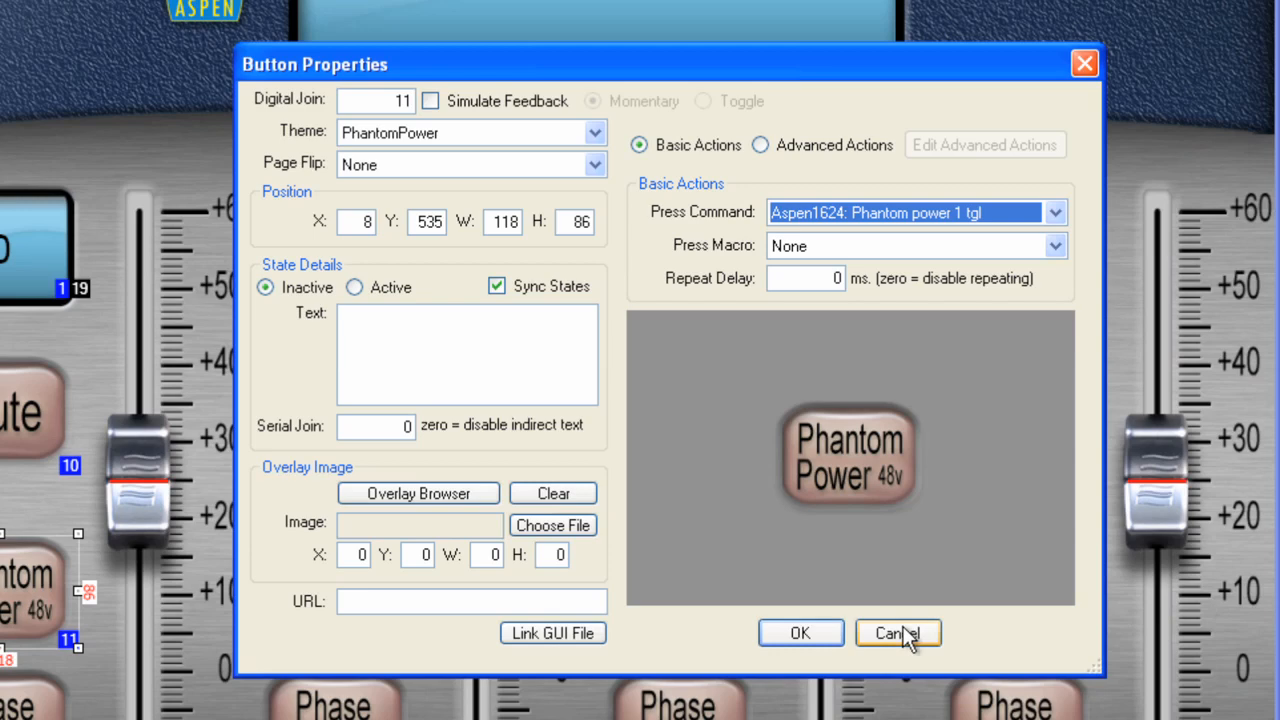
{"action": "left_click", "coordinate": [896, 632]}
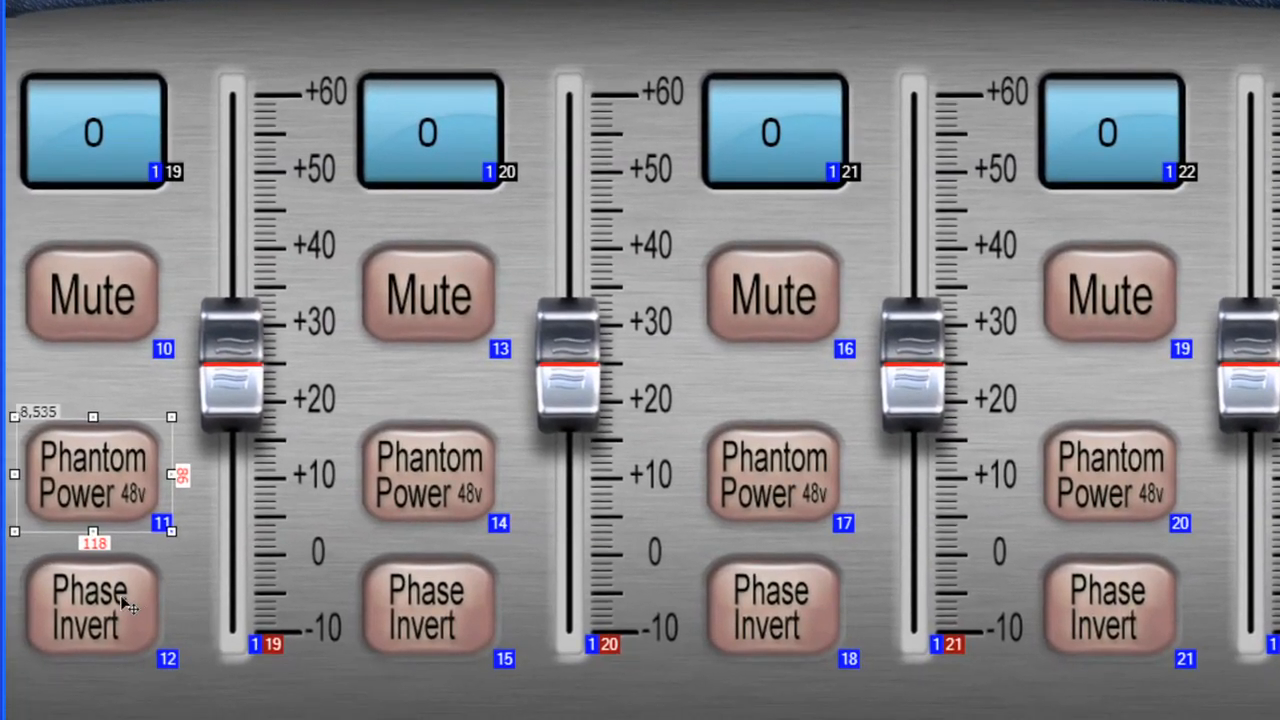
- Assign Aspen1624: Phase invert 1 tgl as the first Phase Invert button's Press Command
{"action": "double_click", "coordinate": [92, 608]}
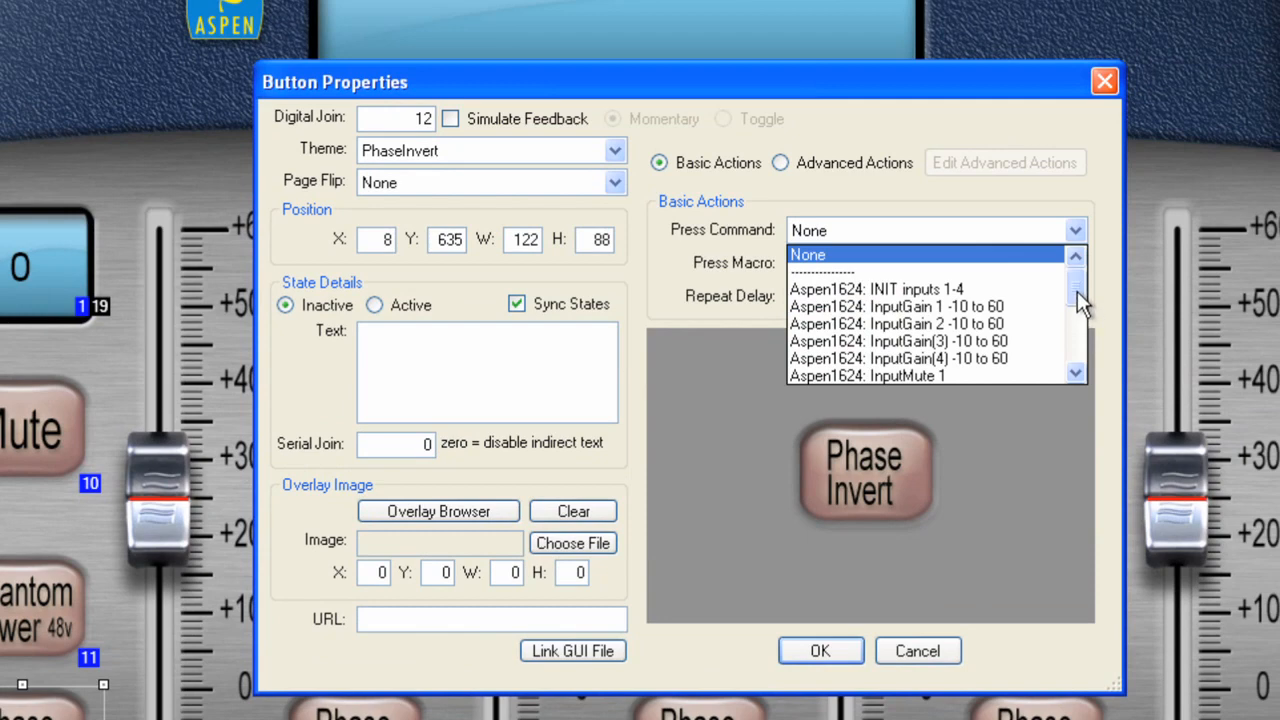
{"action": "scroll", "scroll_direction": "down", "scroll_amount": 3}
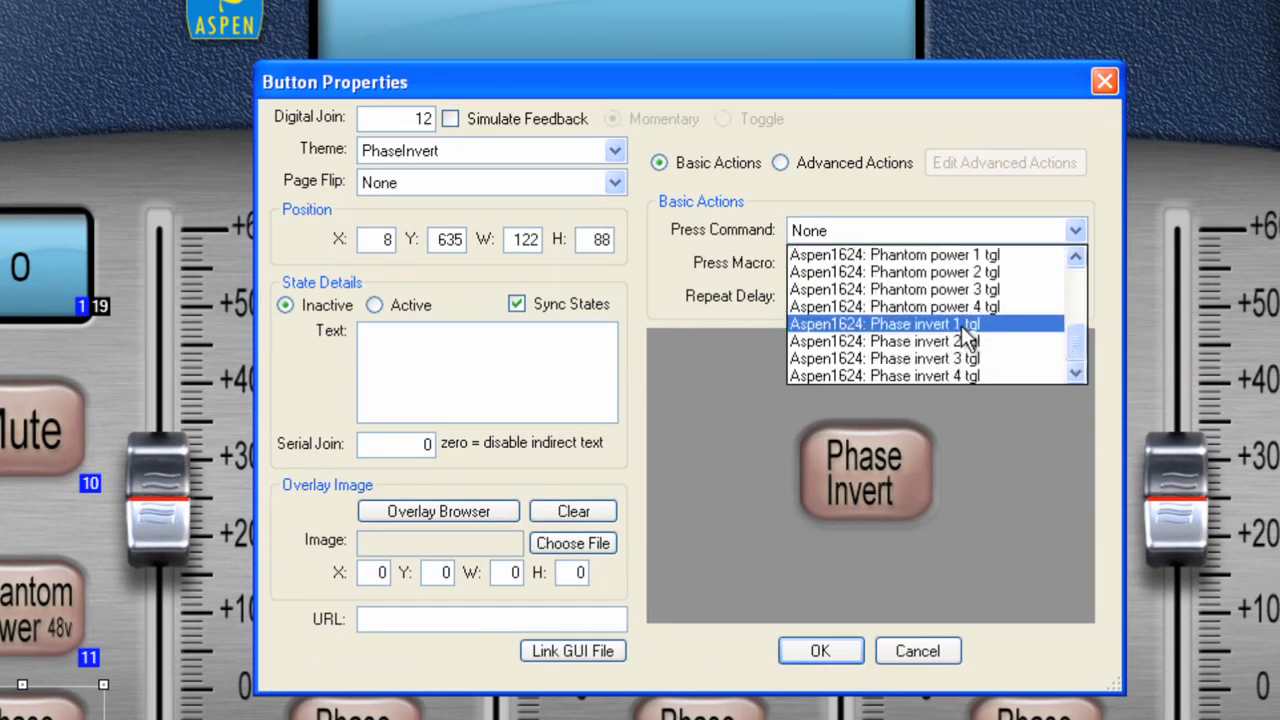
{"action": "left_click", "coordinate": [884, 324]}
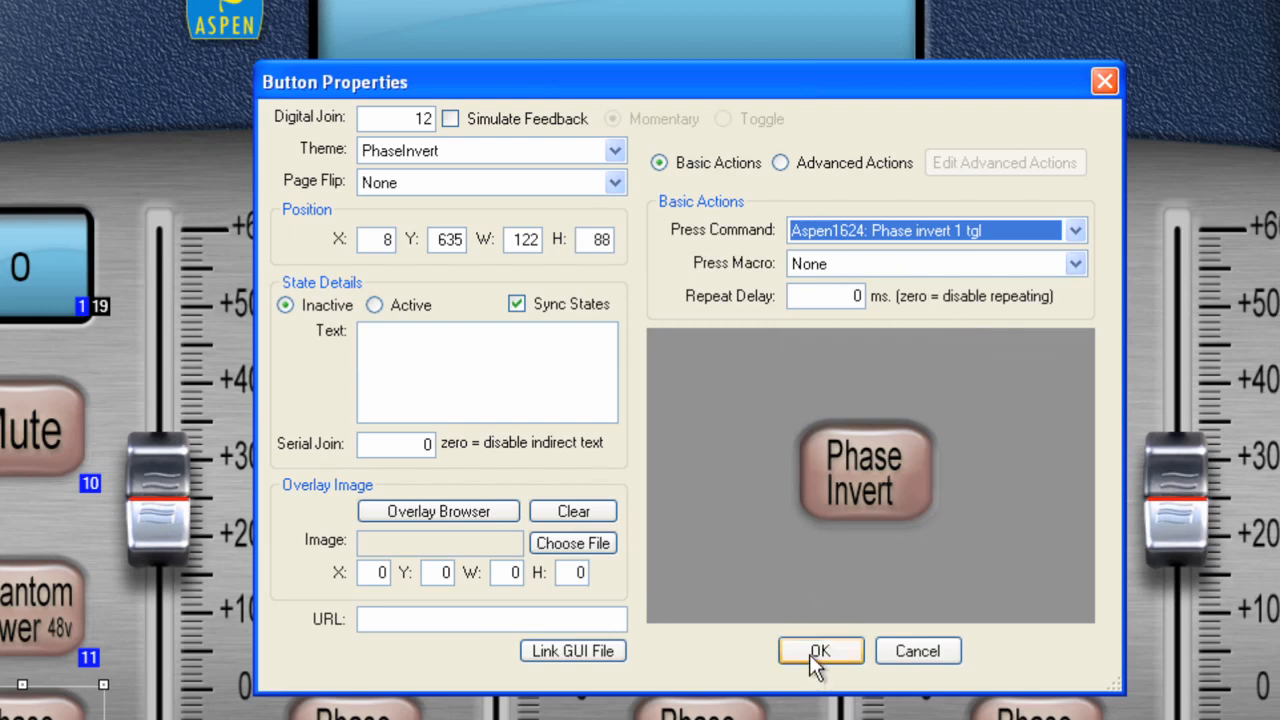
{"action": "left_click", "coordinate": [820, 652]}
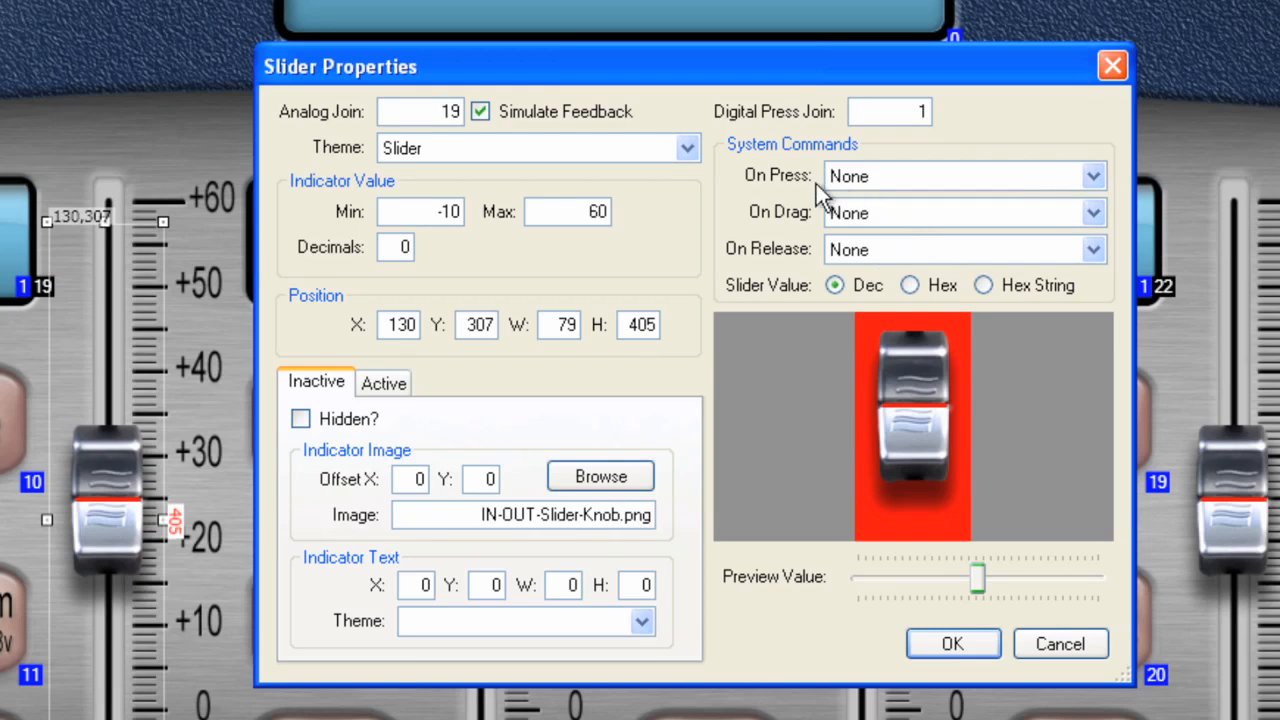
{"action": "mouse_move", "coordinate": [808, 236]}
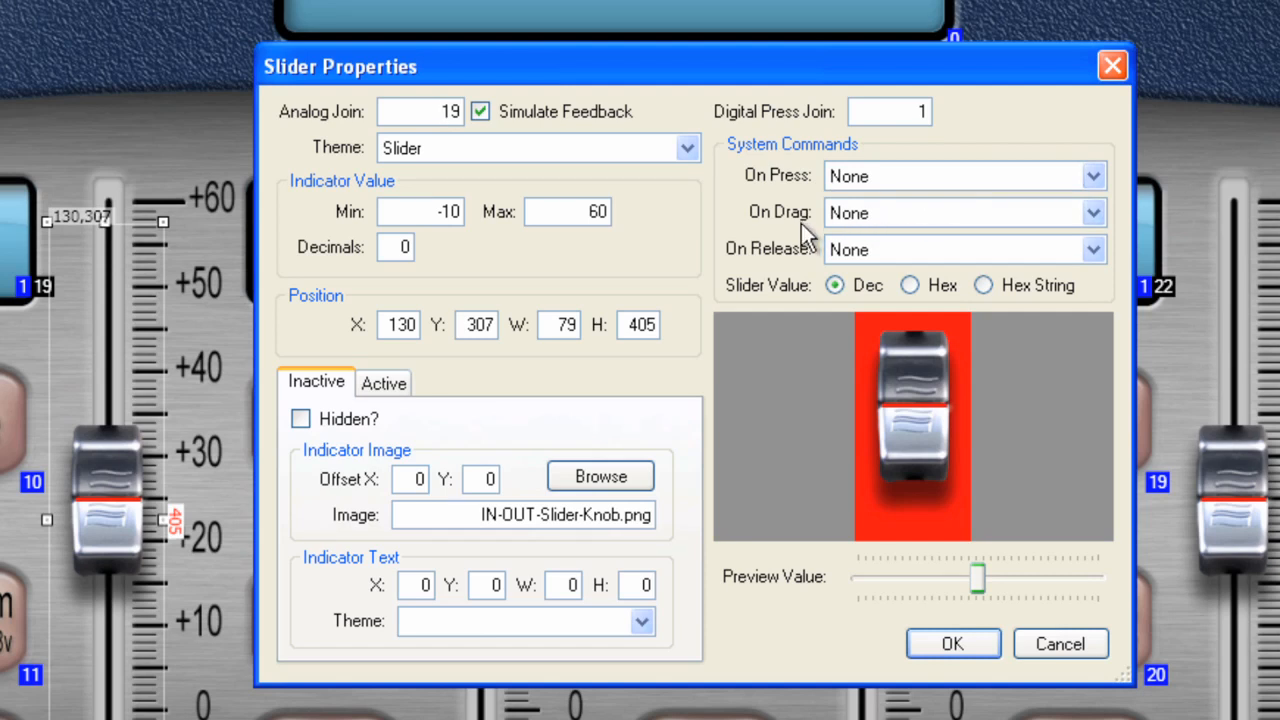
{"action": "mouse_move", "coordinate": [958, 240]}
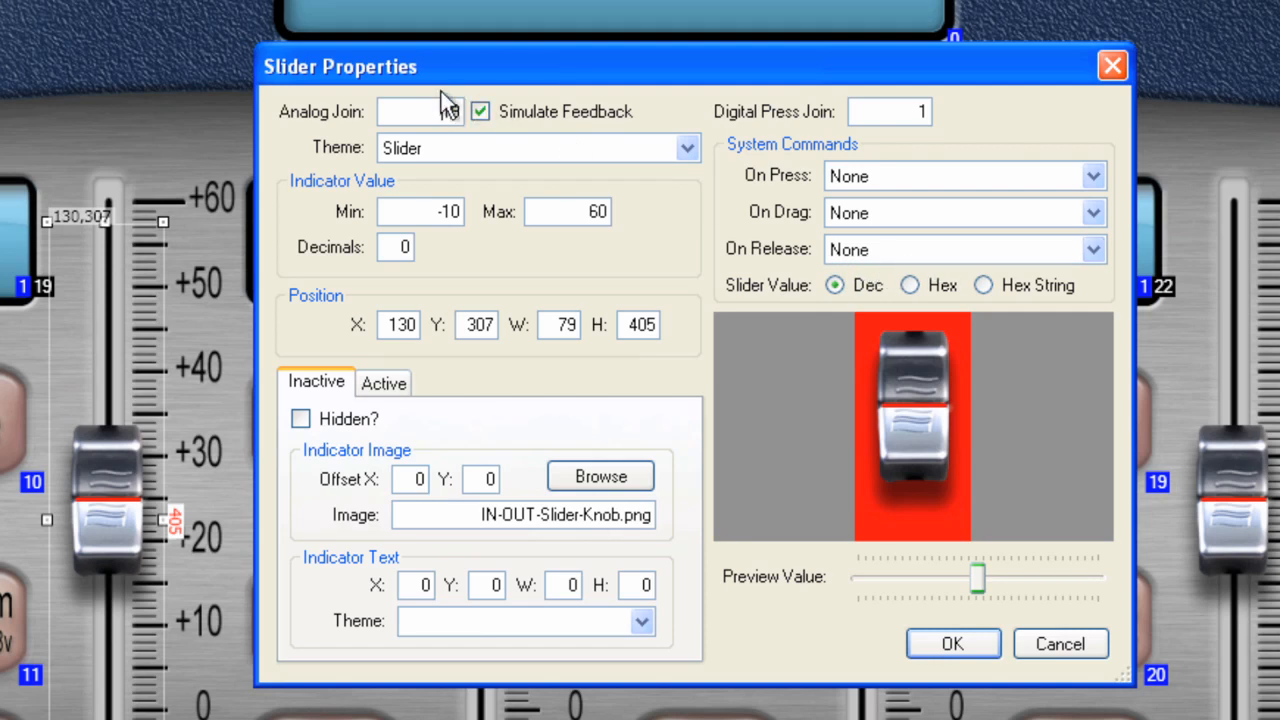
- On analog join 19, send InputGain 1 -10 to 60 on drag and on release, and confirm
{"action": "type", "text": "19"}
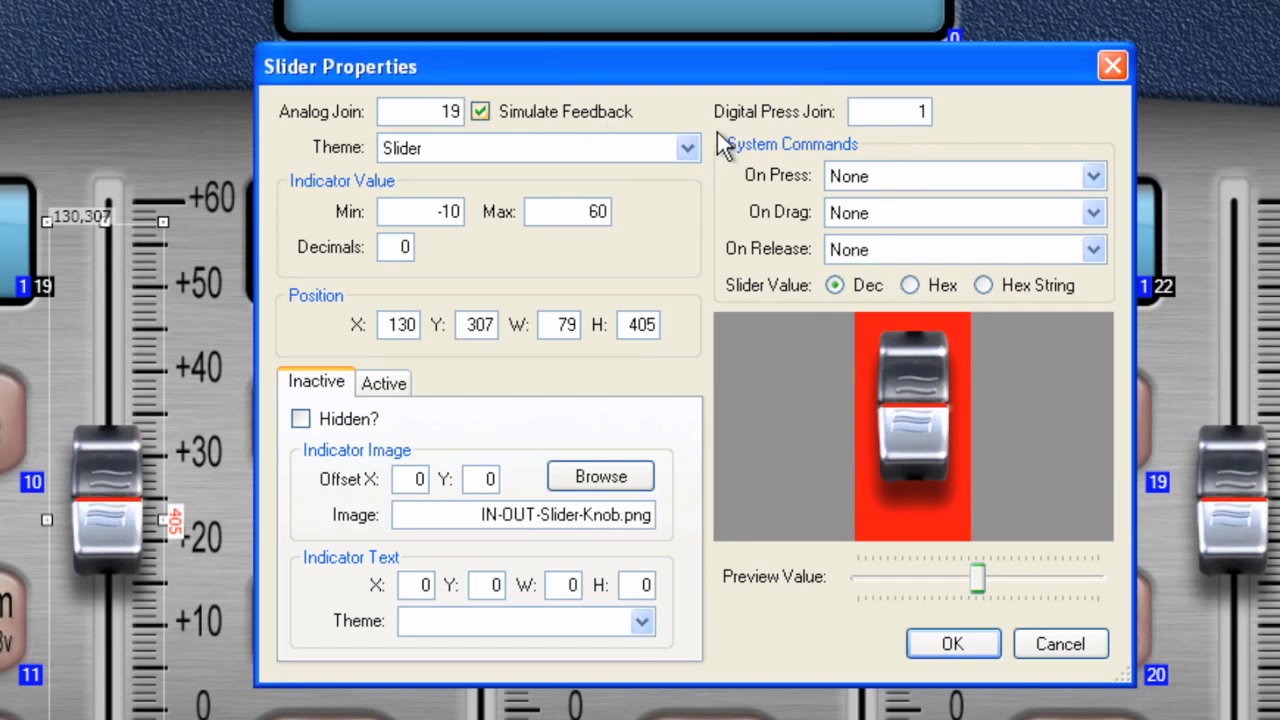
{"action": "mouse_move", "coordinate": [428, 124]}
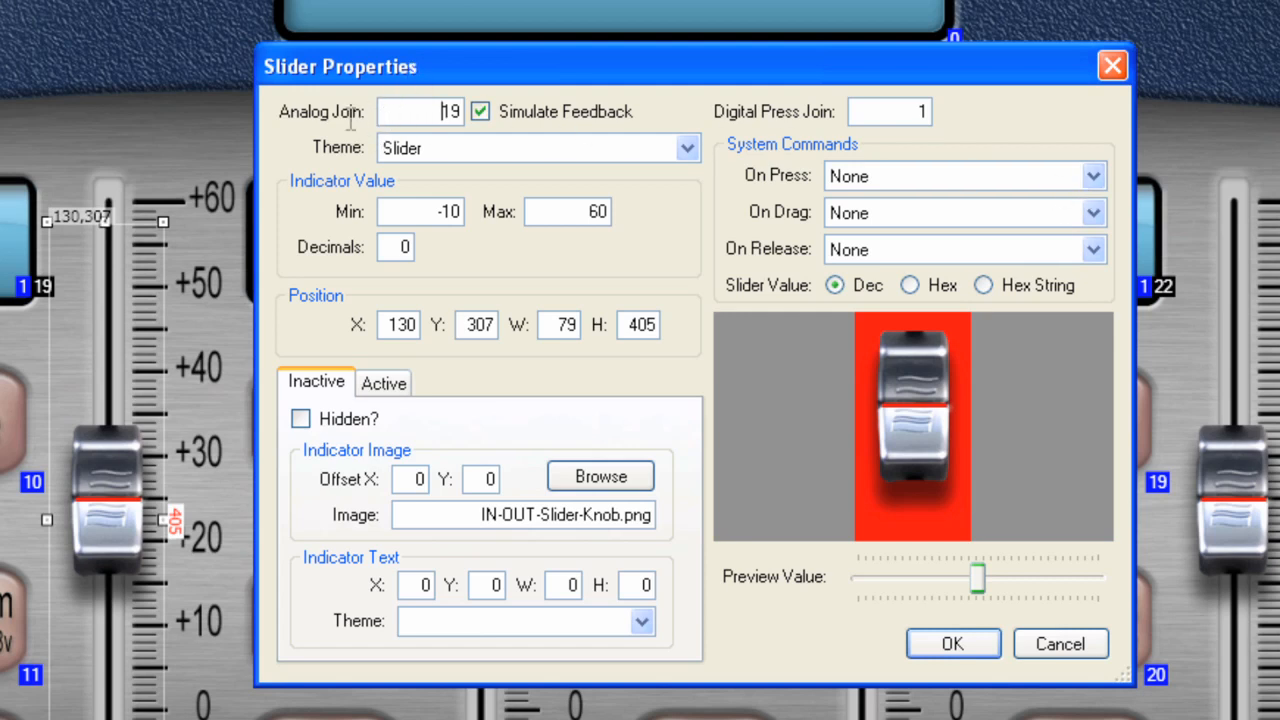
{"action": "mouse_move", "coordinate": [784, 230]}
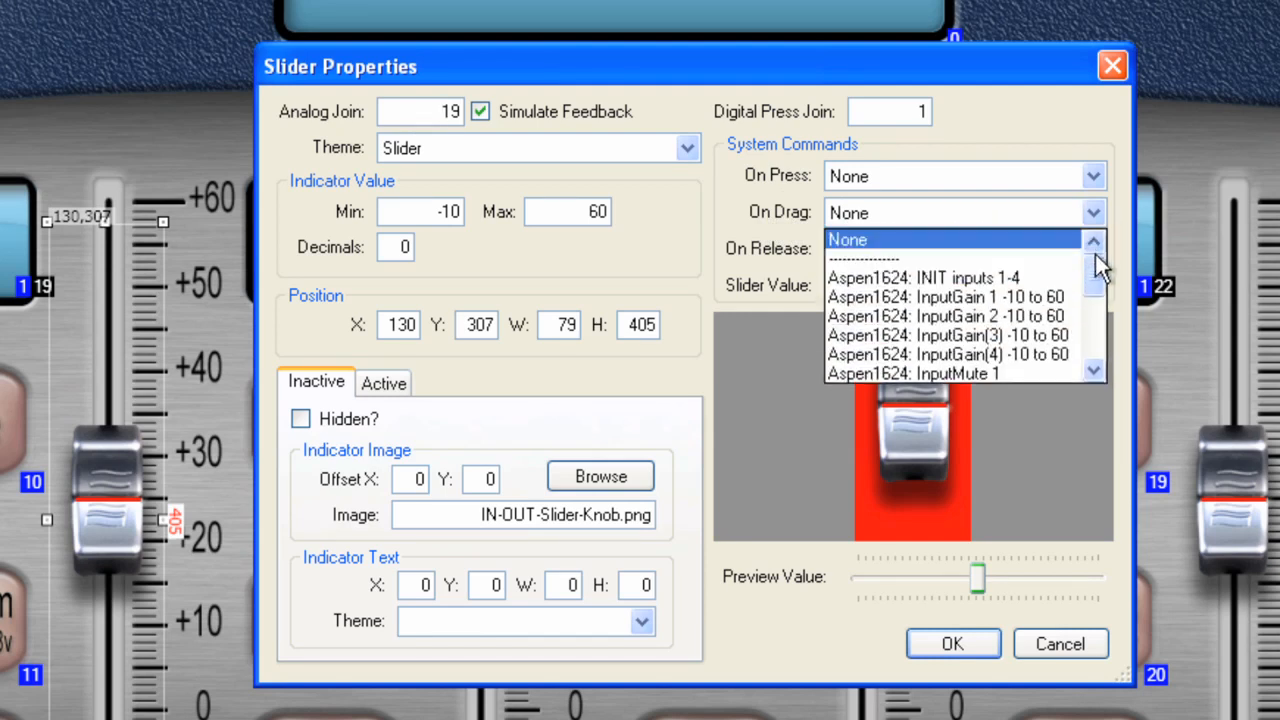
{"action": "mouse_move", "coordinate": [936, 316]}
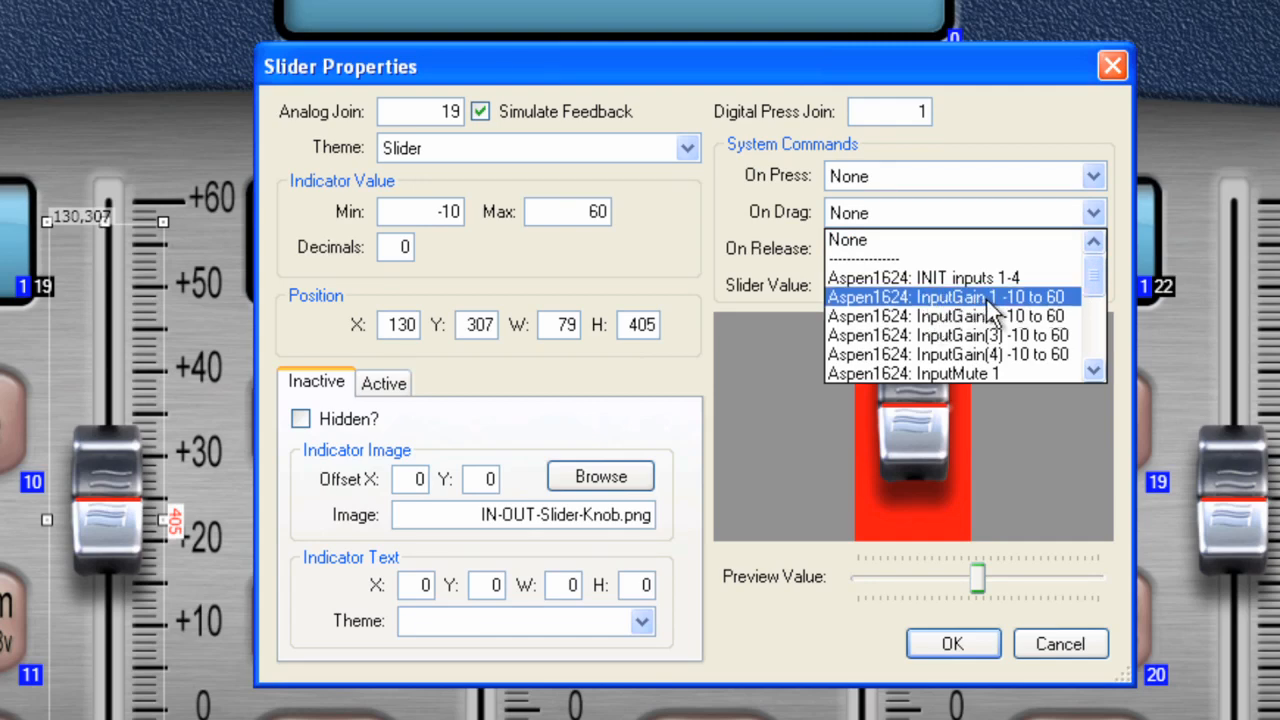
{"action": "left_click", "coordinate": [948, 296]}
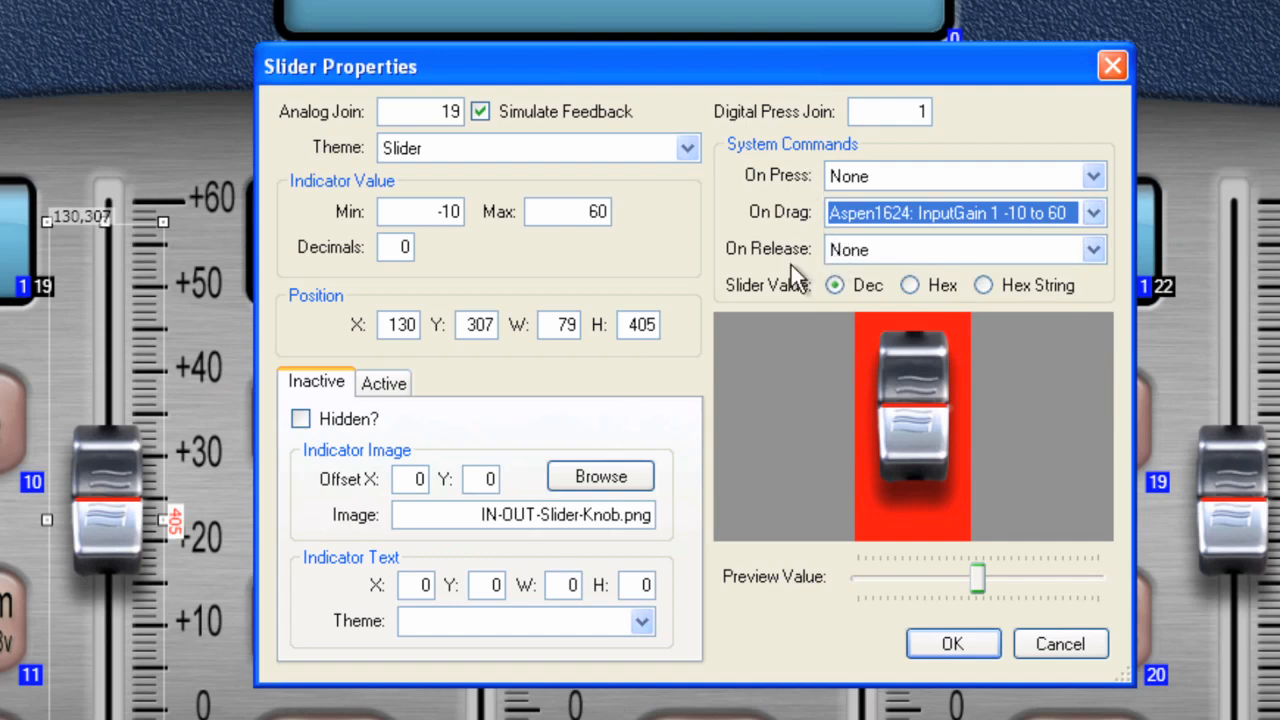
{"action": "mouse_move", "coordinate": [796, 304]}
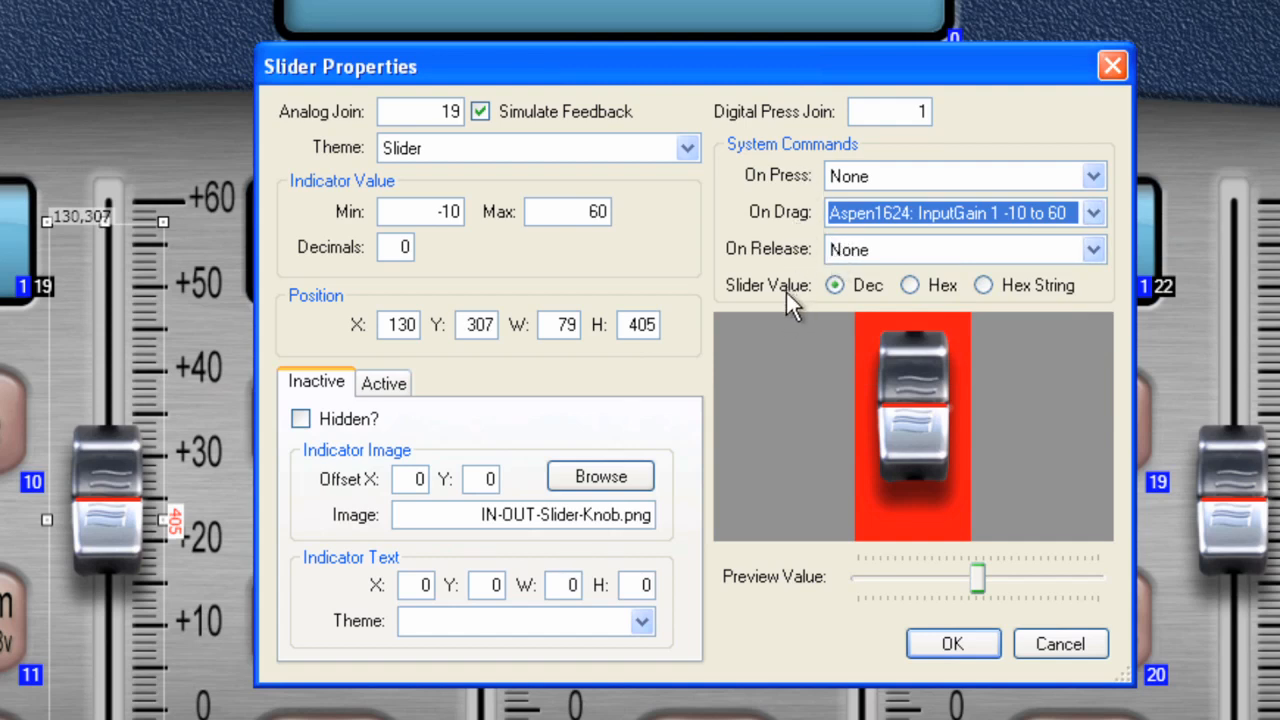
{"action": "mouse_move", "coordinate": [1084, 264]}
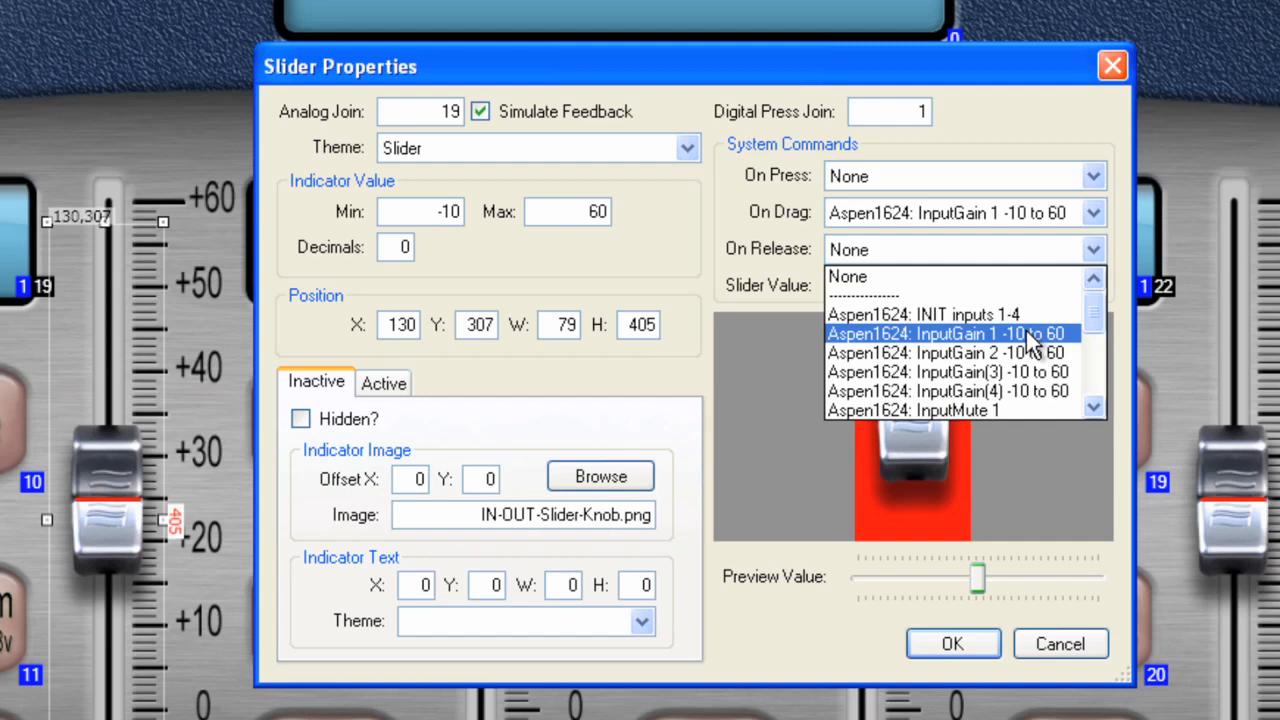
{"action": "left_click", "coordinate": [948, 332]}
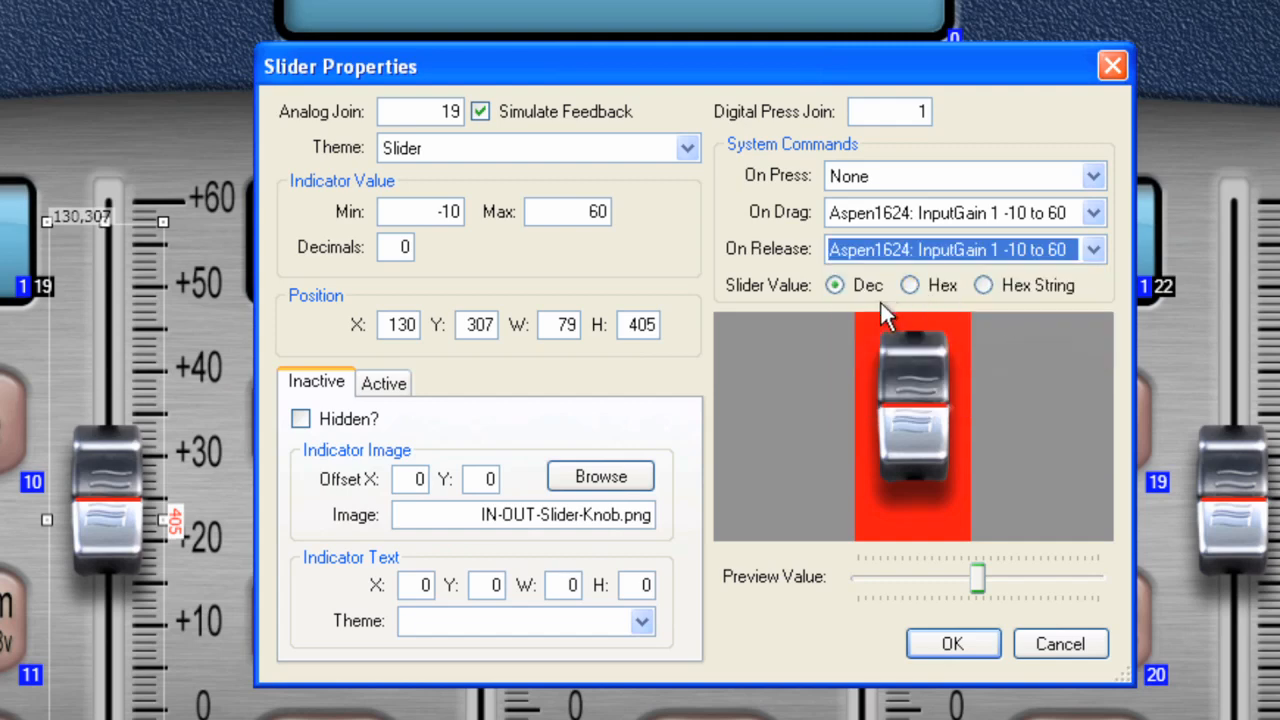
{"action": "mouse_move", "coordinate": [888, 318]}
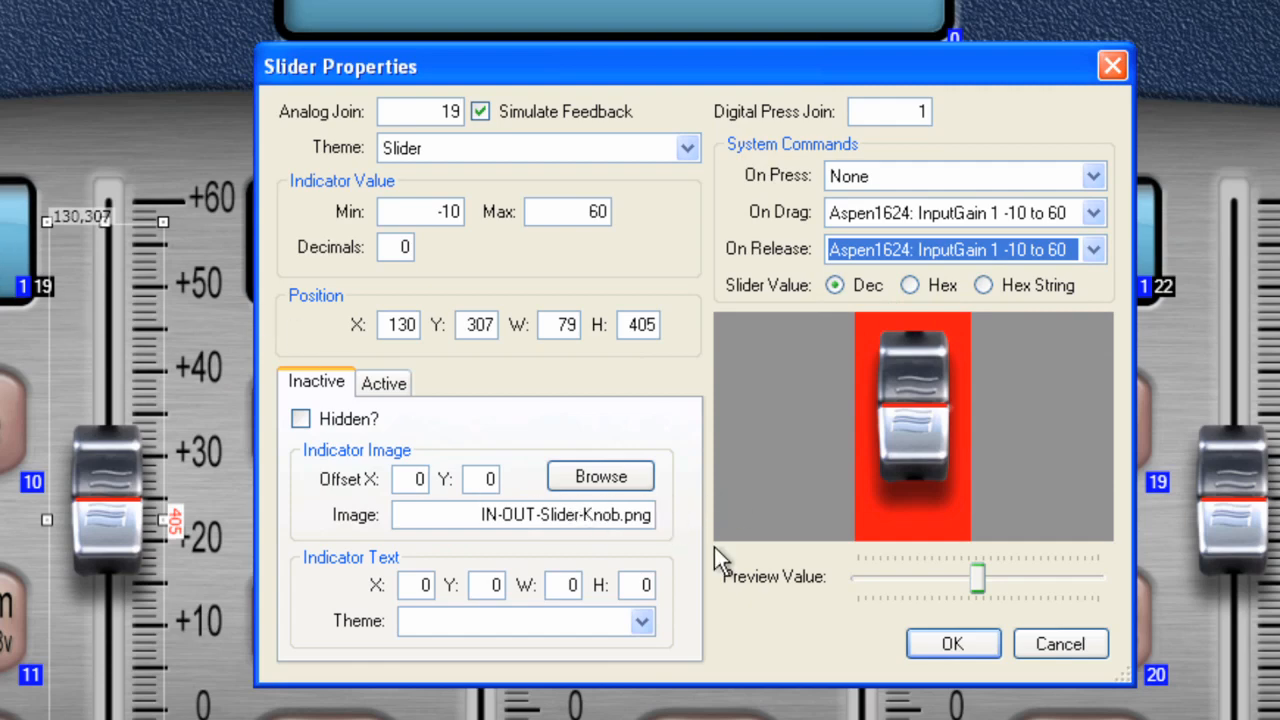
{"action": "mouse_move", "coordinate": [860, 564]}
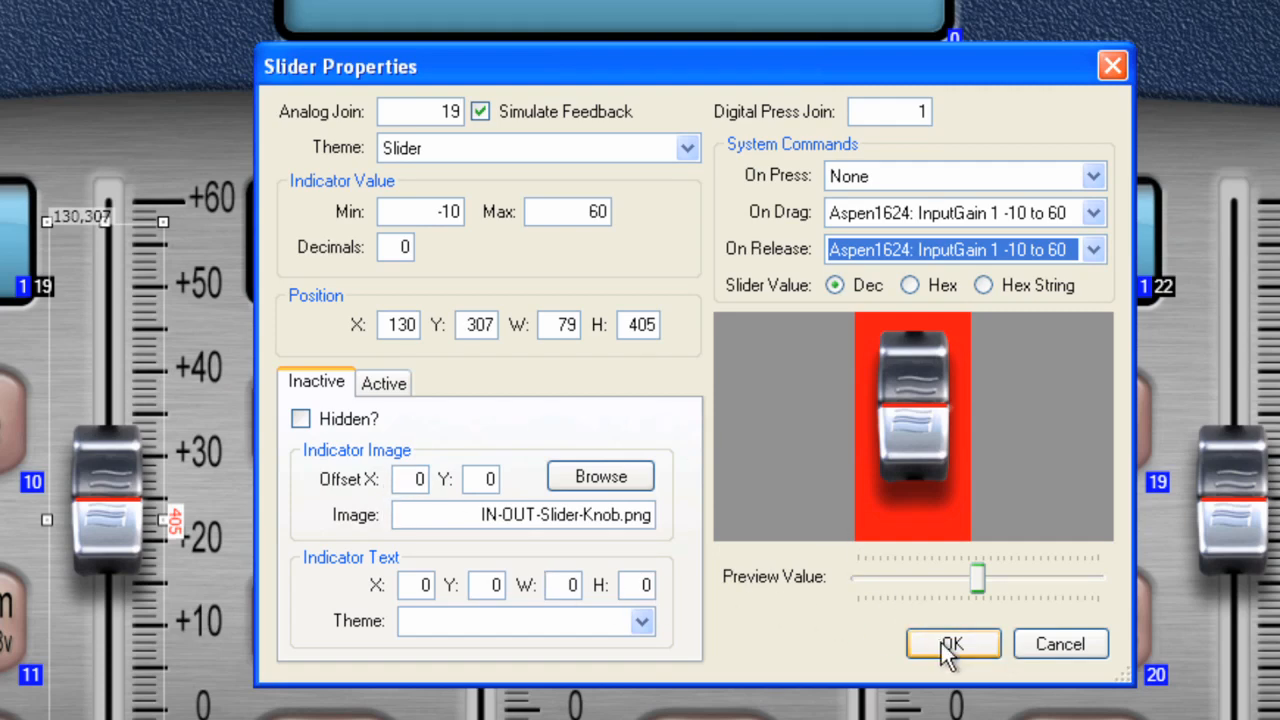
{"action": "left_click", "coordinate": [952, 644]}
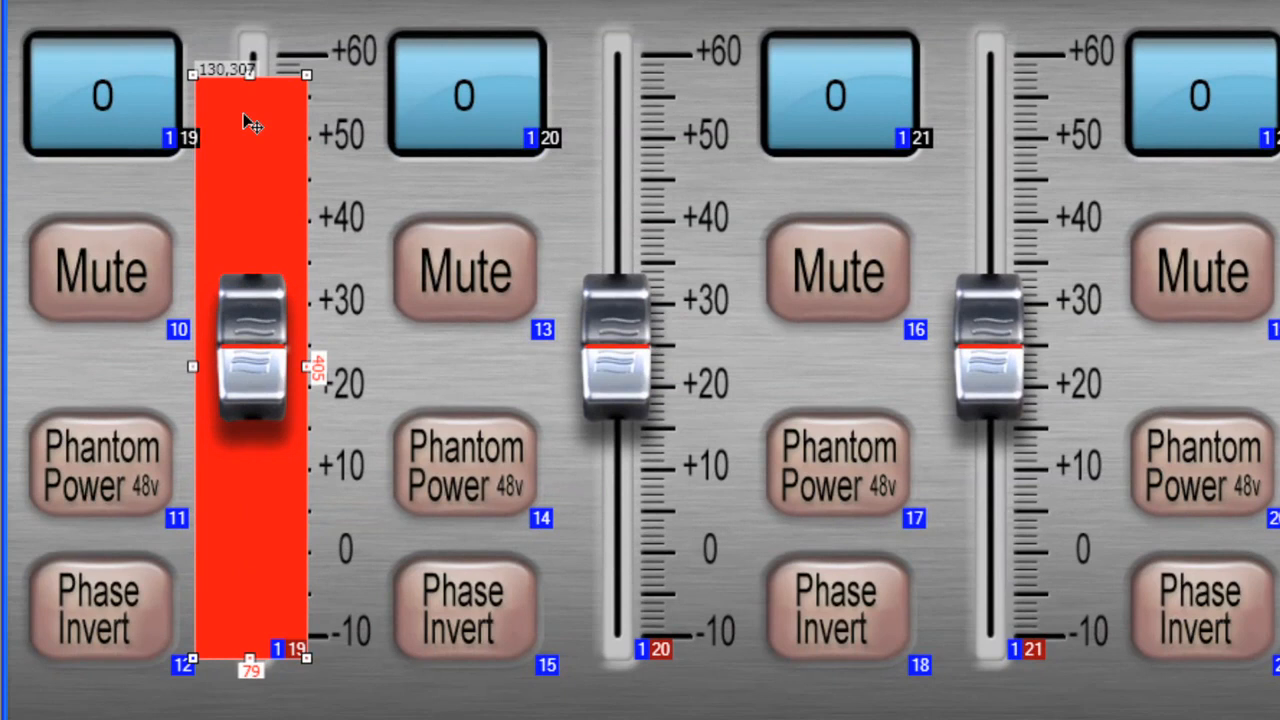
{"action": "mouse_move", "coordinate": [292, 432]}
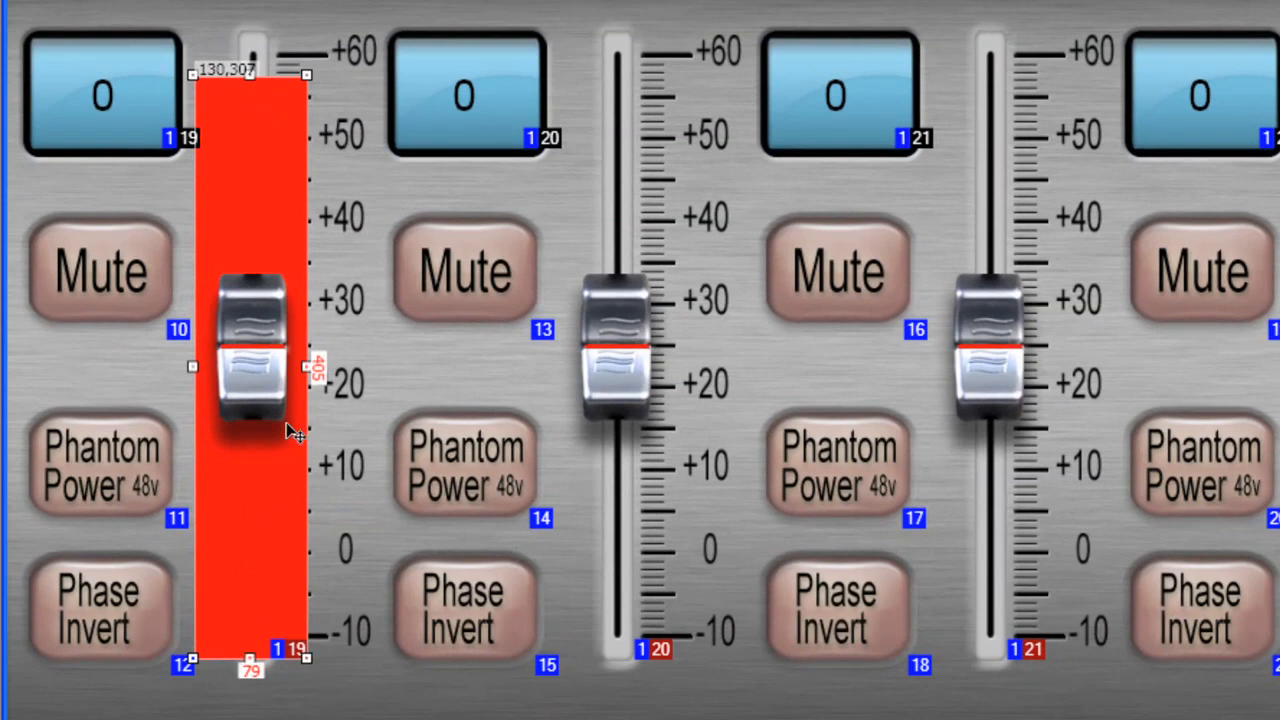
{"action": "mouse_move", "coordinate": [684, 90]}
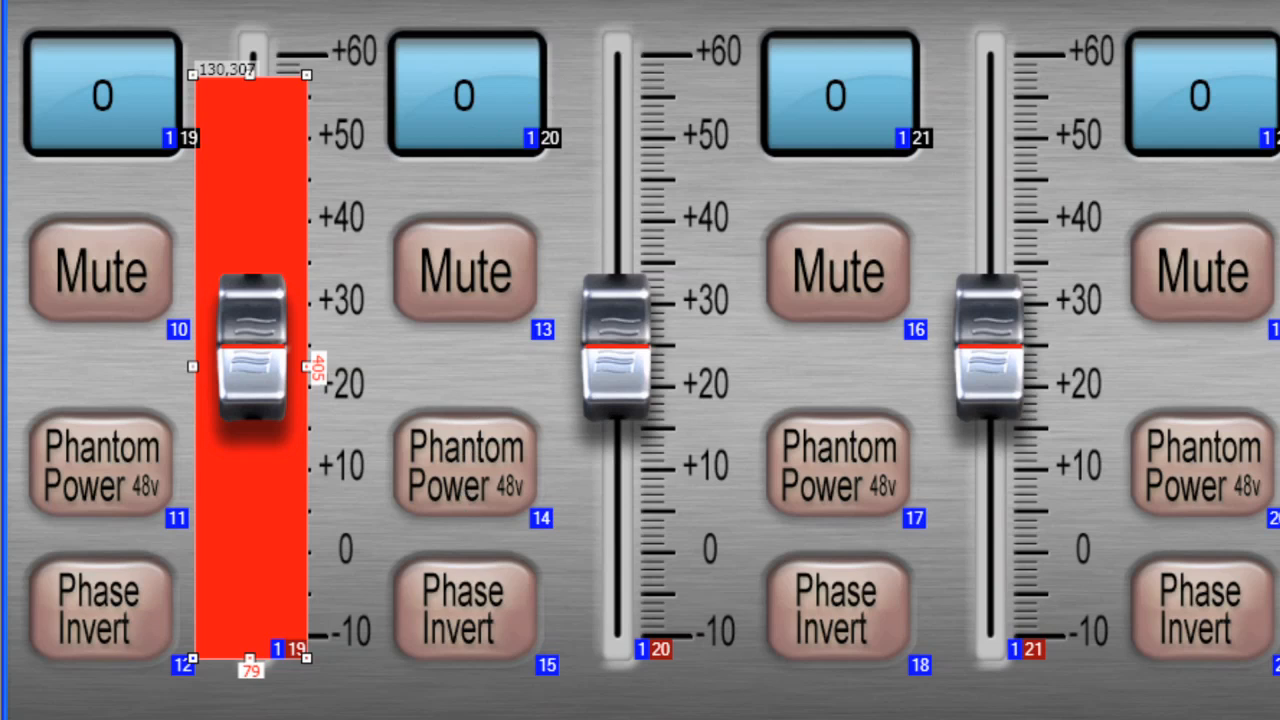
{"action": "mouse_move", "coordinate": [252, 240]}
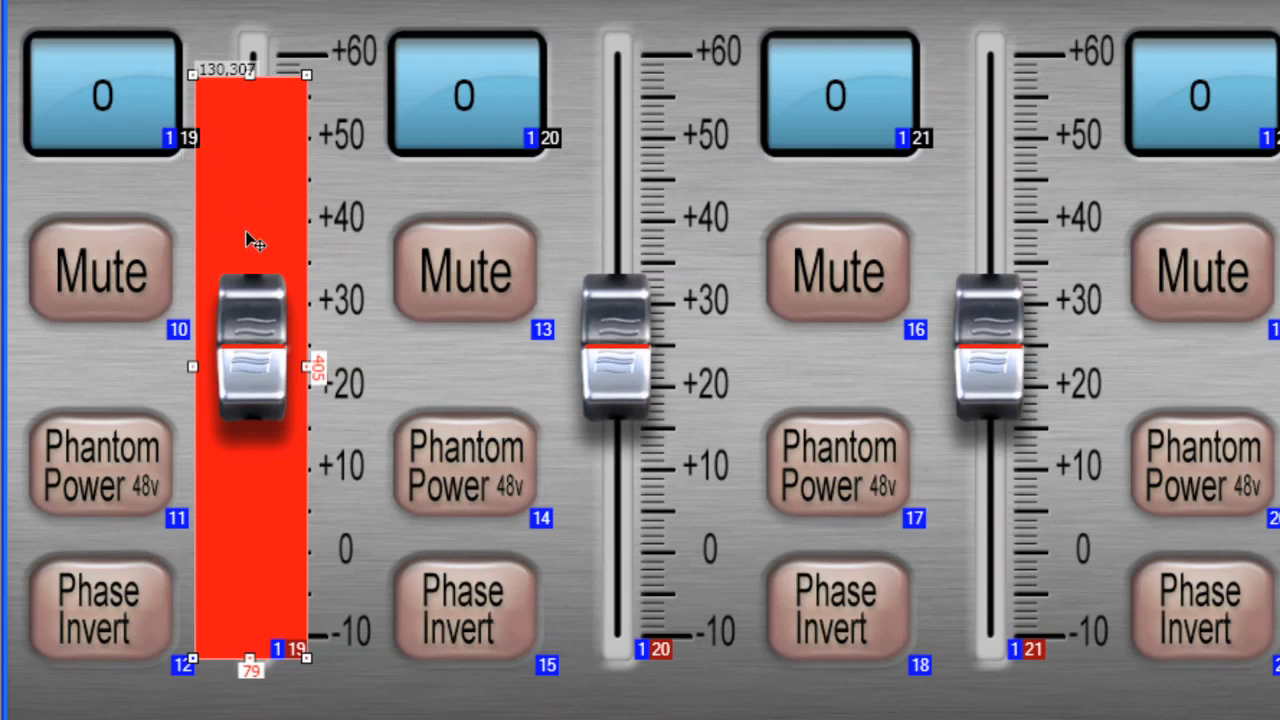
{"action": "mouse_move", "coordinate": [538, 244]}
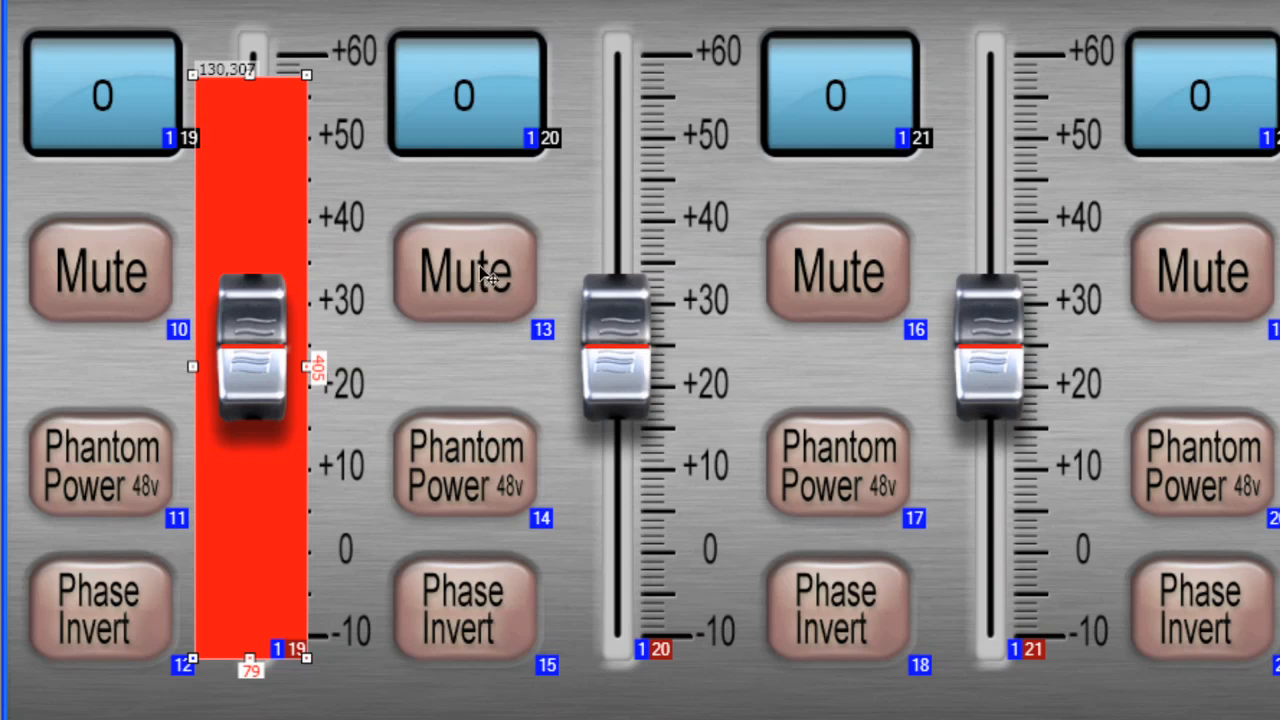
{"action": "mouse_move", "coordinate": [476, 496]}
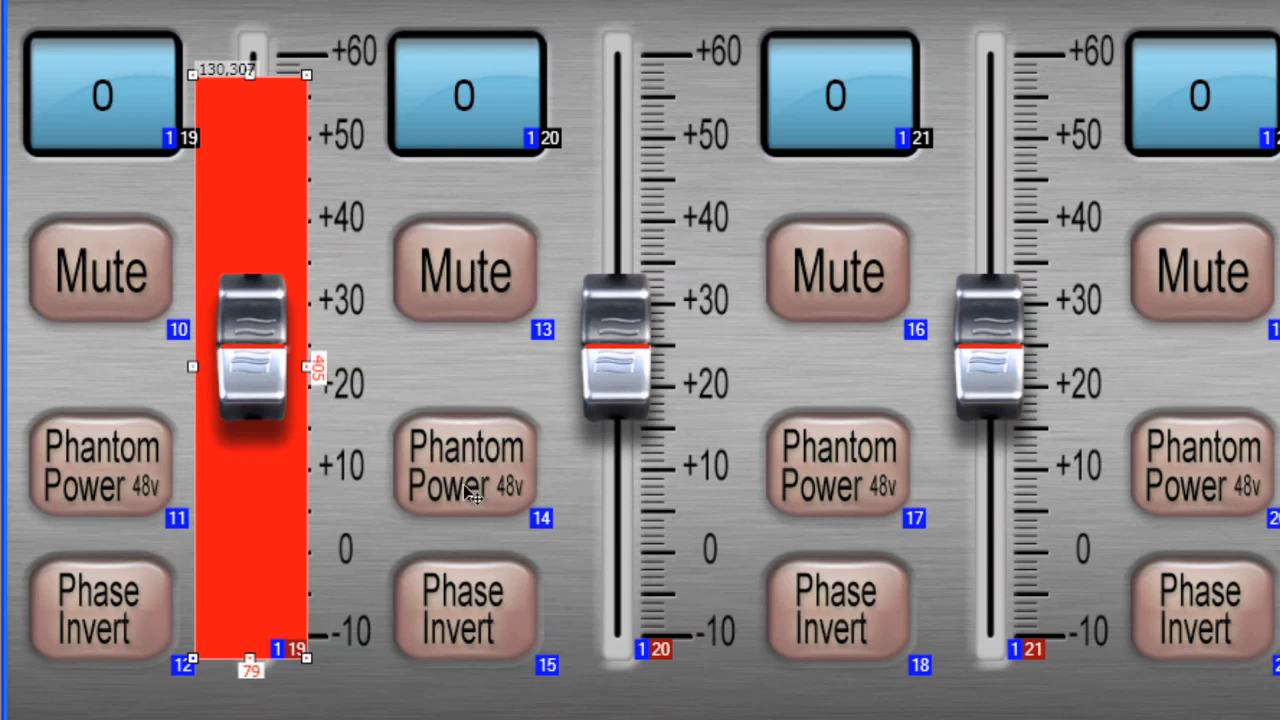
{"action": "mouse_move", "coordinate": [1170, 308]}
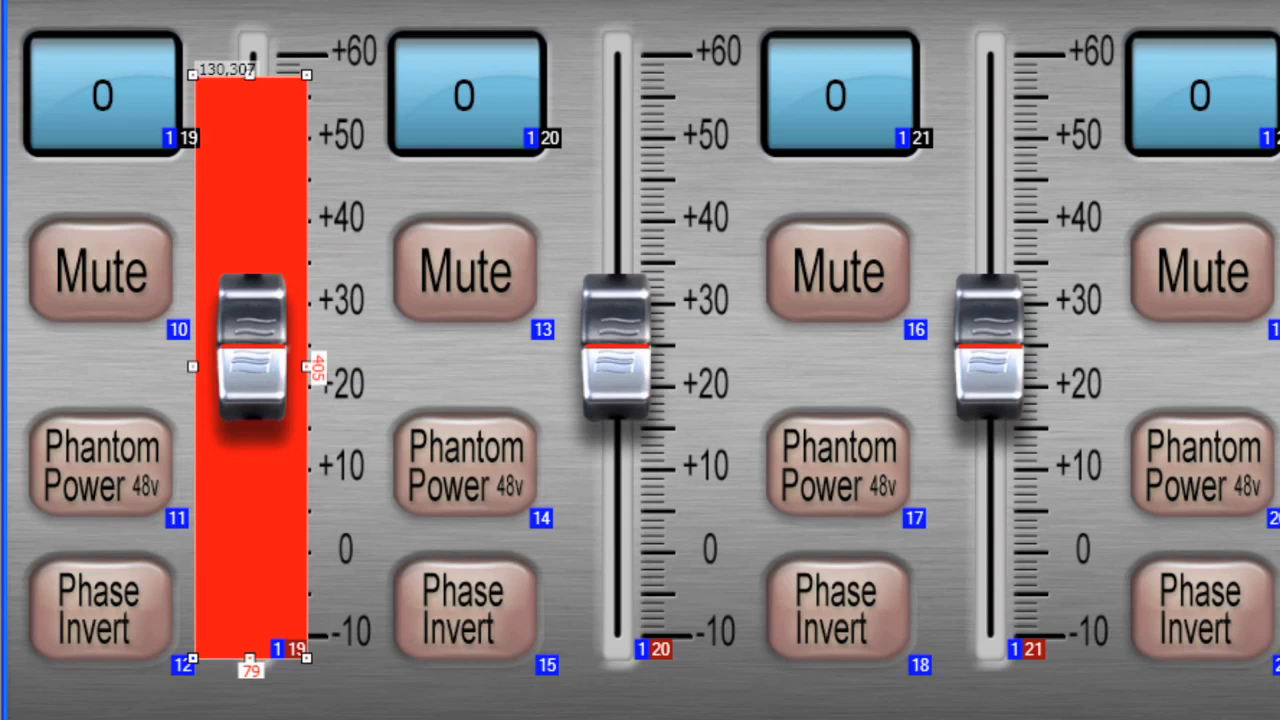
{"action": "mouse_move", "coordinate": [990, 256]}
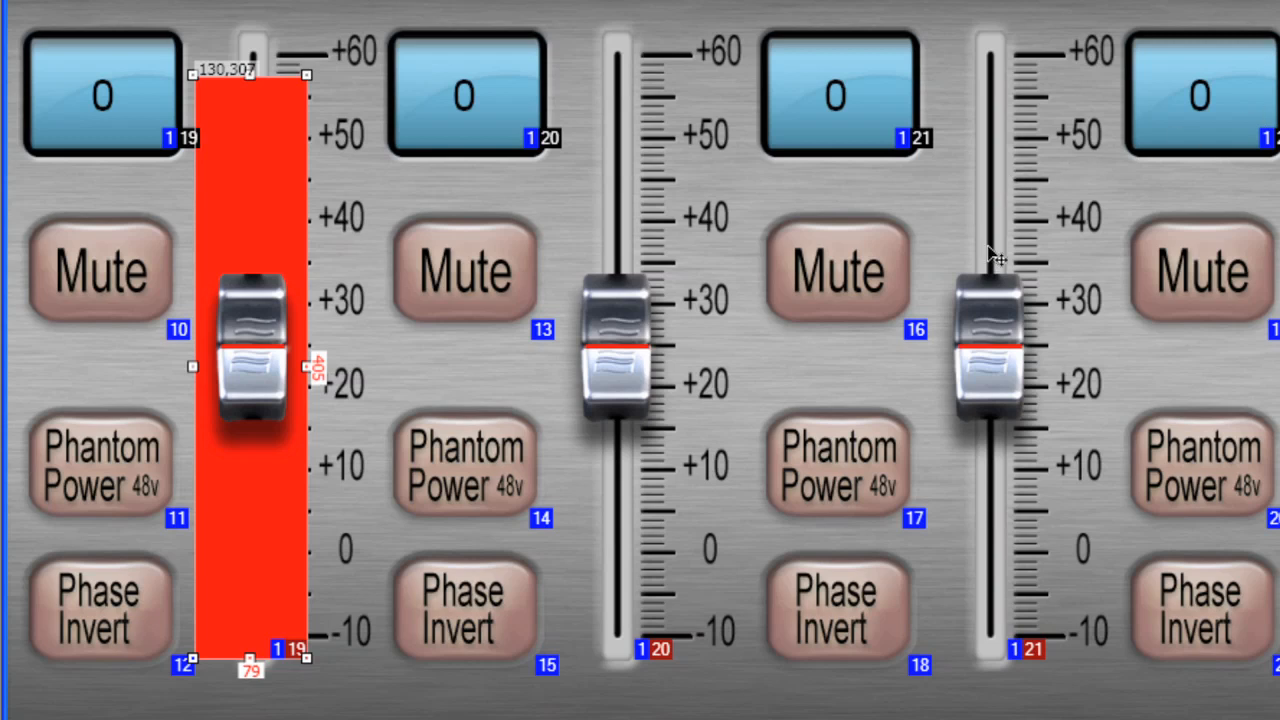
{"action": "mouse_move", "coordinate": [960, 180]}
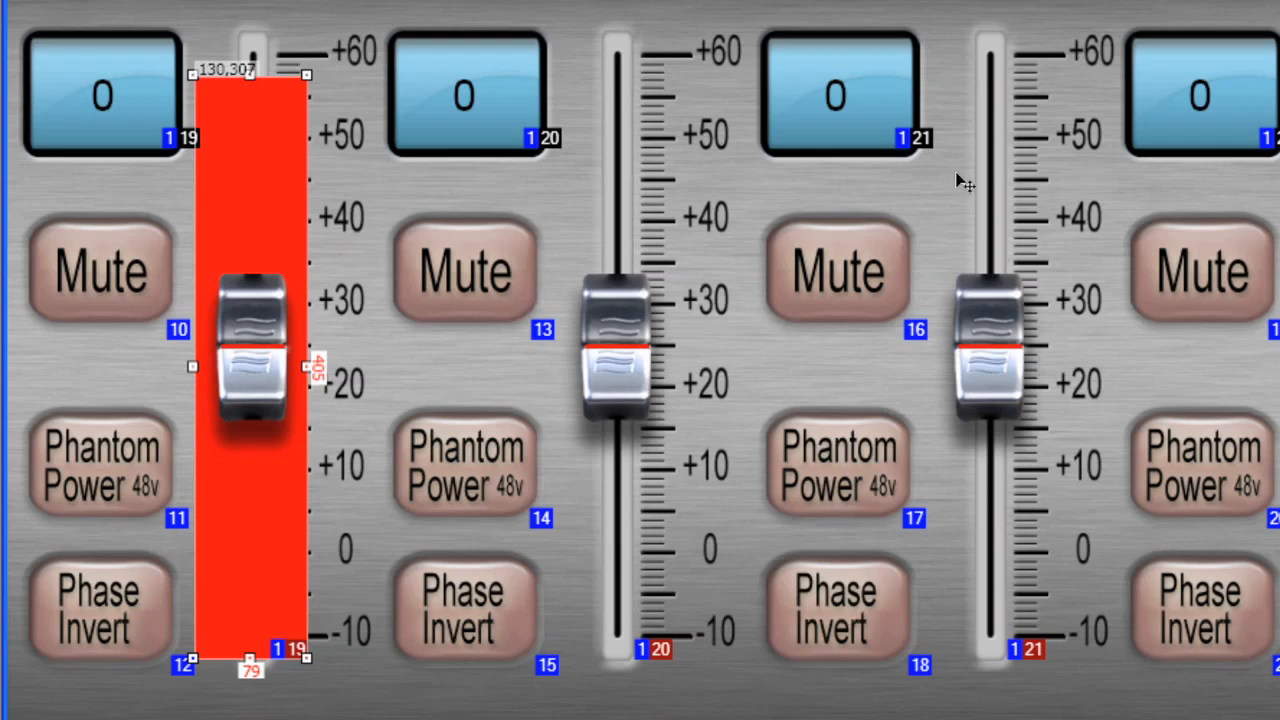